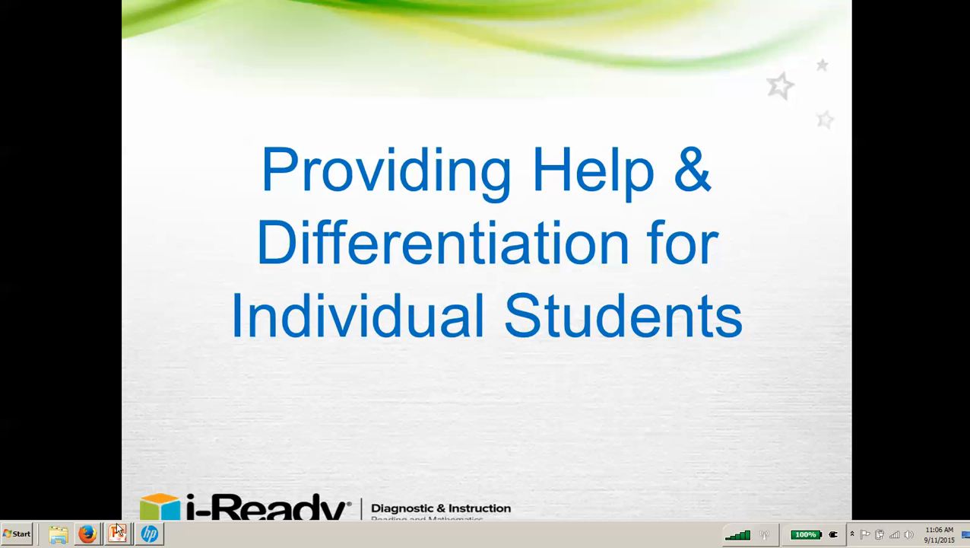
- Switch from the PowerPoint title slide to the i-Ready login page in Firefox
click(87, 533)
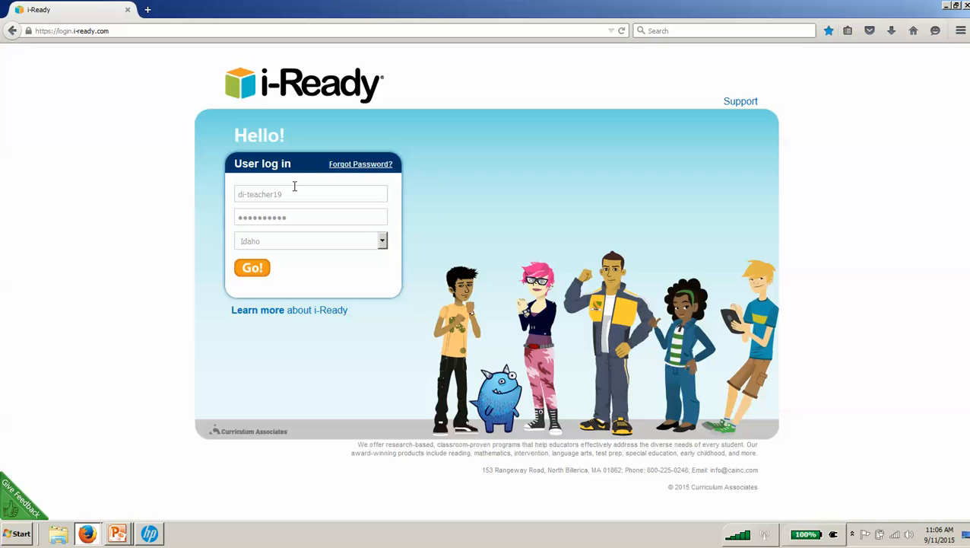
mouse_move(103, 41)
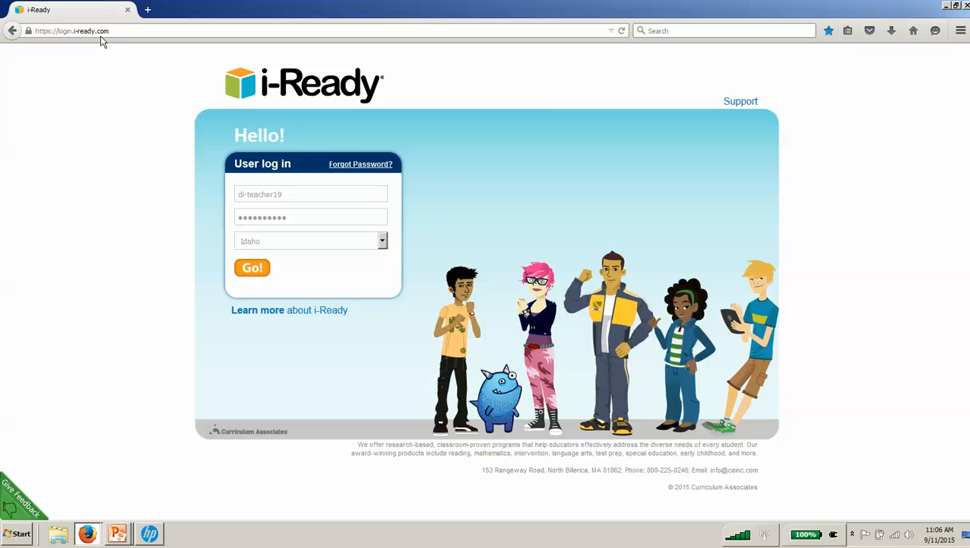
mouse_move(259, 130)
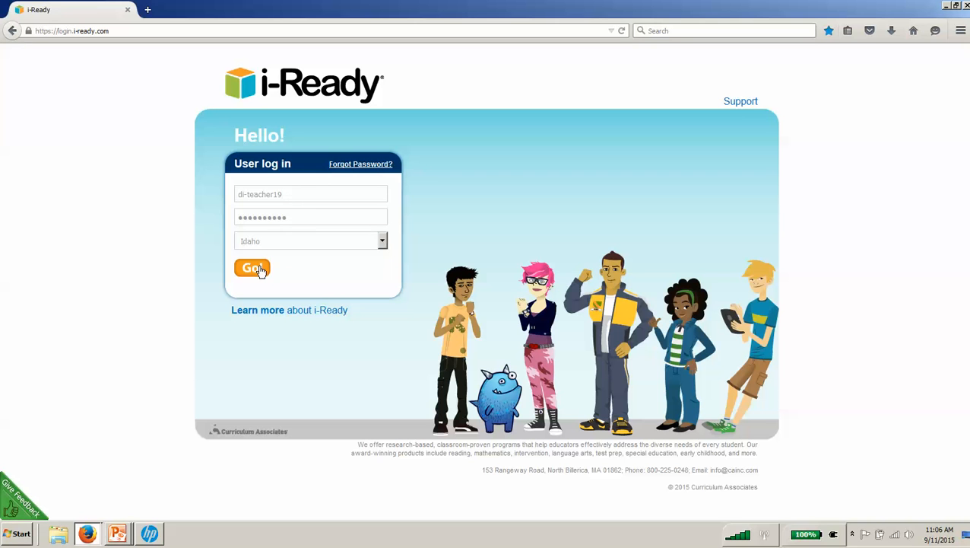
- Log in with the pre-filled Try-It teacher account and accept the trial notice
click(253, 267)
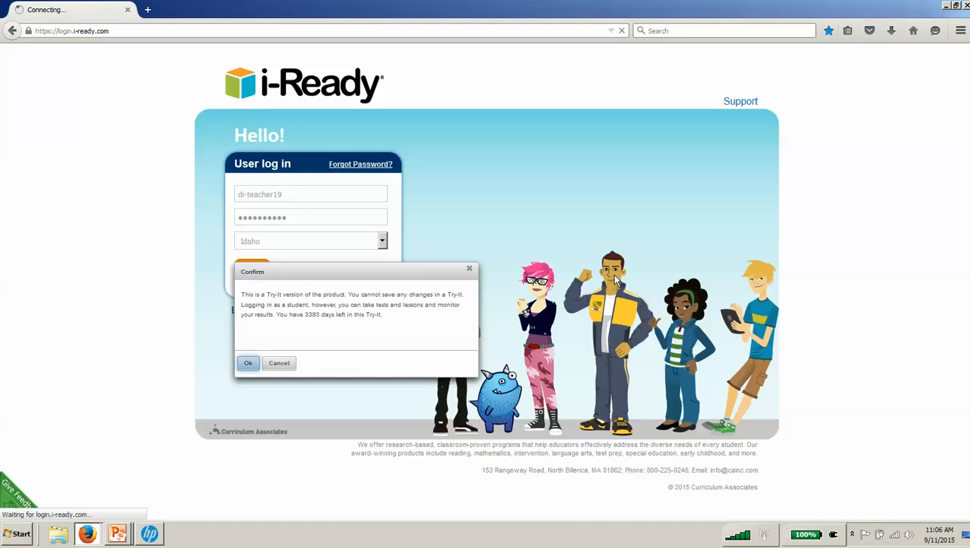
click(248, 362)
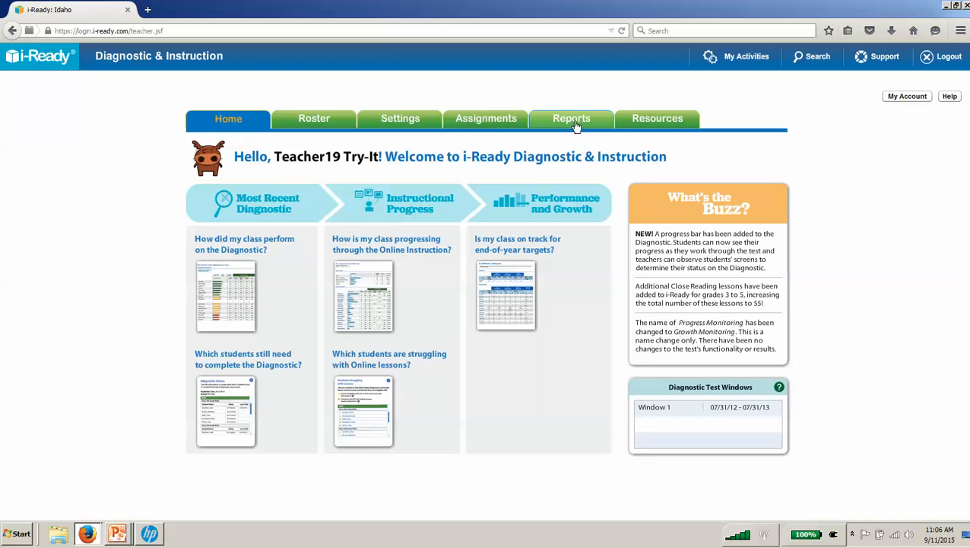
- Start a Student Profile report under Student Reports and select the Grade 3 (Math) class
click(572, 118)
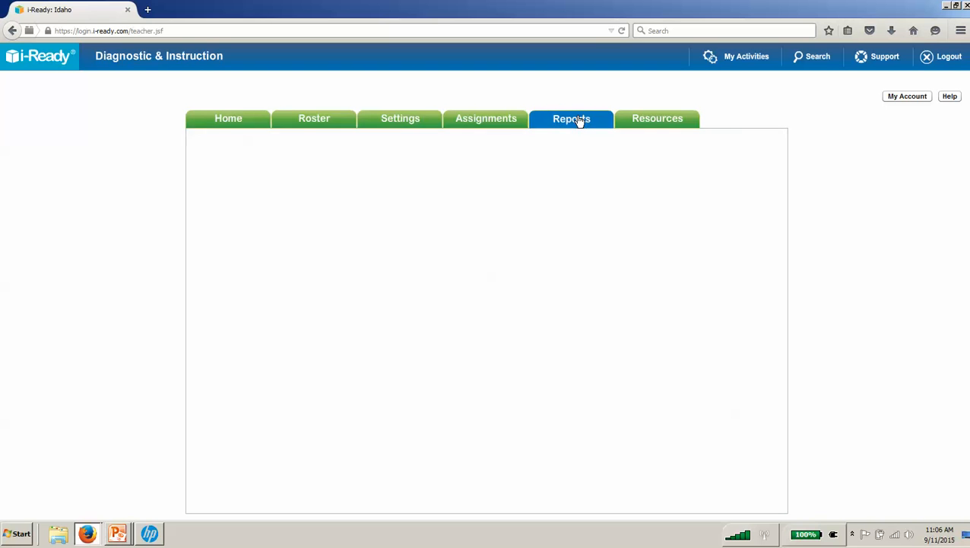
click(572, 118)
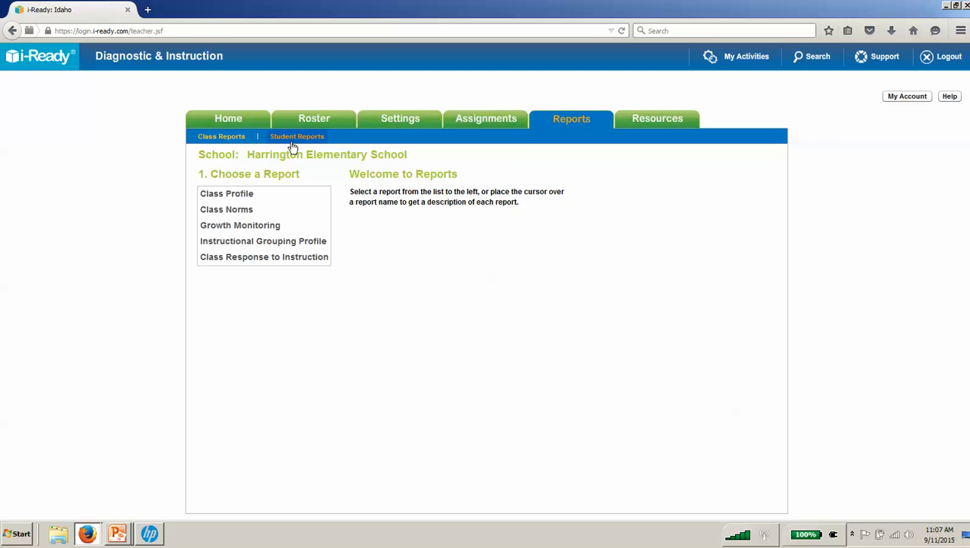
click(296, 136)
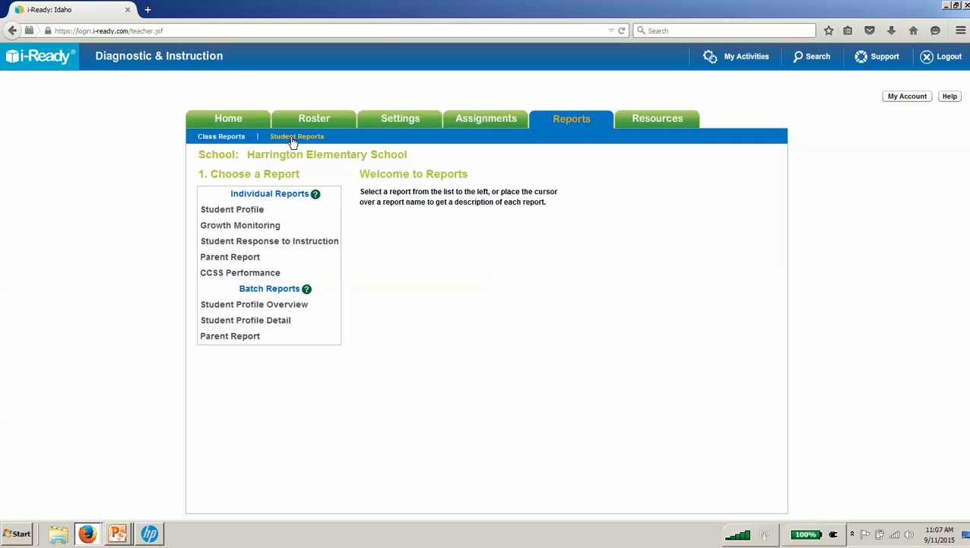
mouse_move(254, 213)
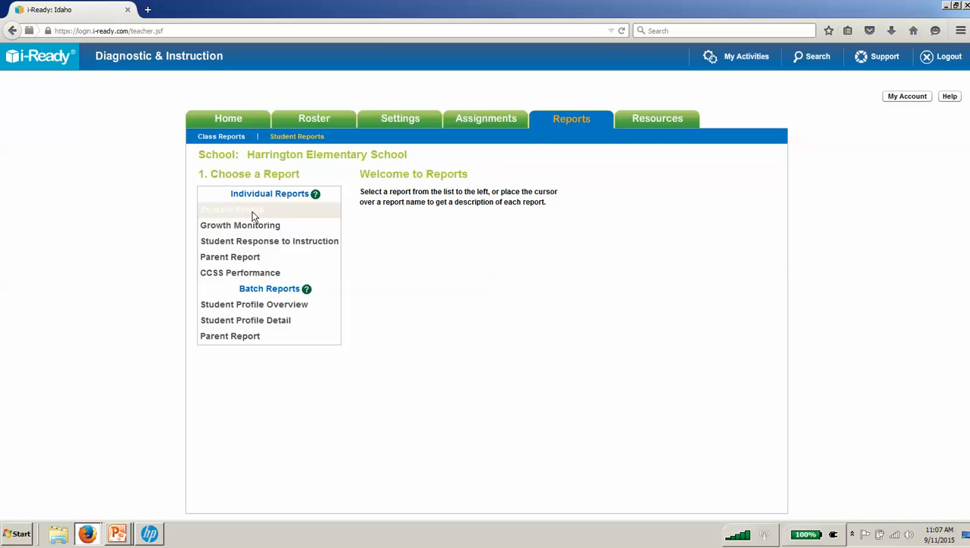
click(232, 210)
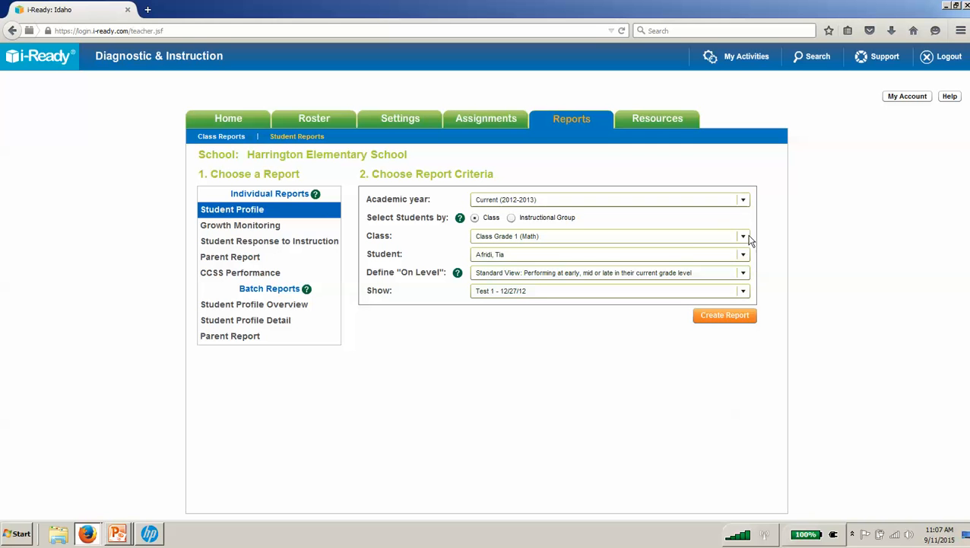
click(743, 236)
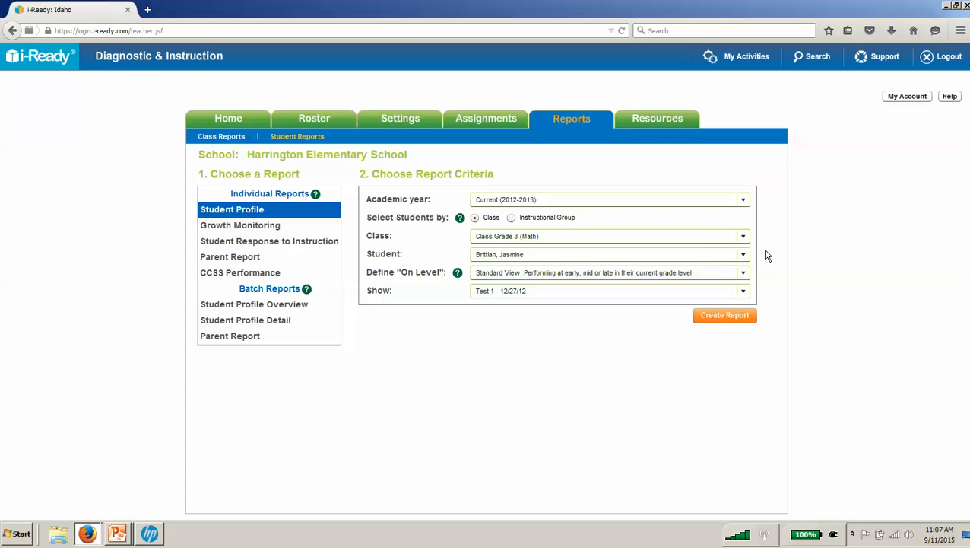
mouse_move(744, 251)
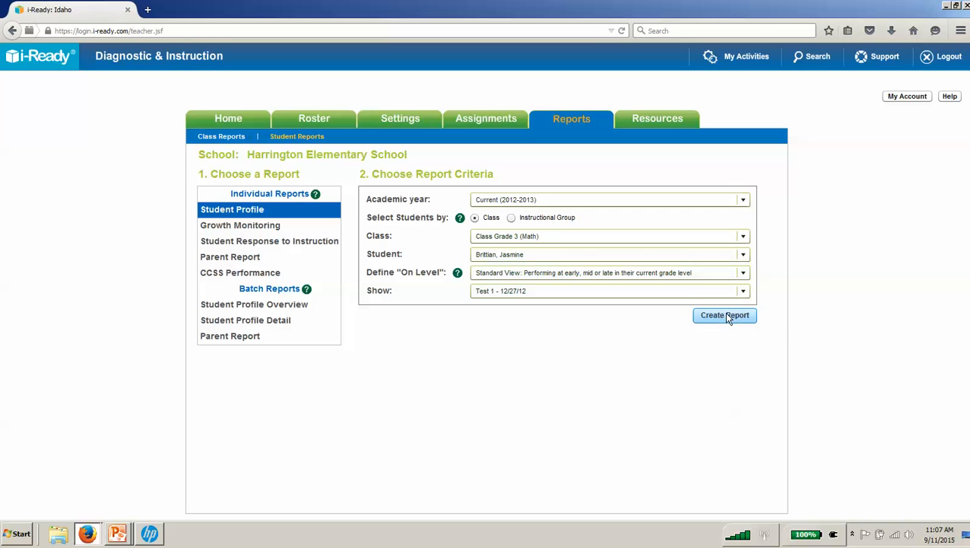
- Generate Jasmine's Grade 3 Math Student Profile and review its domain scores and analysis
click(724, 315)
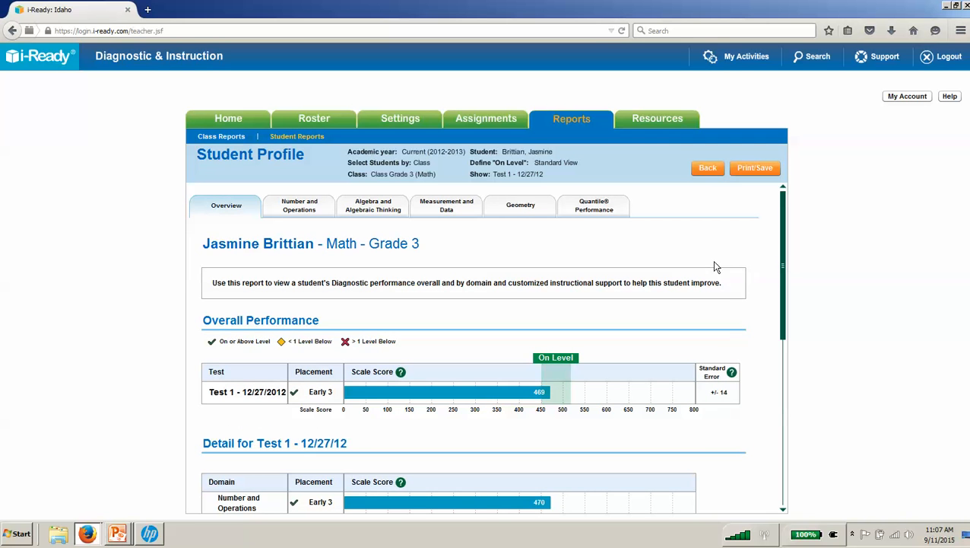
mouse_move(821, 226)
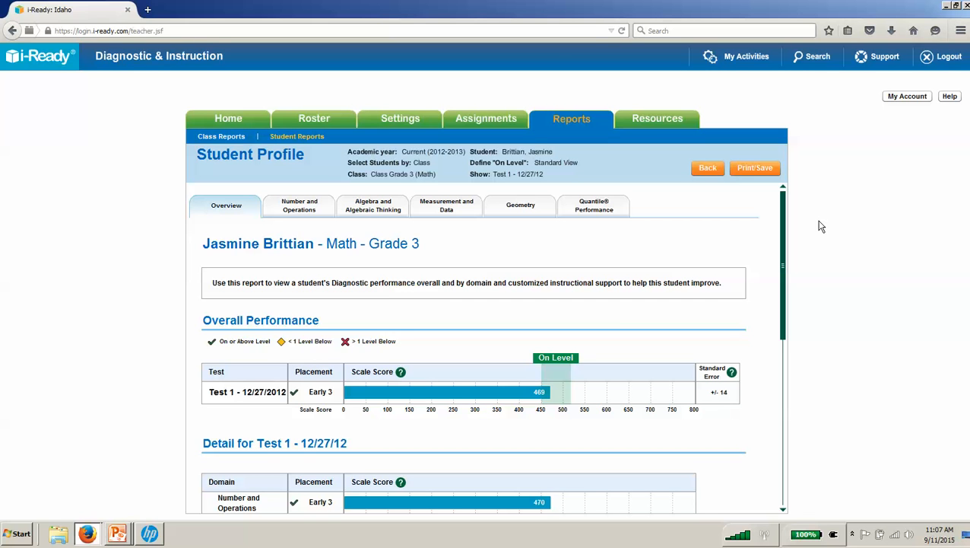
mouse_move(816, 222)
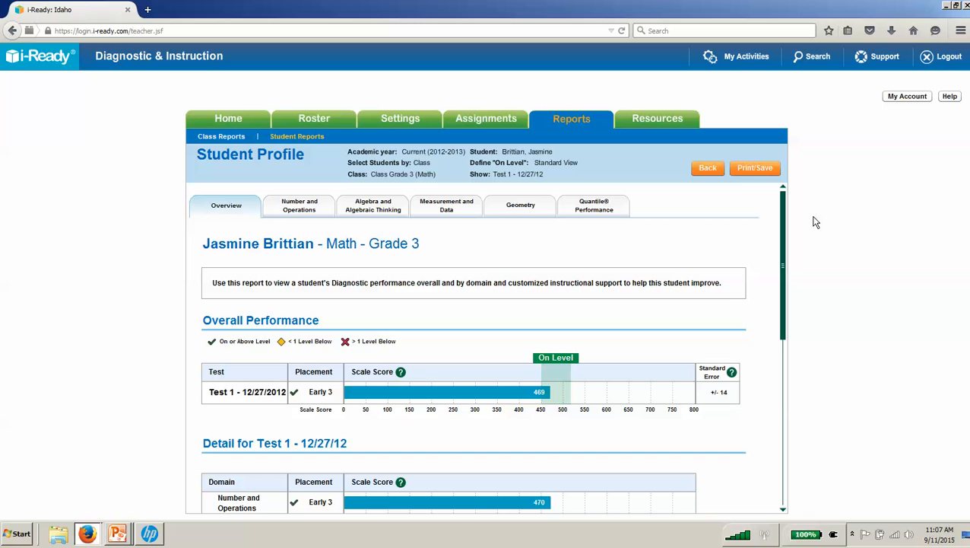
mouse_move(245, 256)
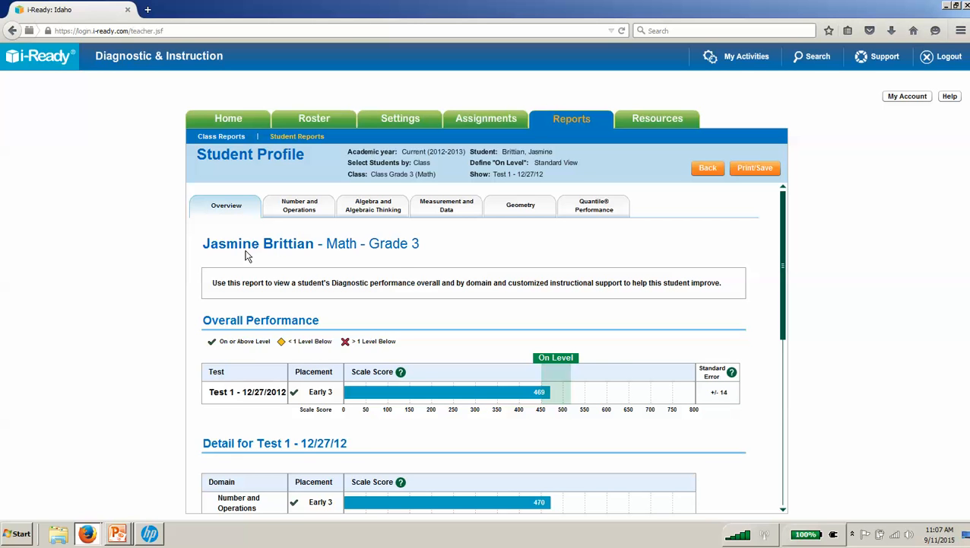
mouse_move(616, 255)
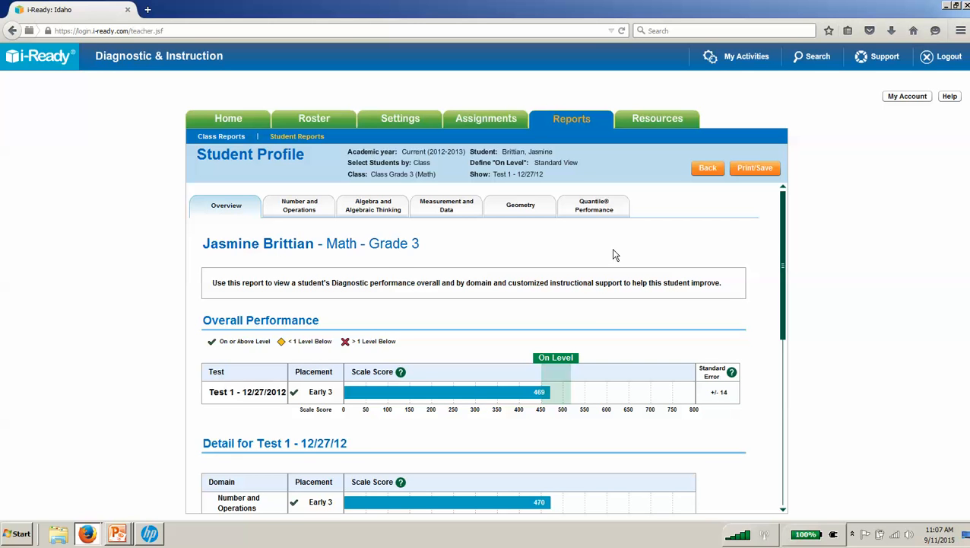
mouse_move(299, 209)
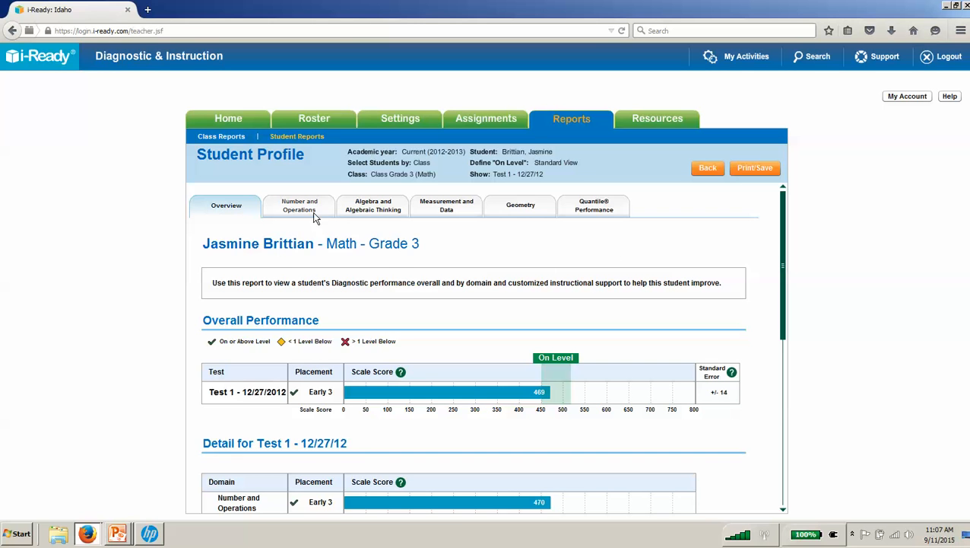
mouse_move(673, 216)
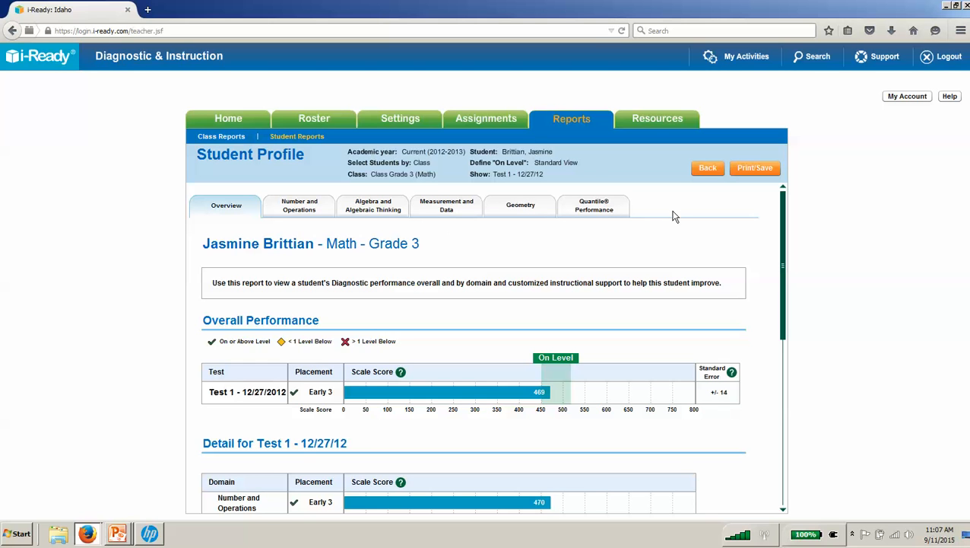
mouse_move(783, 220)
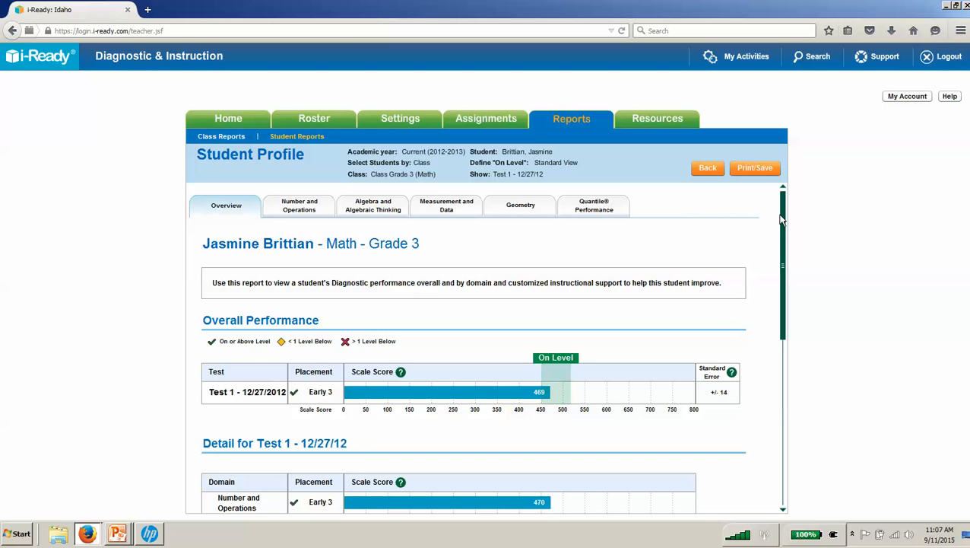
mouse_move(787, 236)
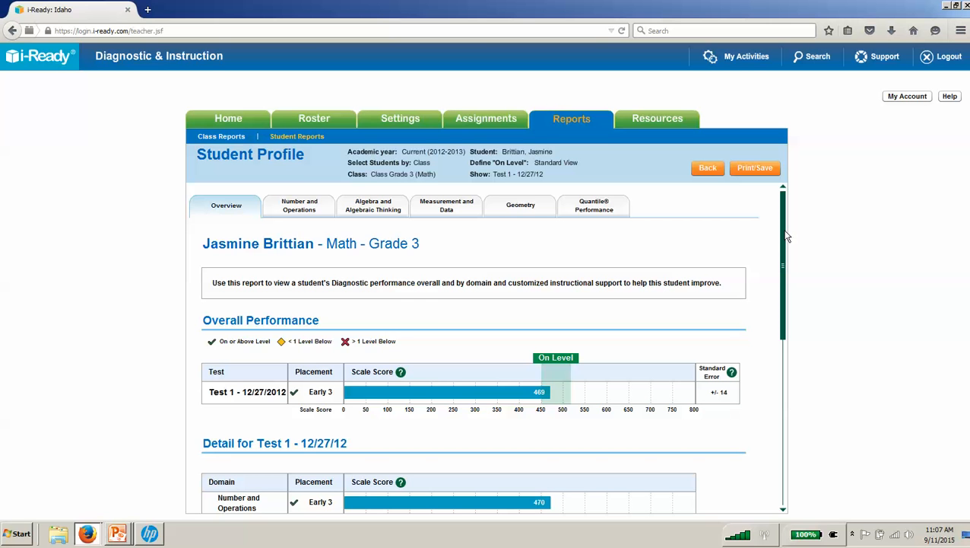
scroll(down, 3)
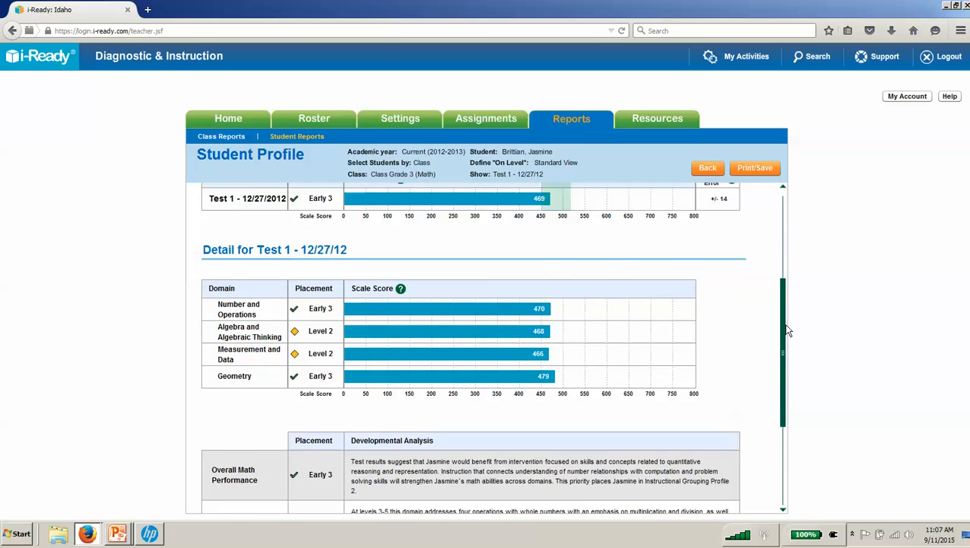
scroll(down, 3)
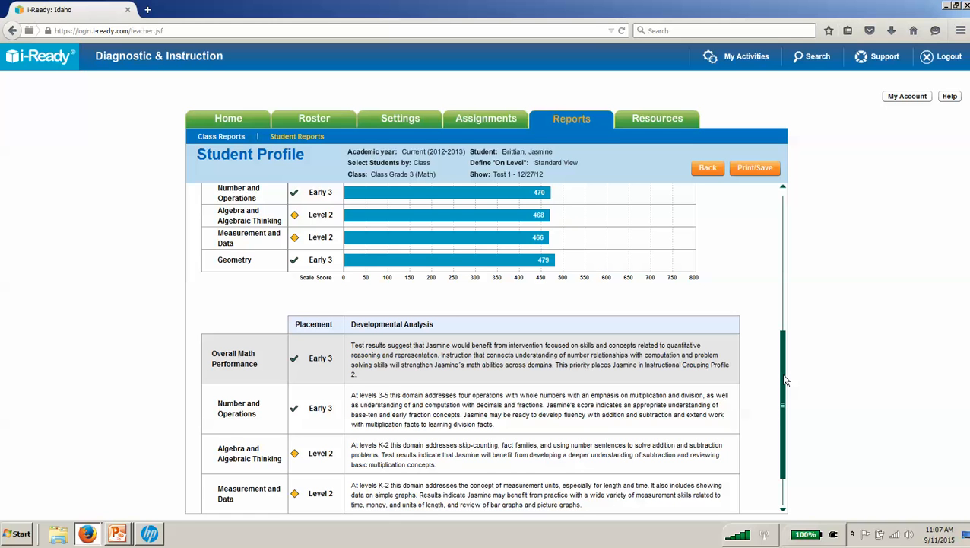
scroll(up, 3)
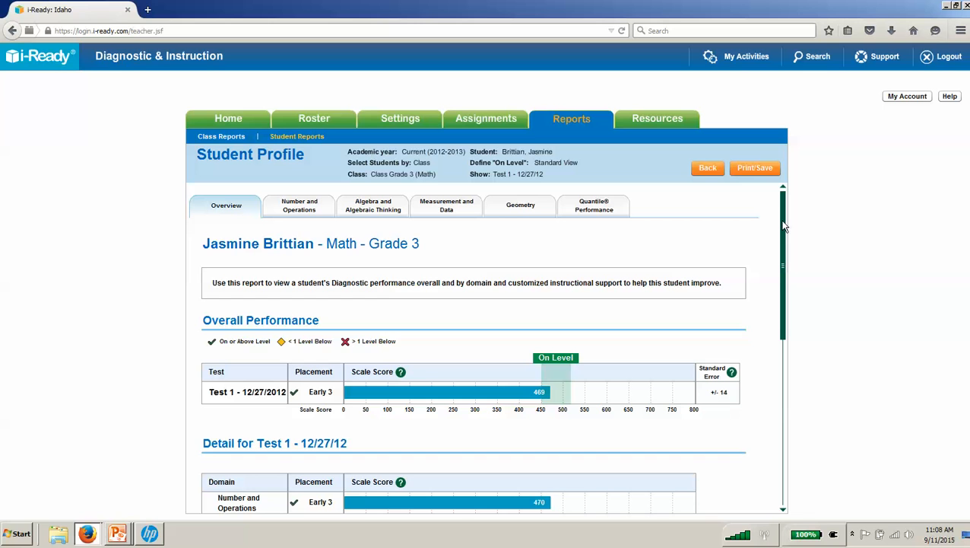
mouse_move(264, 217)
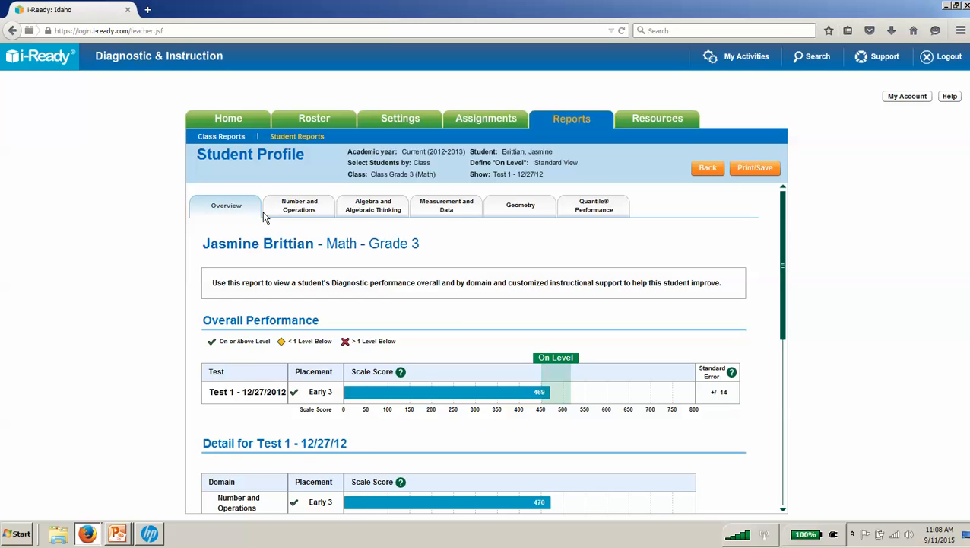
mouse_move(486, 211)
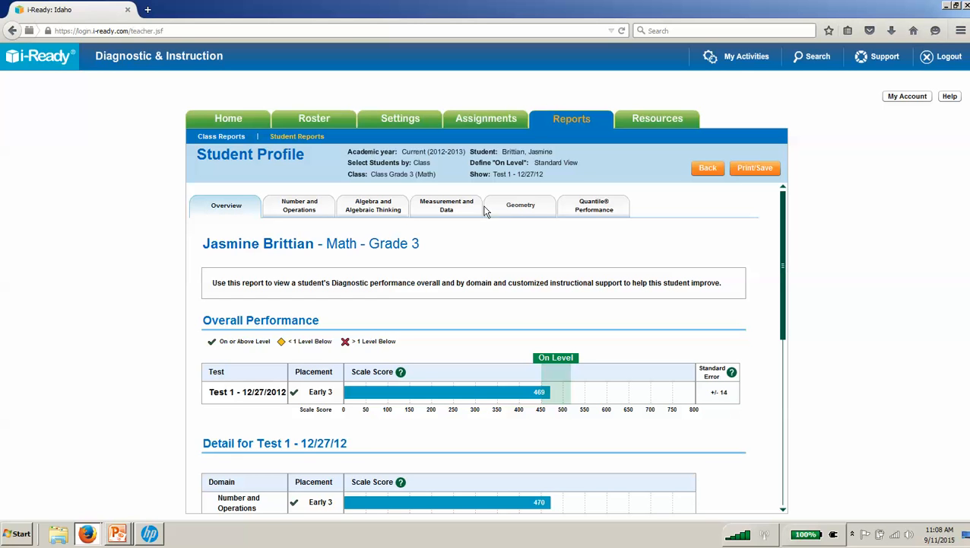
mouse_move(300, 209)
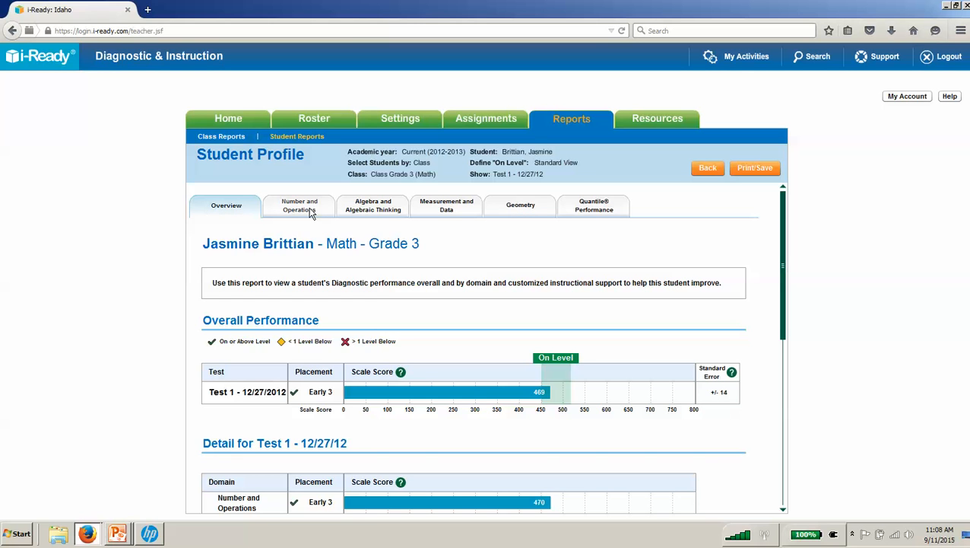
mouse_move(438, 215)
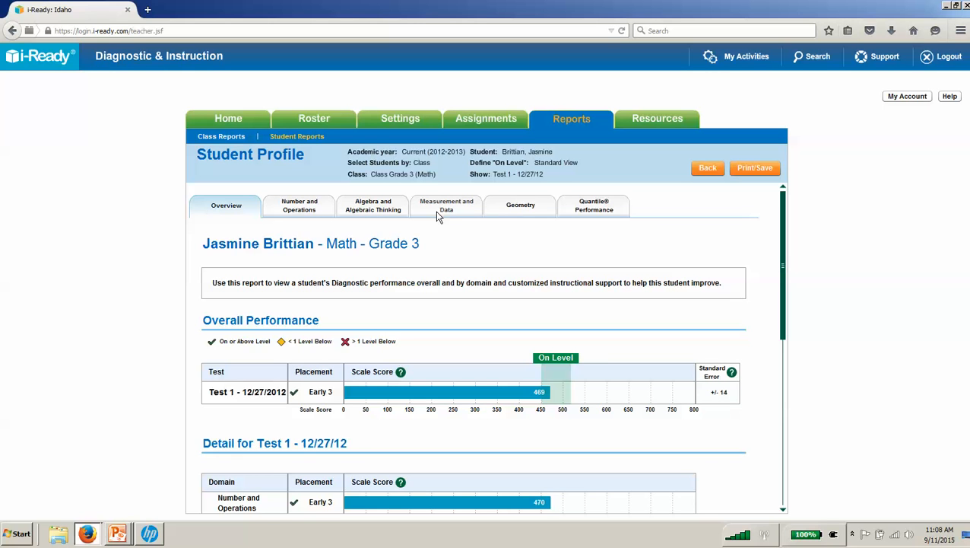
mouse_move(603, 229)
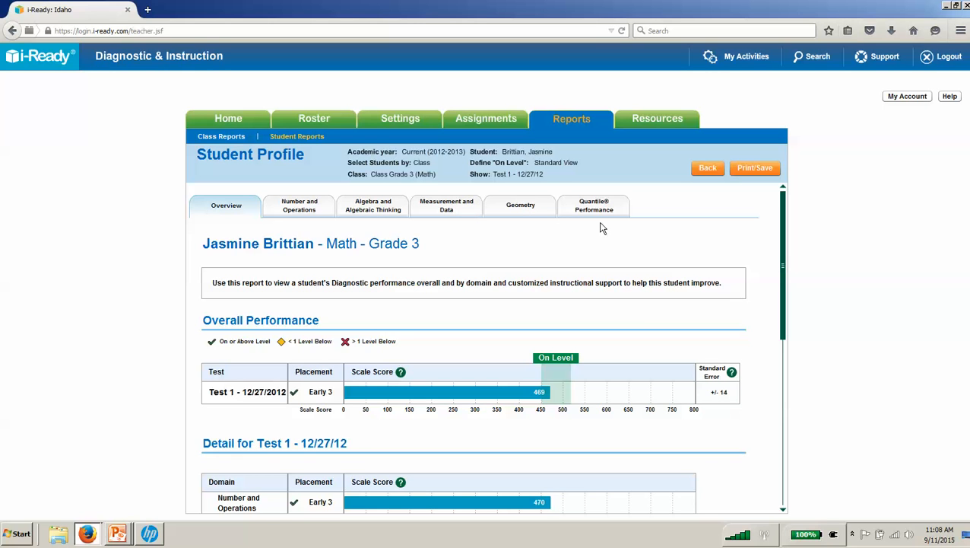
mouse_move(223, 211)
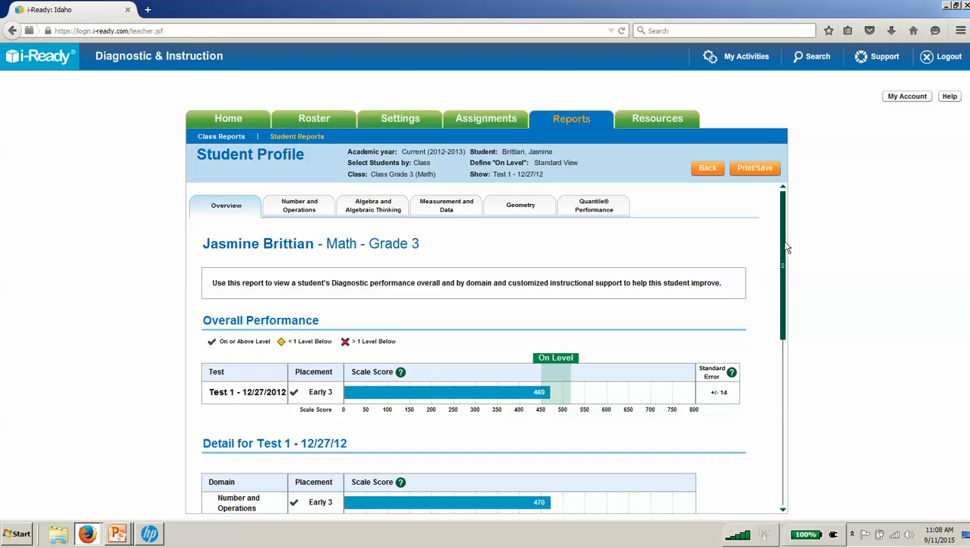
mouse_move(786, 255)
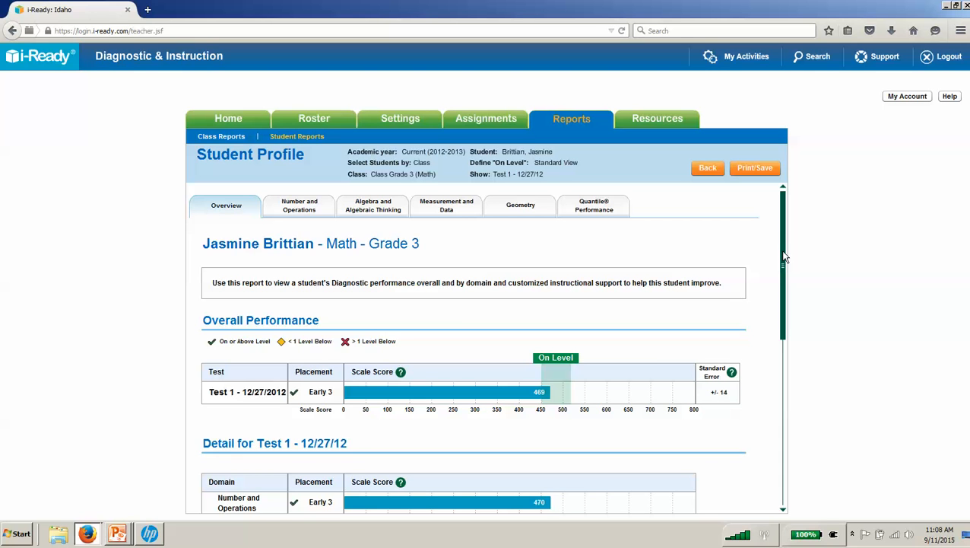
scroll(down, 3)
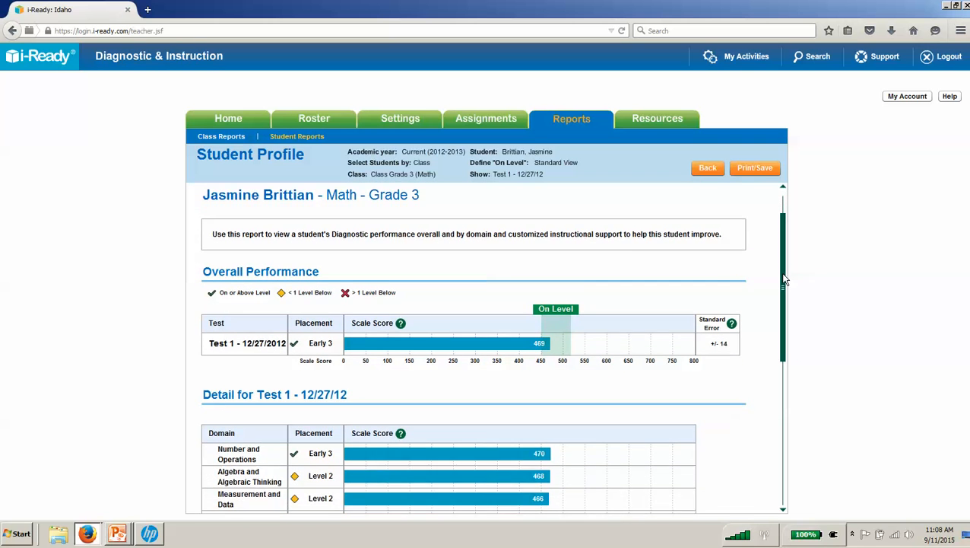
scroll(down, 3)
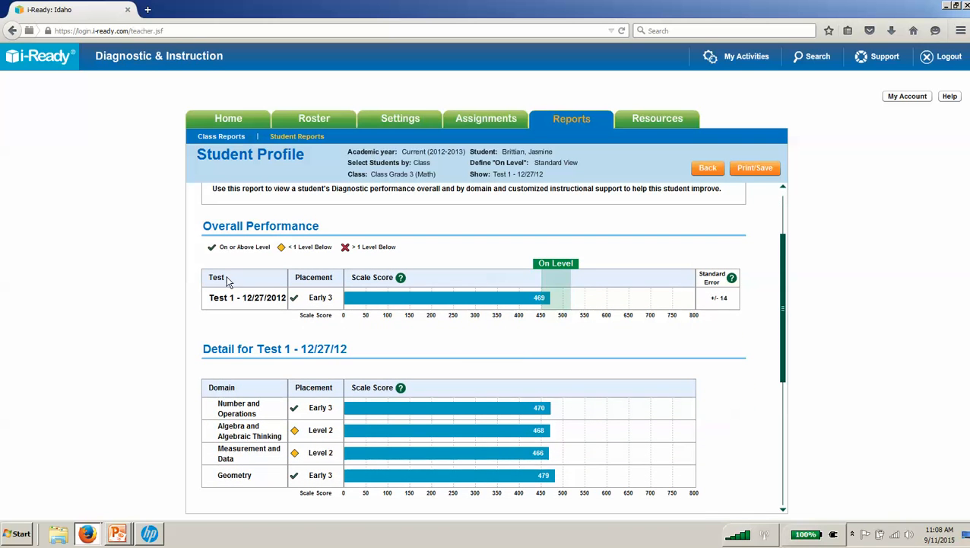
mouse_move(363, 325)
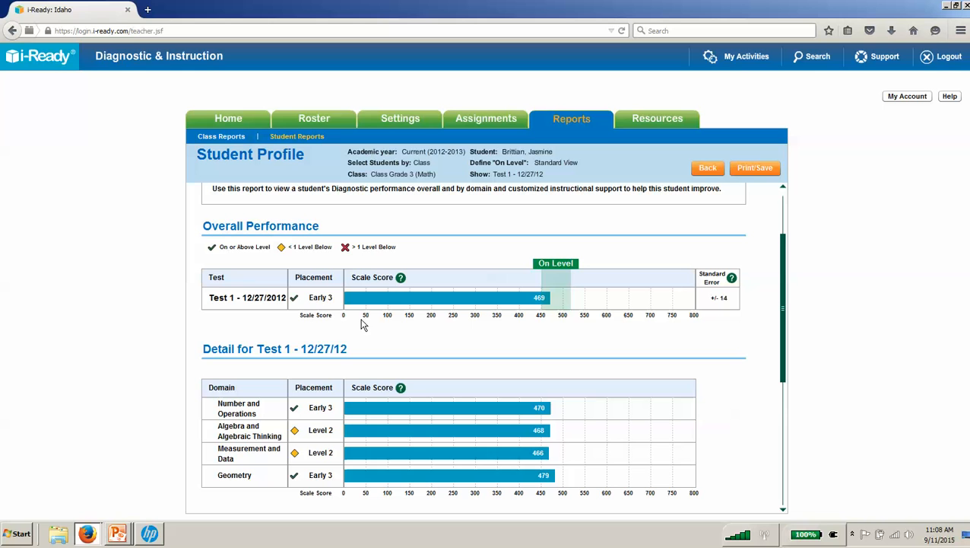
mouse_move(319, 308)
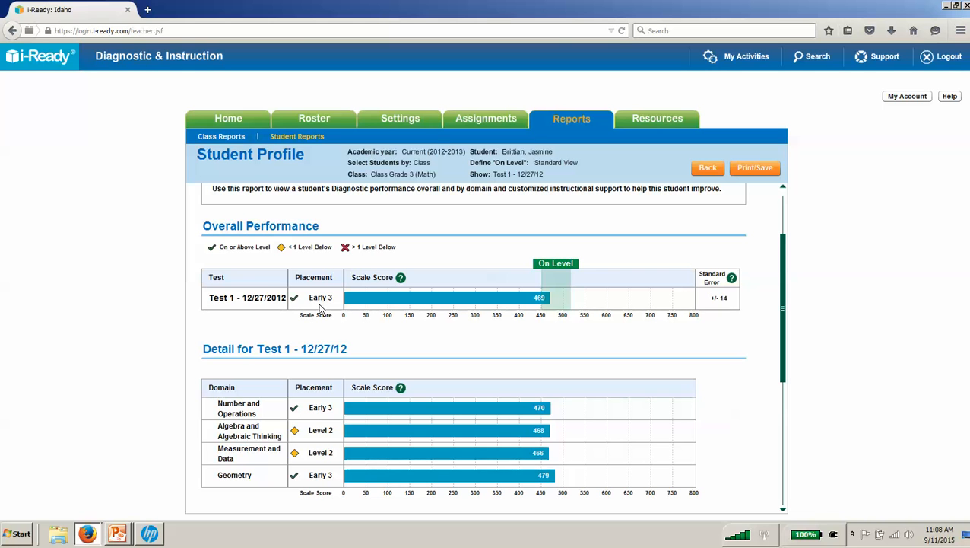
mouse_move(578, 297)
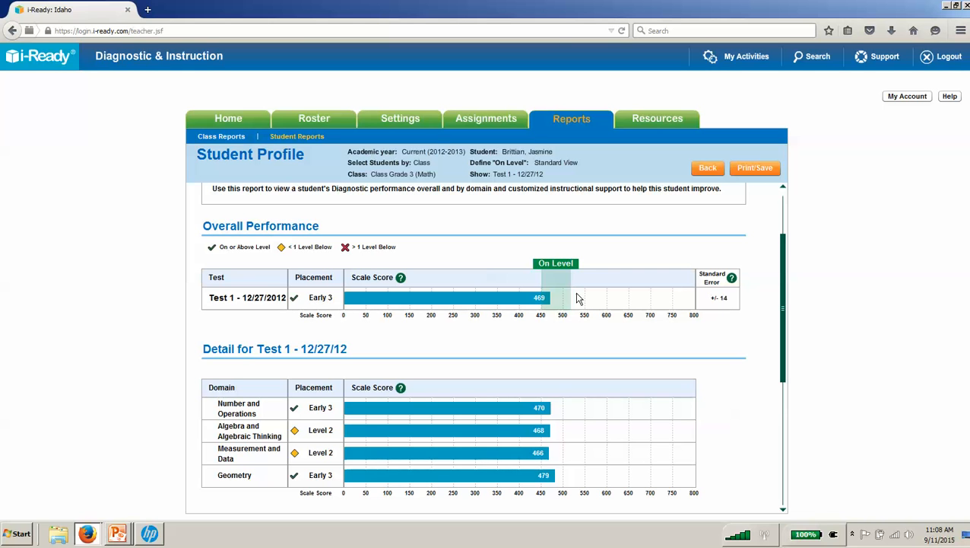
mouse_move(558, 291)
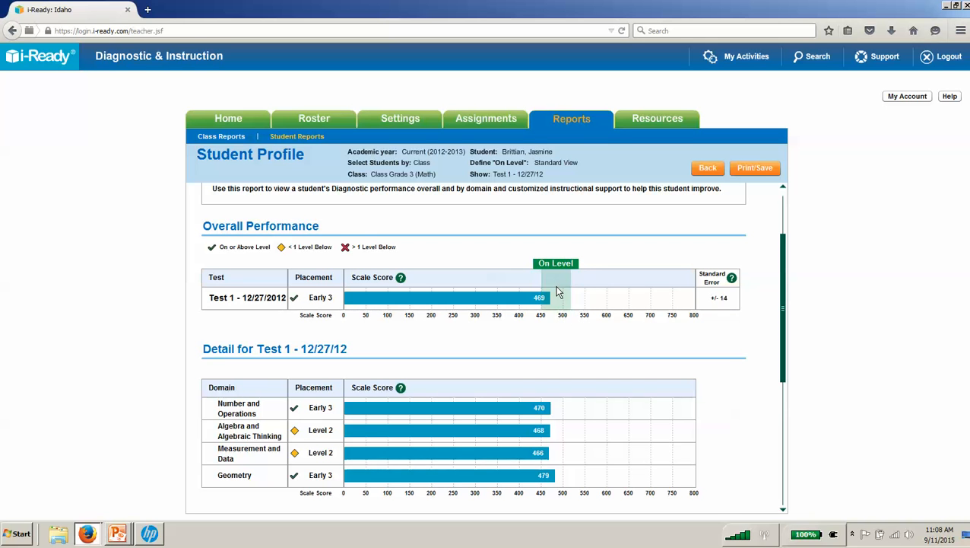
mouse_move(787, 279)
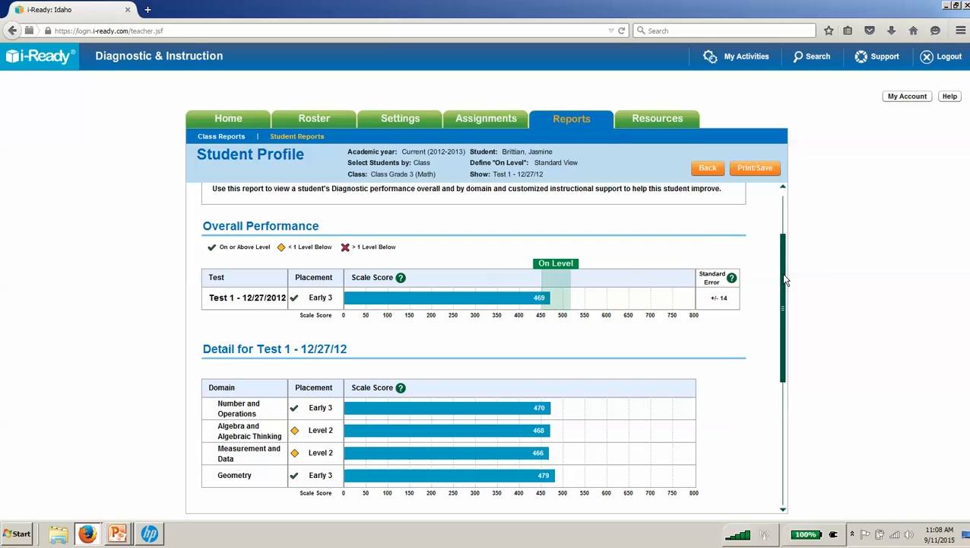
scroll(down, 3)
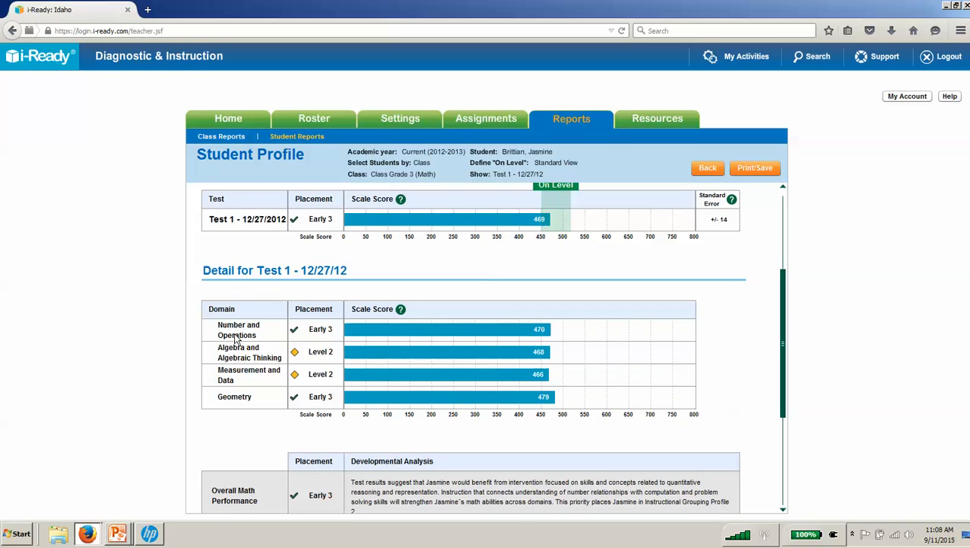
mouse_move(326, 406)
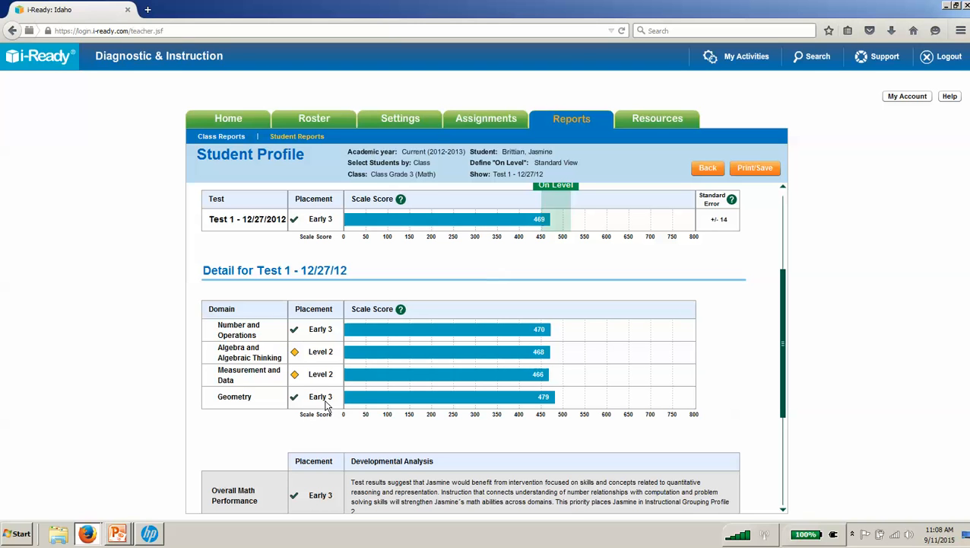
mouse_move(318, 356)
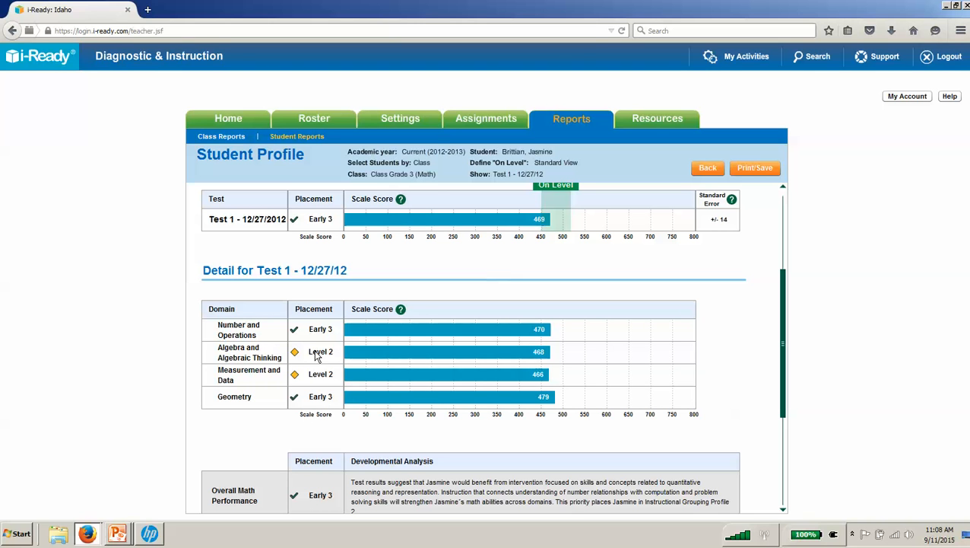
mouse_move(314, 372)
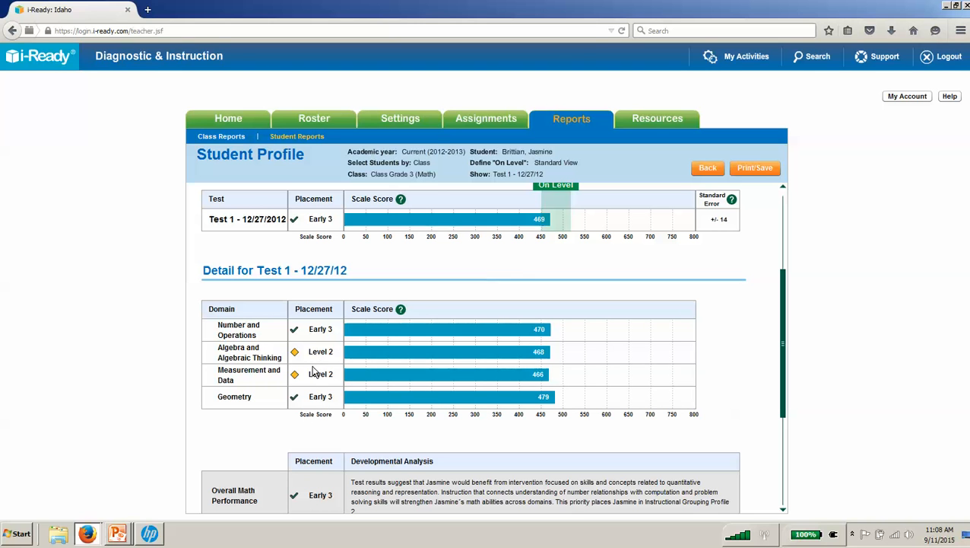
mouse_move(784, 363)
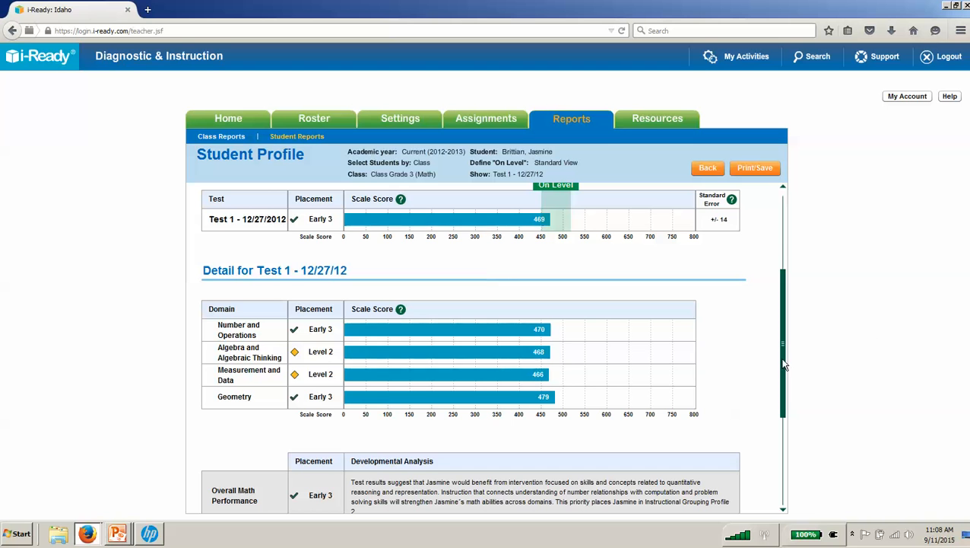
scroll(up, 3)
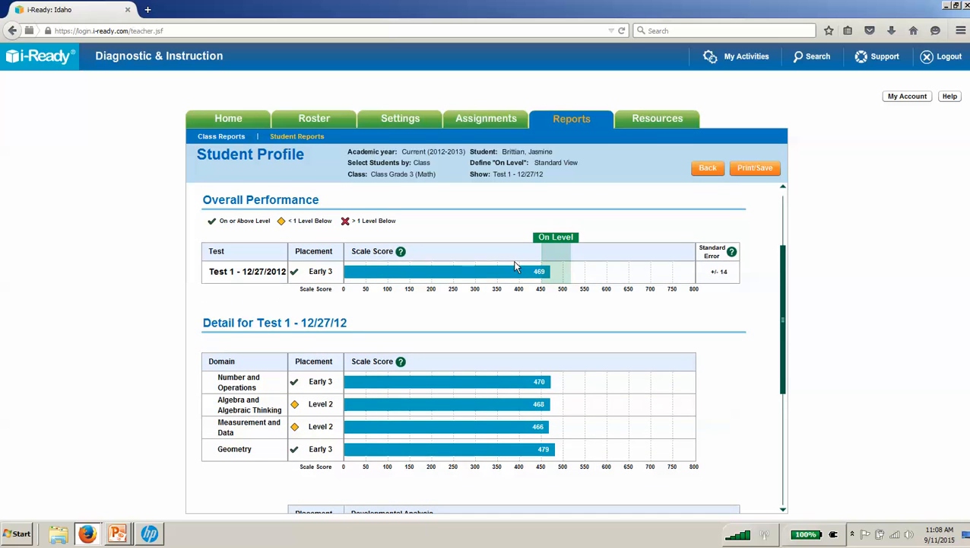
mouse_move(540, 280)
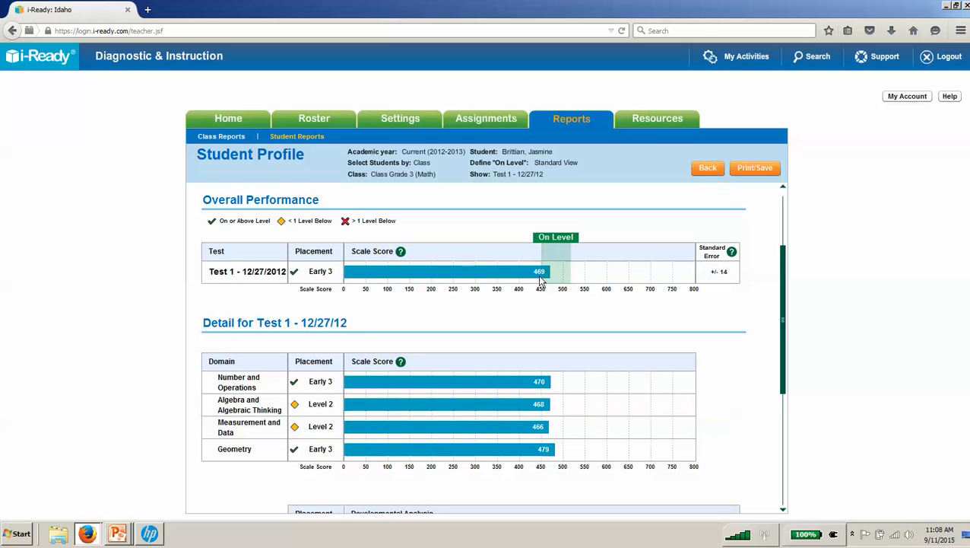
mouse_move(791, 310)
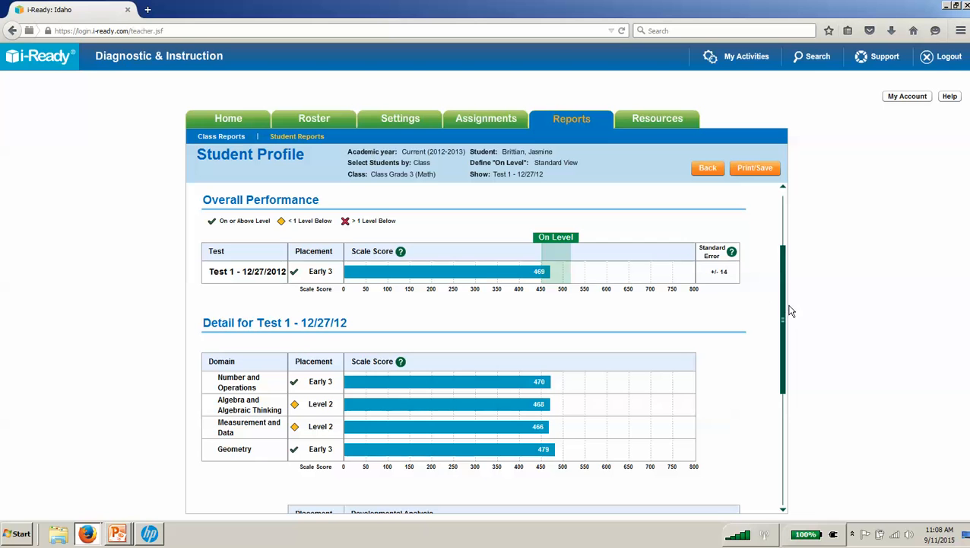
mouse_move(791, 314)
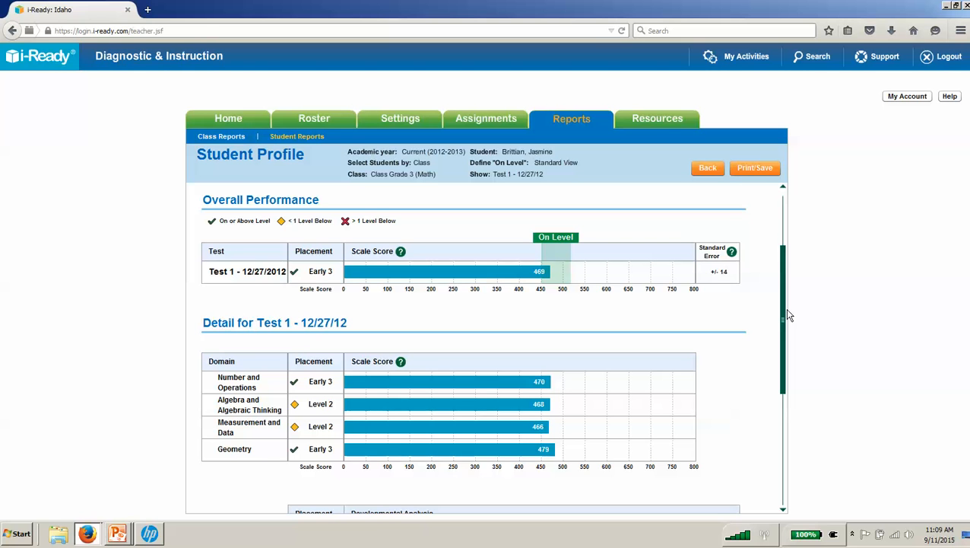
scroll(up, 3)
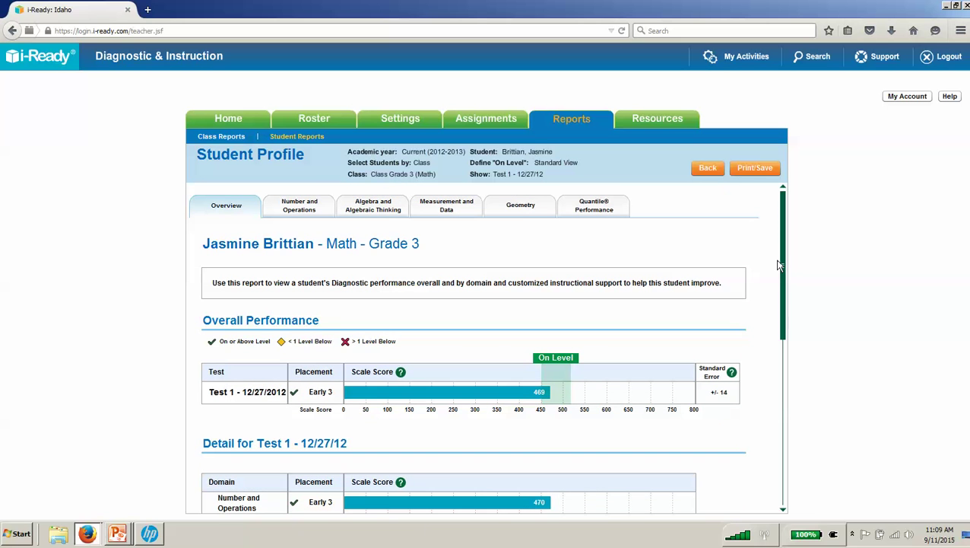
mouse_move(639, 229)
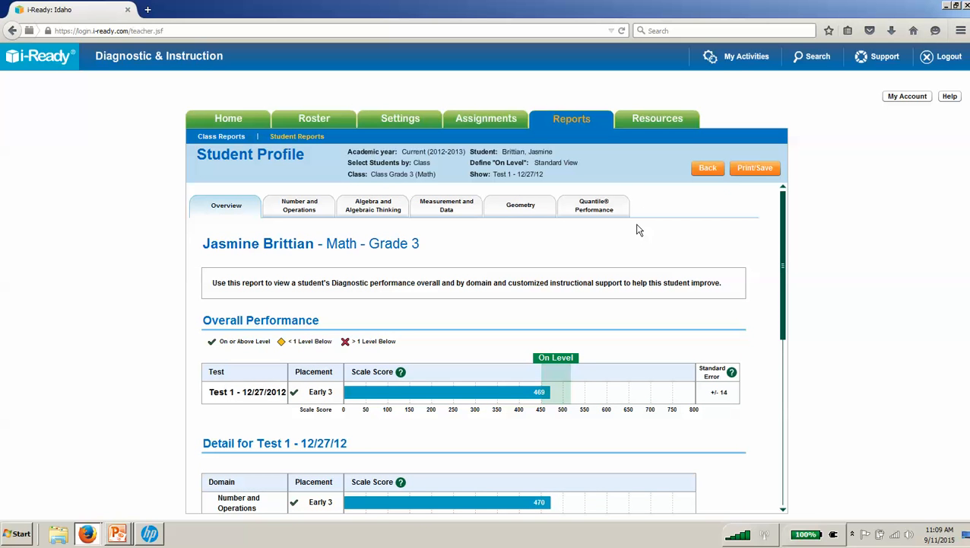
mouse_move(338, 206)
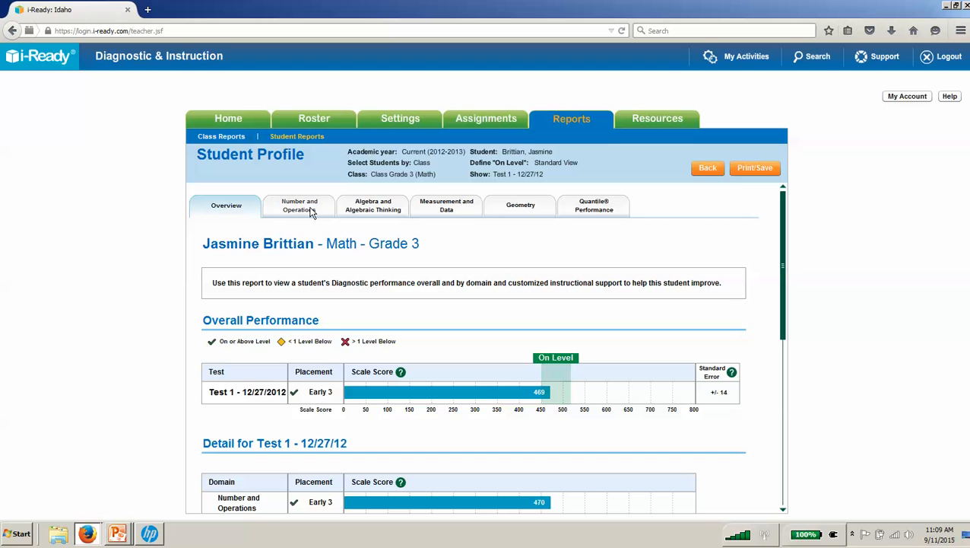
click(372, 205)
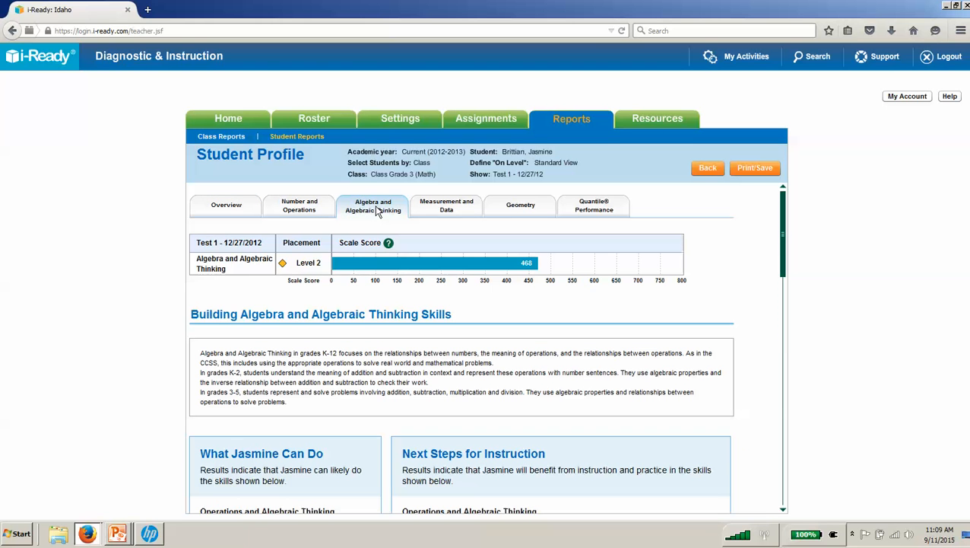
mouse_move(360, 229)
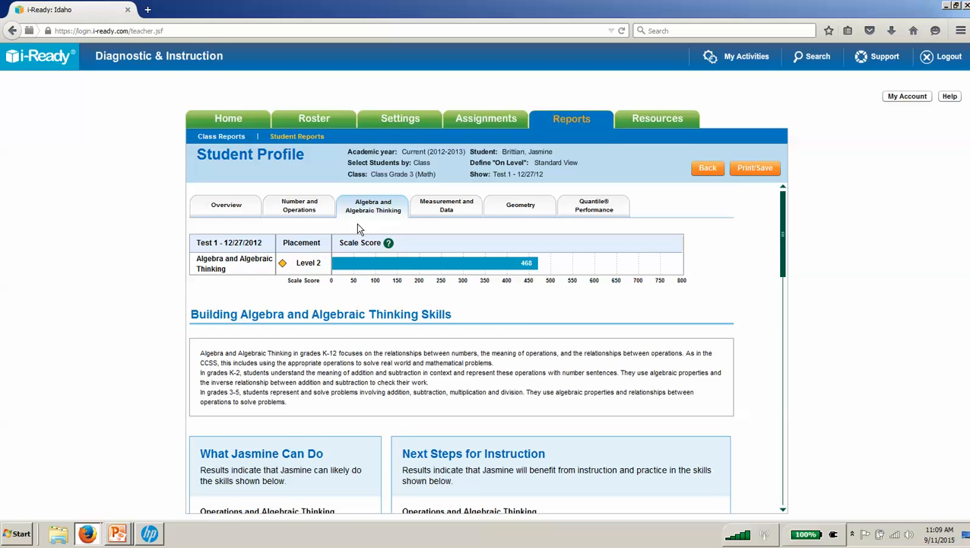
mouse_move(246, 270)
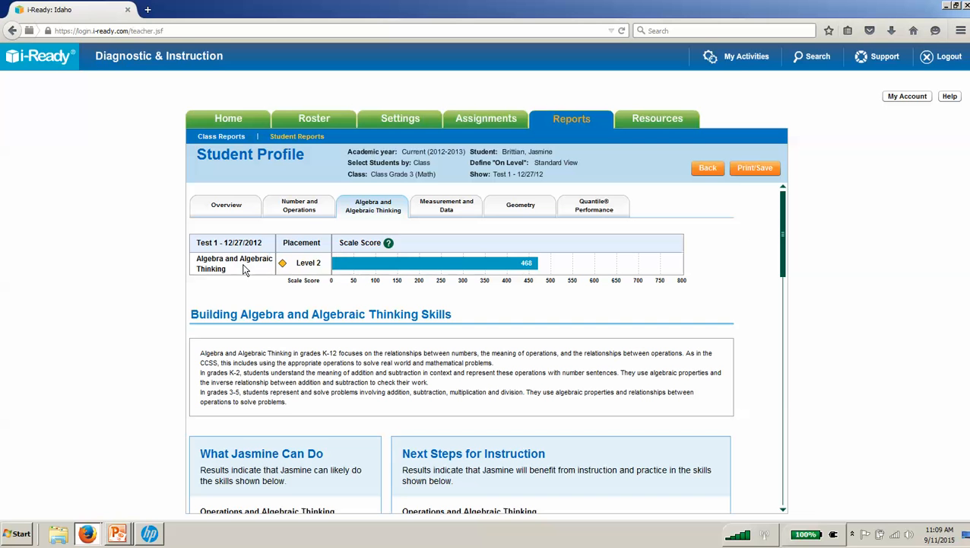
mouse_move(422, 296)
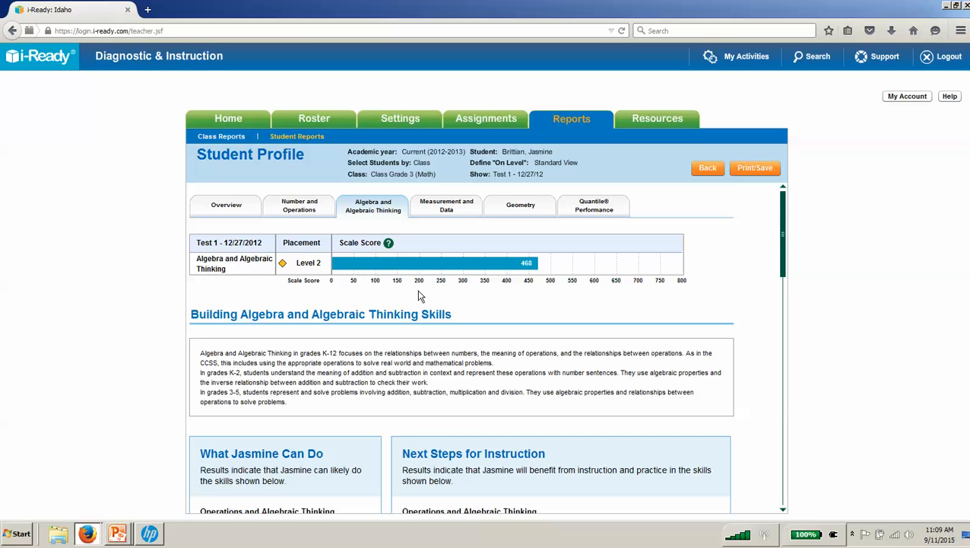
scroll(down, 3)
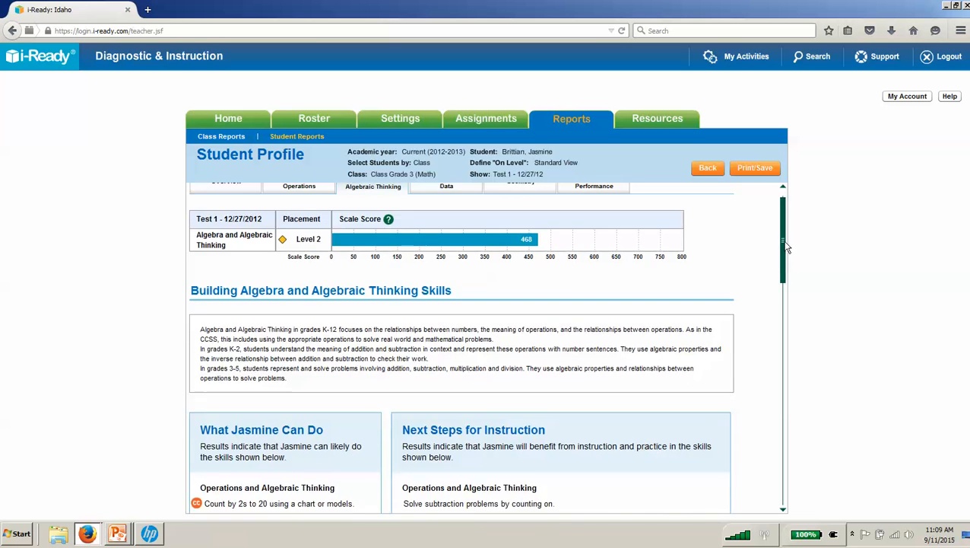
scroll(down, 3)
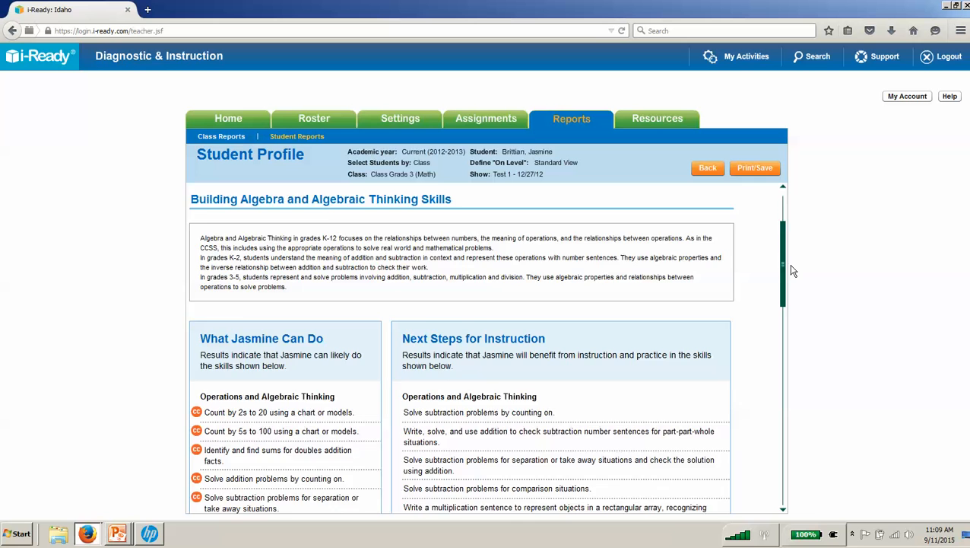
scroll(down, 3)
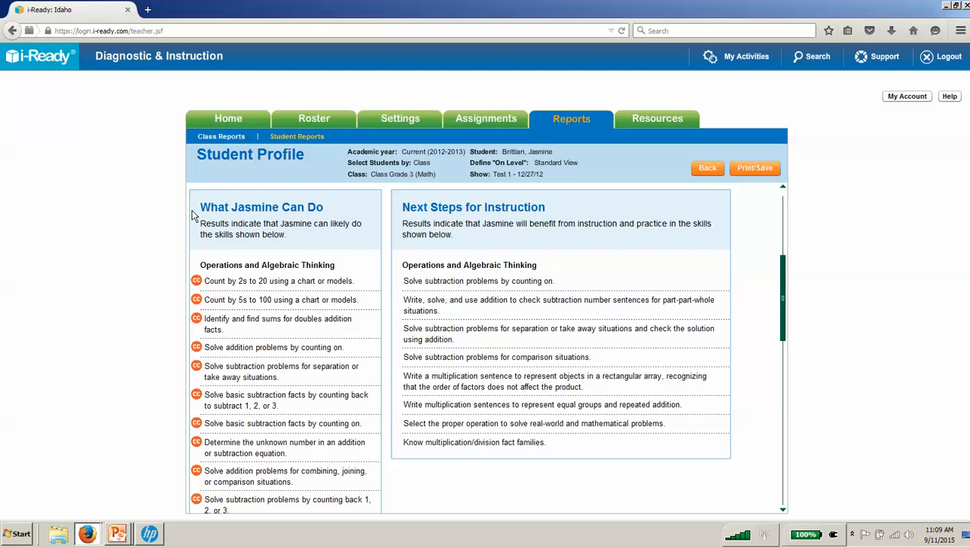
mouse_move(310, 282)
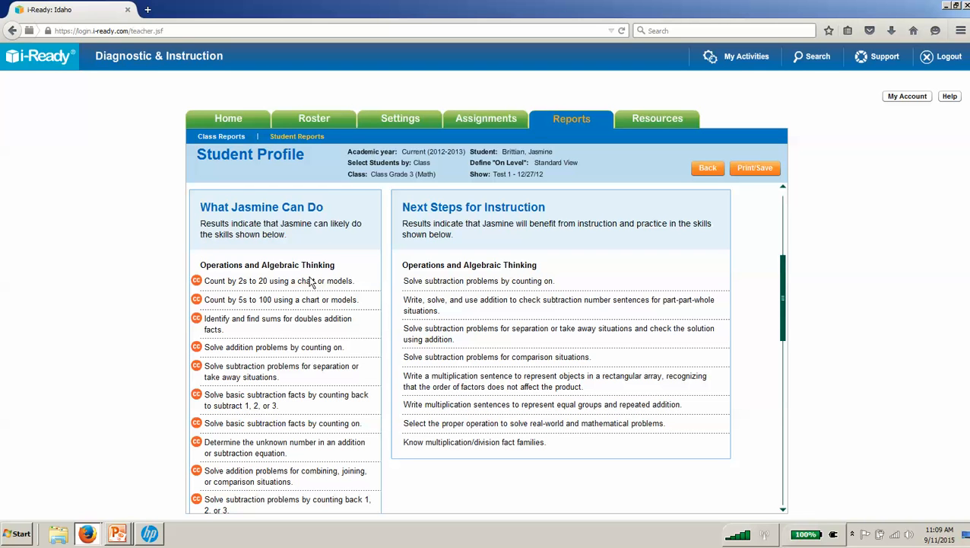
mouse_move(186, 283)
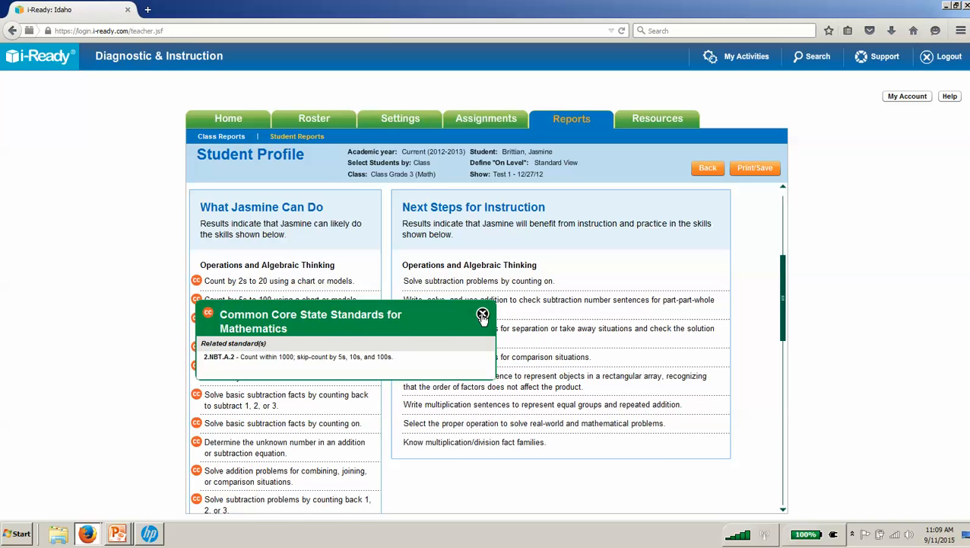
click(483, 315)
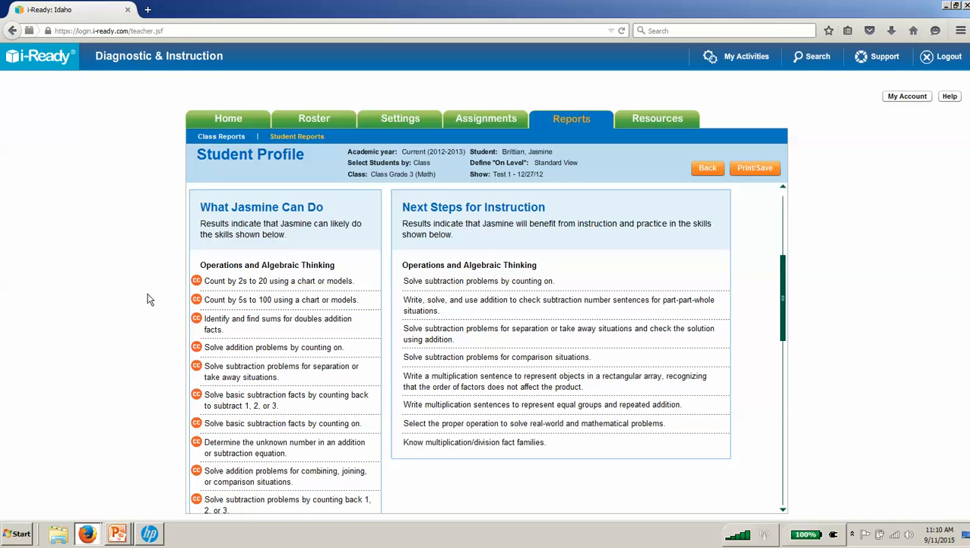
mouse_move(53, 276)
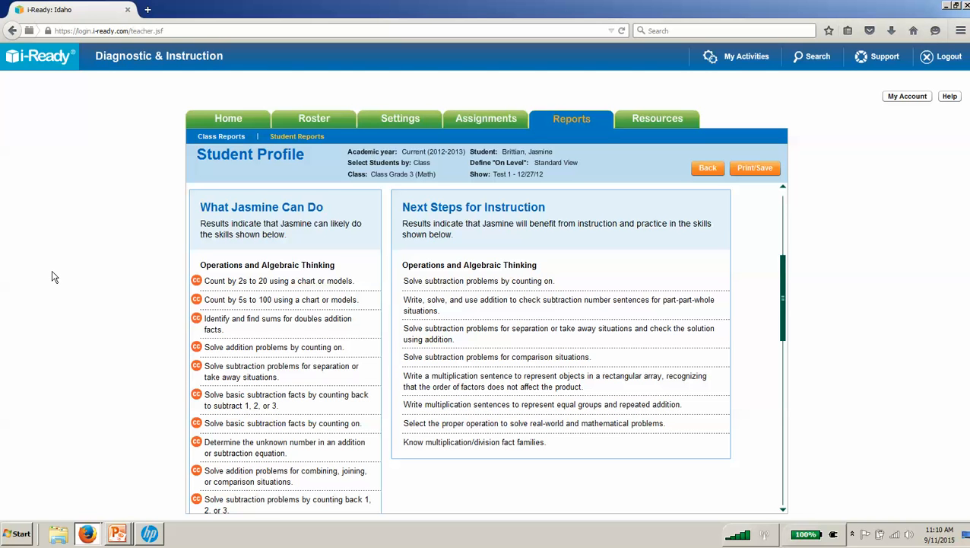
mouse_move(493, 270)
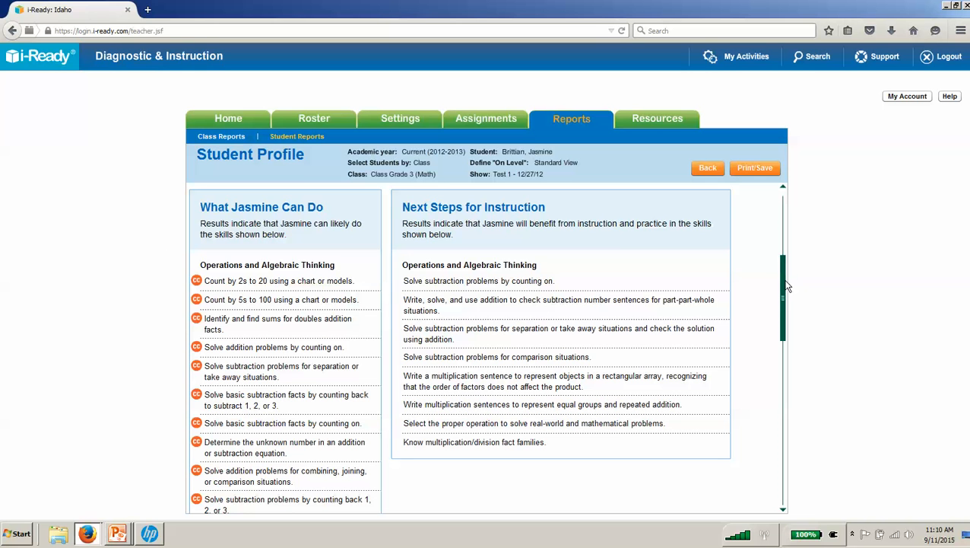
mouse_move(787, 293)
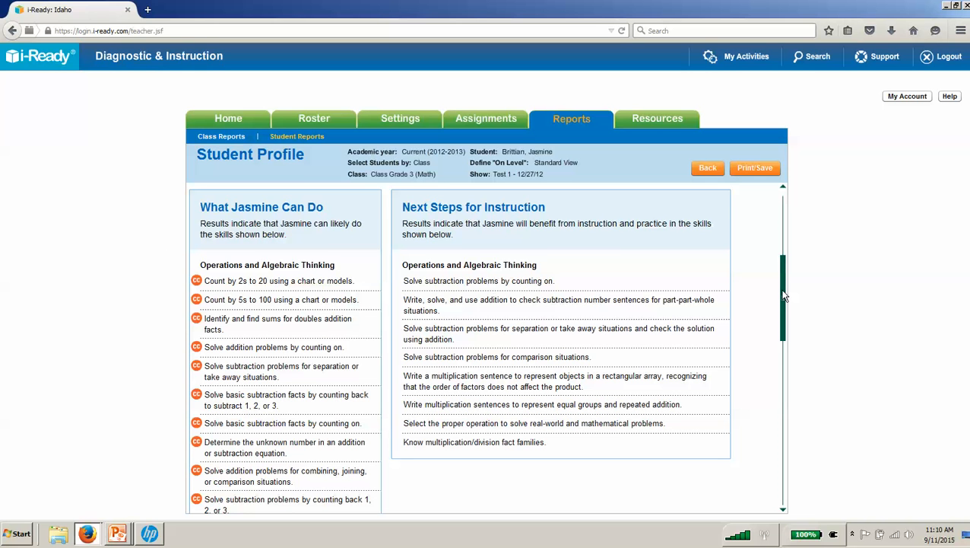
scroll(down, 3)
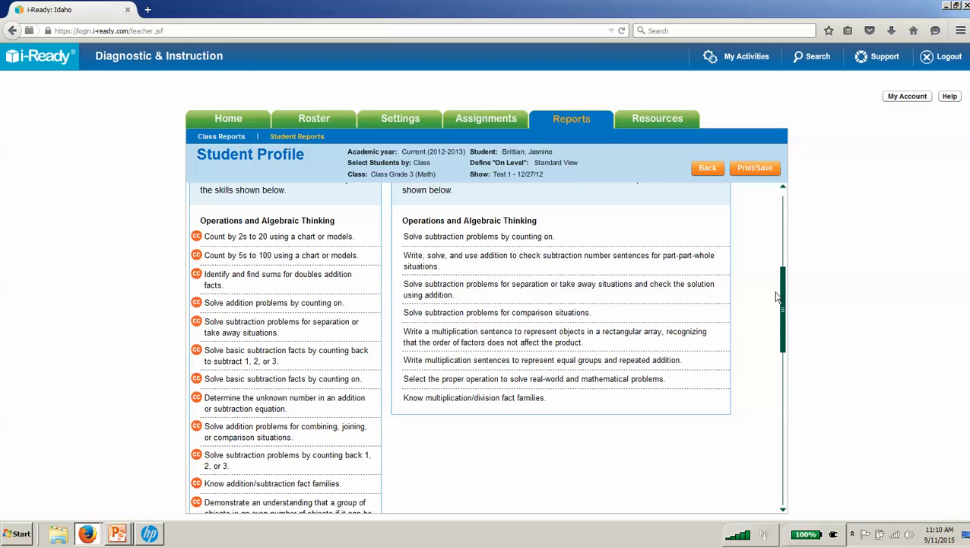
mouse_move(471, 319)
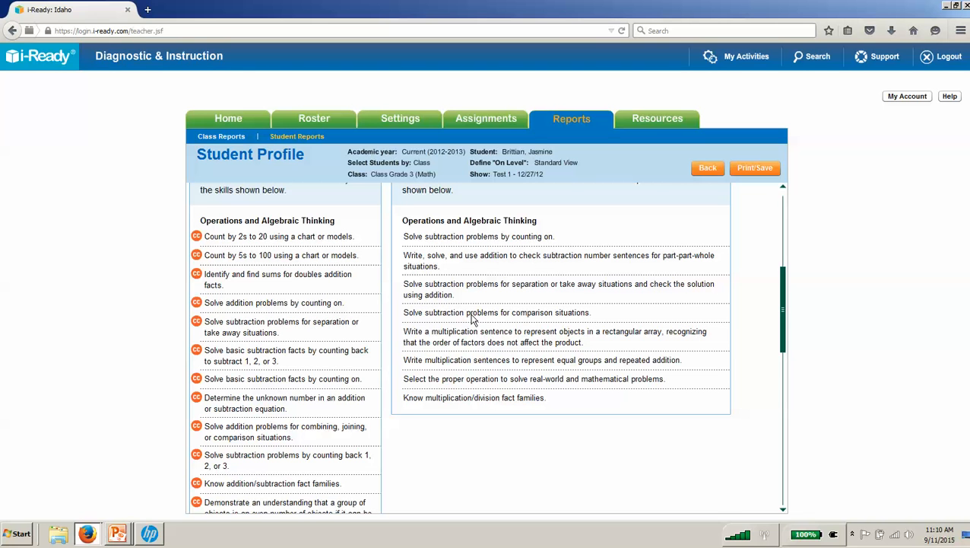
mouse_move(787, 319)
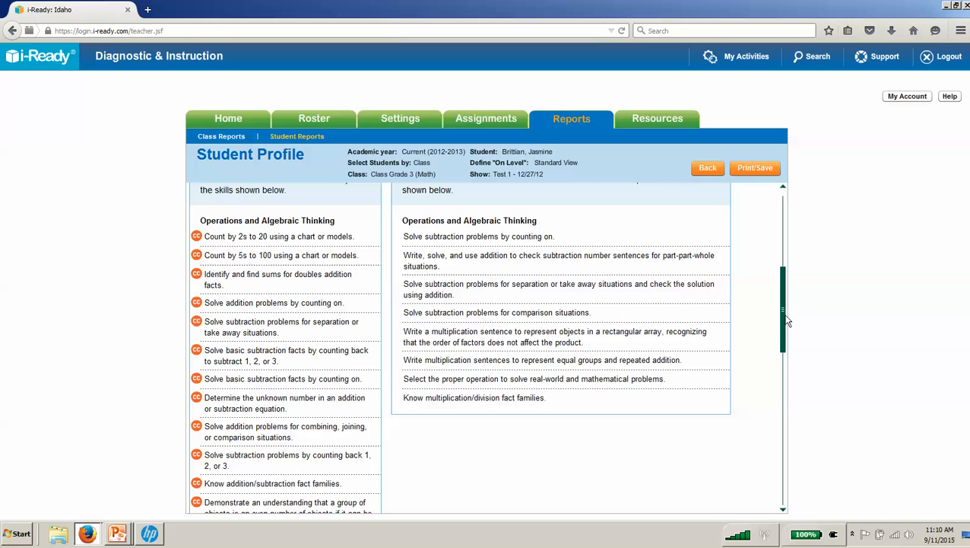
scroll(up, 3)
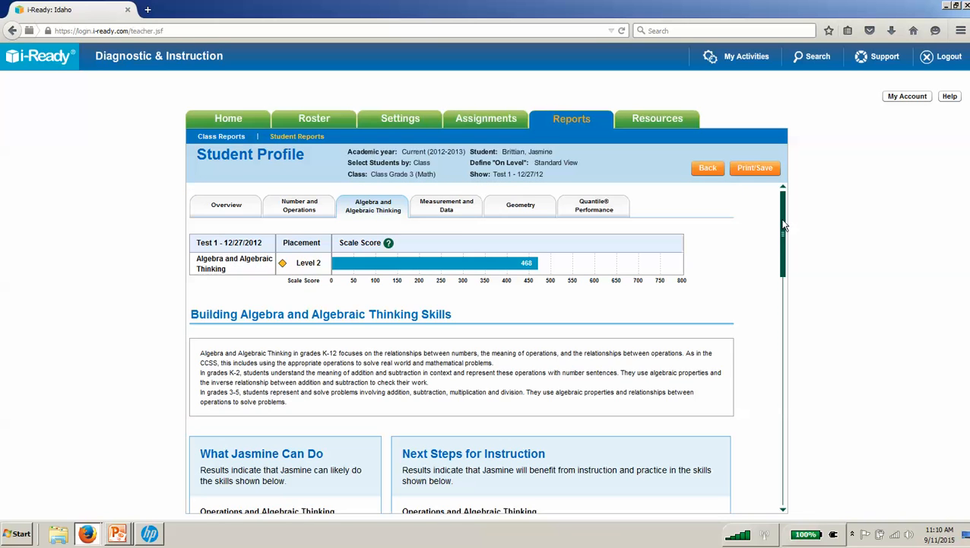
- Check Jasmine's Measurement and Data results, then scroll to Algebraic Thinking's Tools for Instruction
click(447, 205)
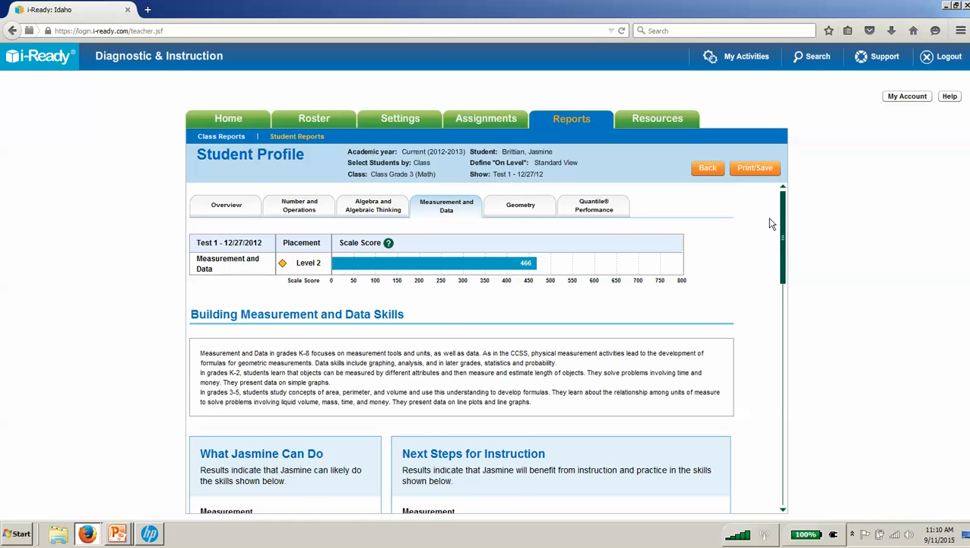
scroll(down, 3)
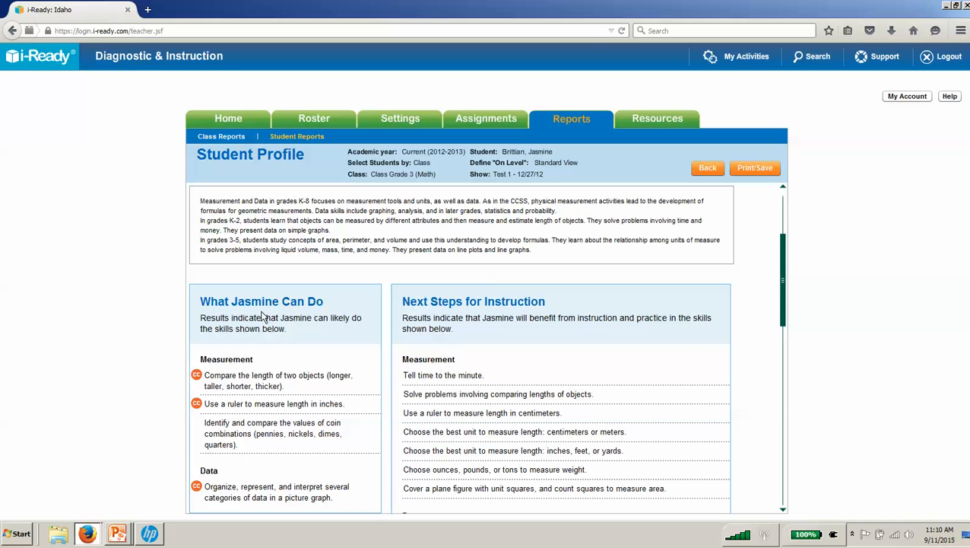
scroll(down, 3)
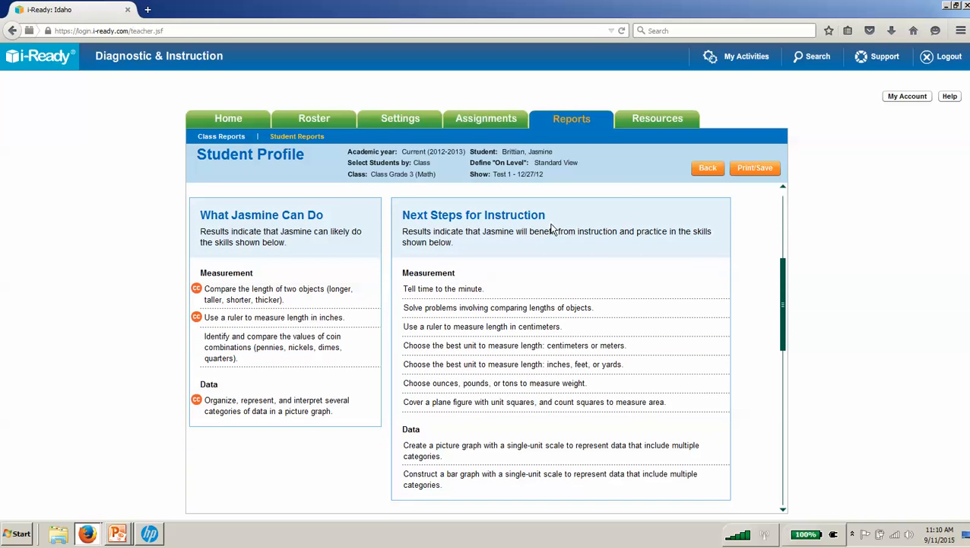
mouse_move(780, 339)
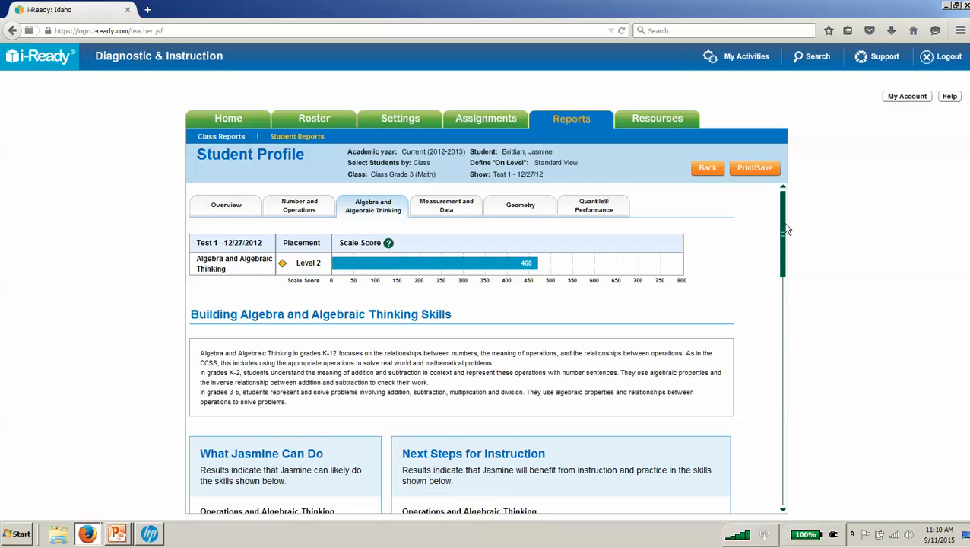
scroll(down, 3)
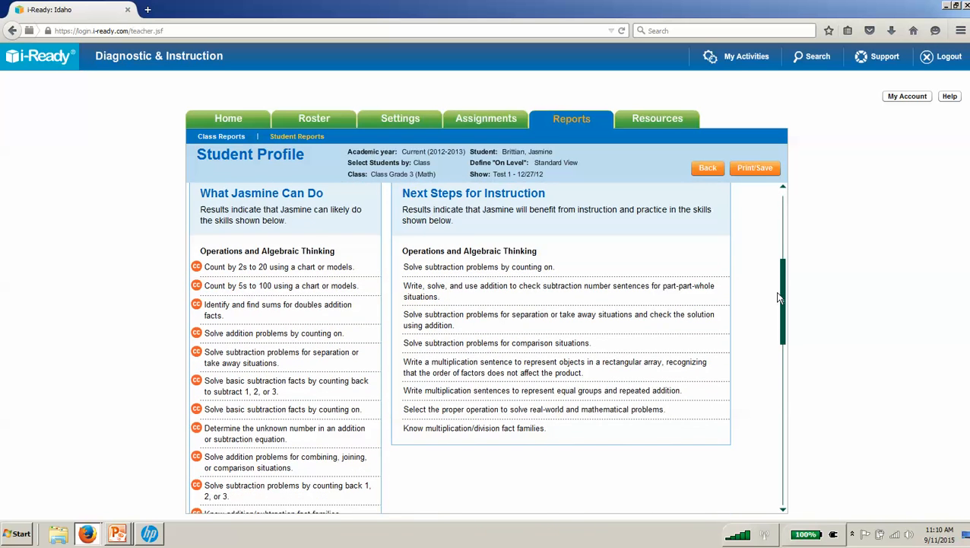
scroll(down, 3)
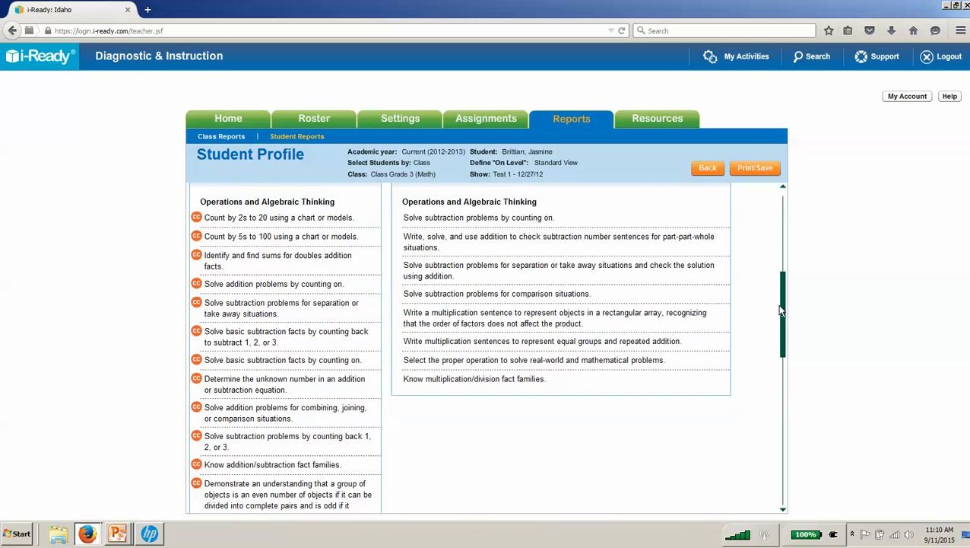
scroll(down, 3)
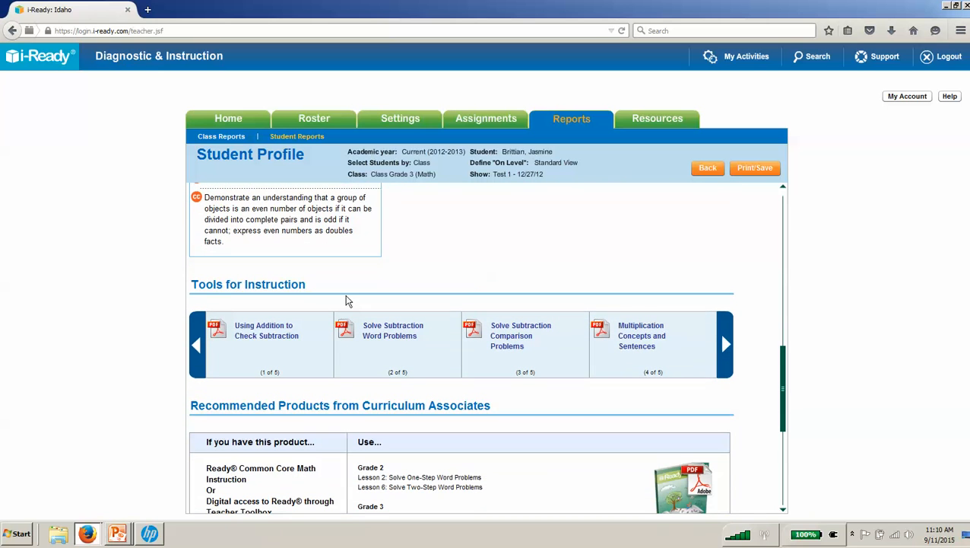
mouse_move(717, 339)
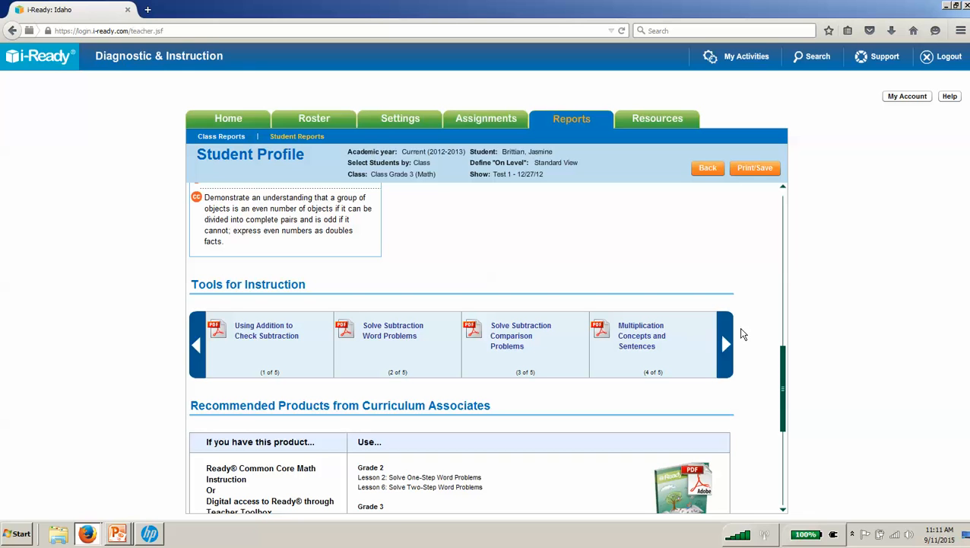
mouse_move(745, 340)
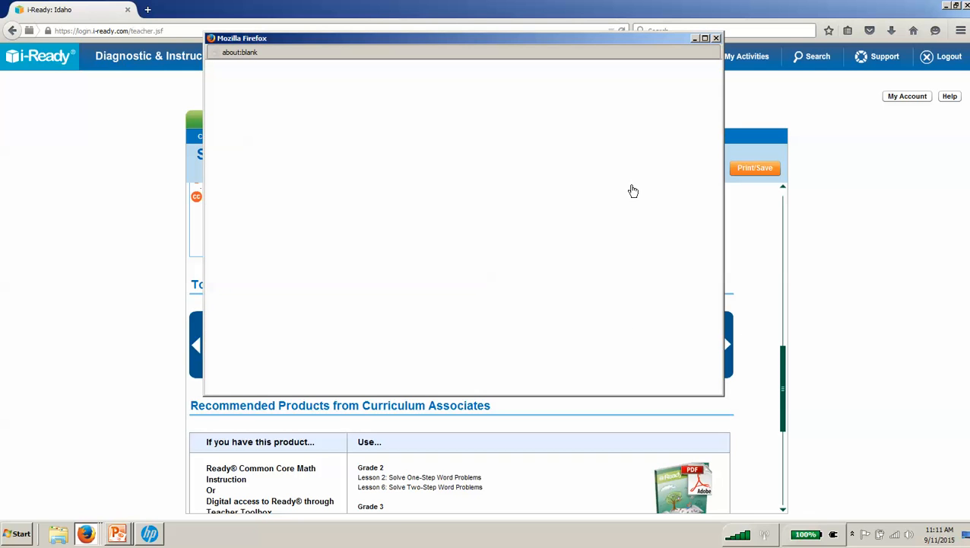
mouse_move(724, 398)
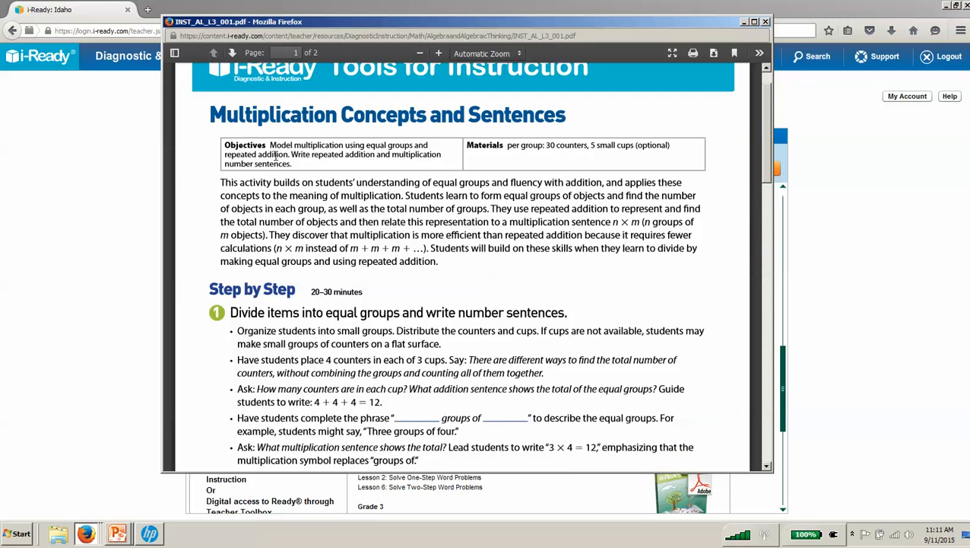
mouse_move(560, 149)
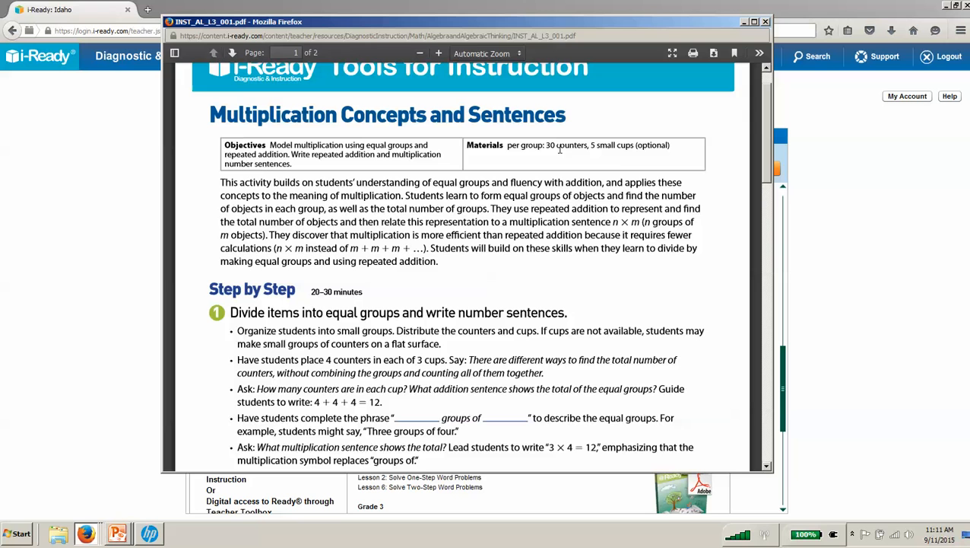
mouse_move(625, 165)
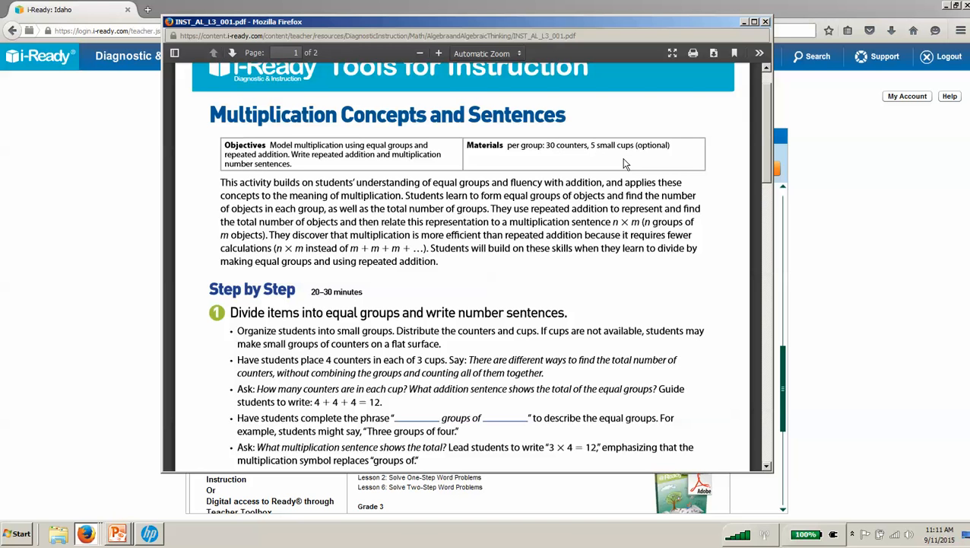
mouse_move(645, 179)
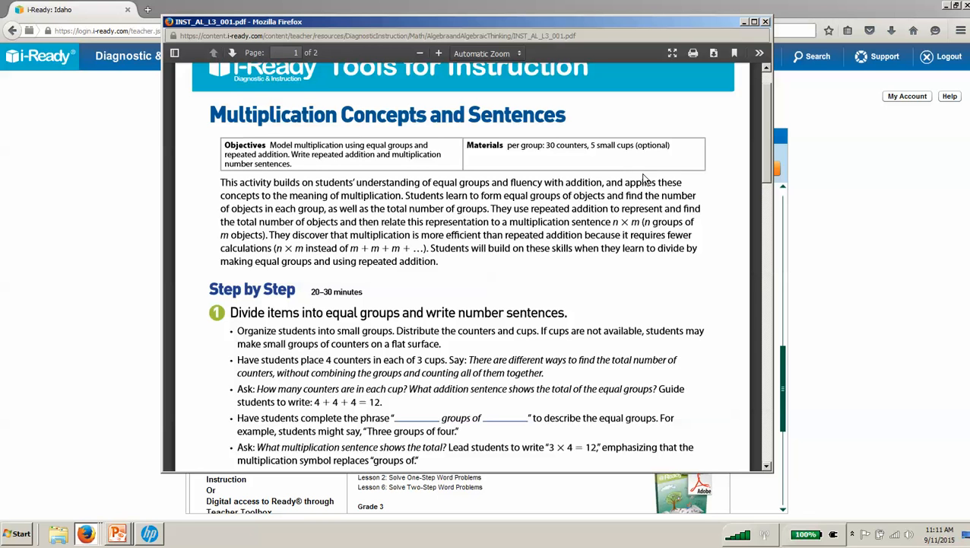
mouse_move(767, 130)
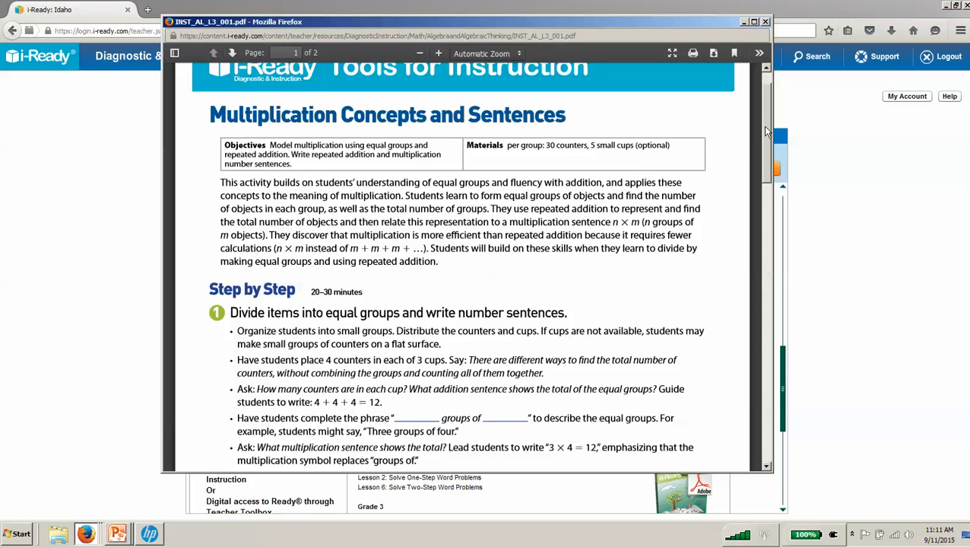
- Read the Multiplication Concepts lesson PDF to its Check for Understanding chart, then close it
scroll(down, 3)
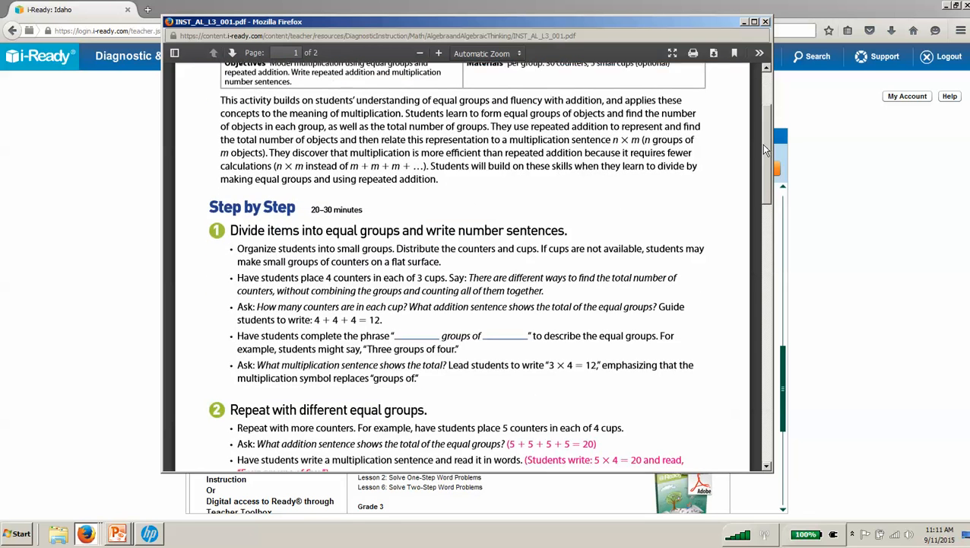
scroll(down, 3)
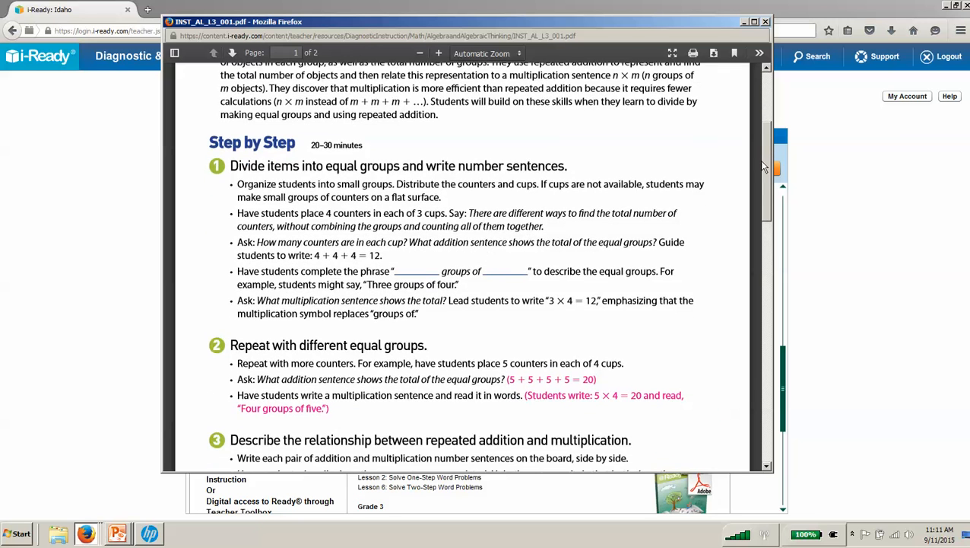
scroll(down, 3)
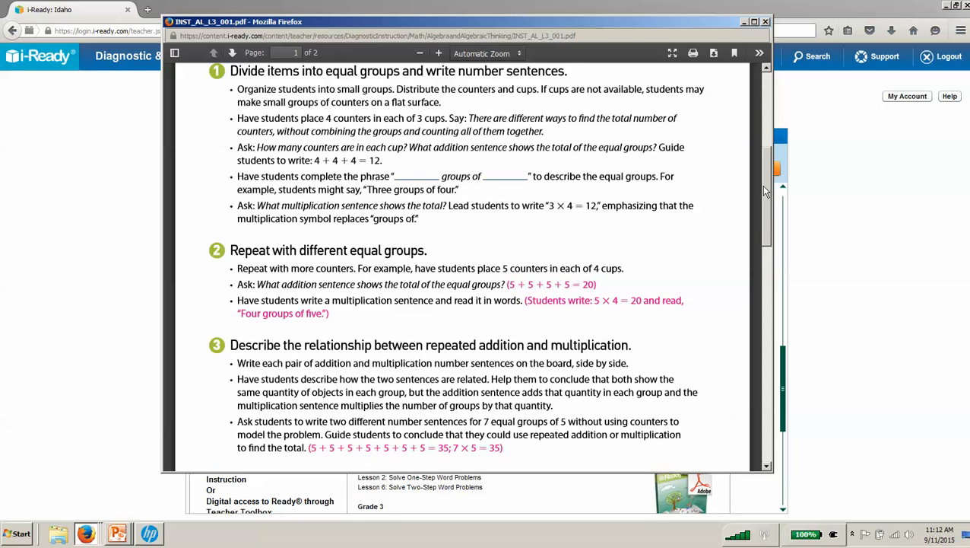
scroll(down, 3)
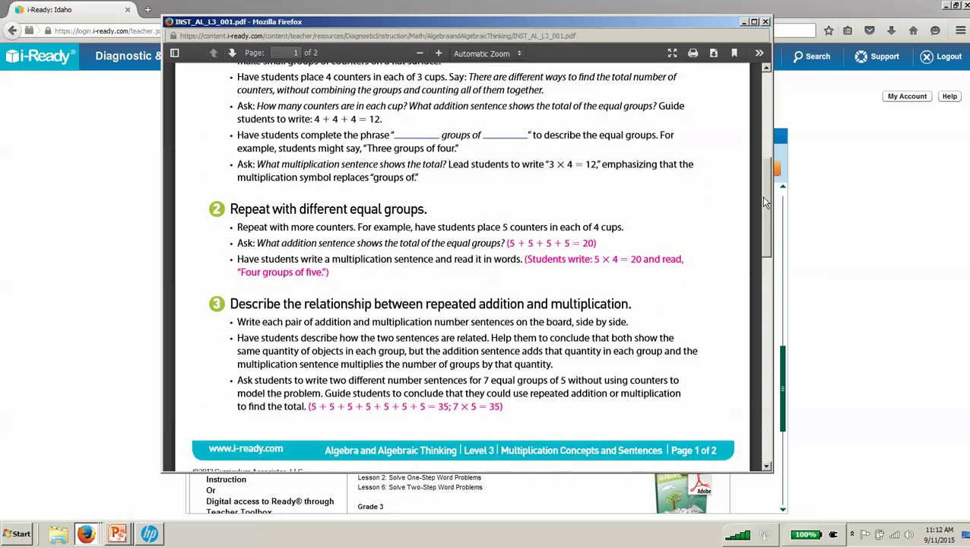
scroll(down, 3)
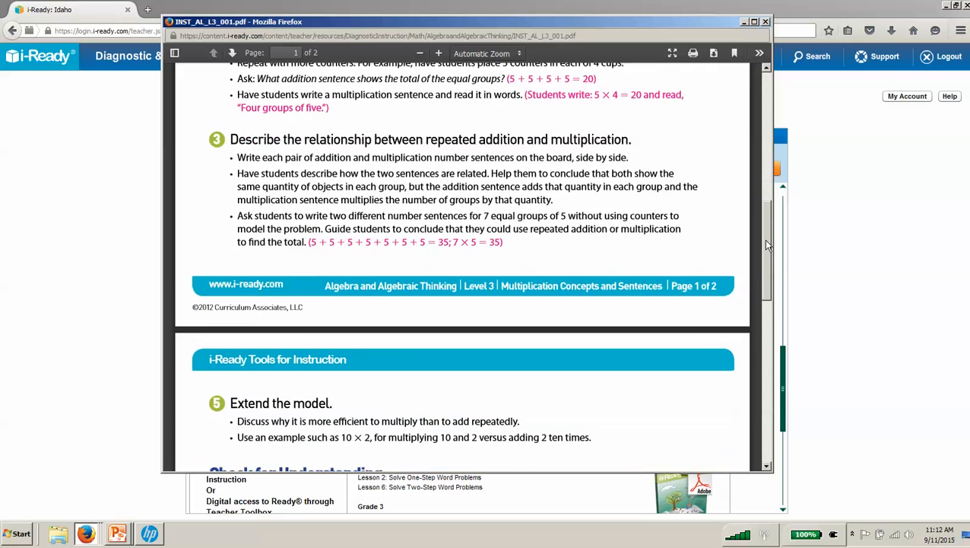
scroll(down, 3)
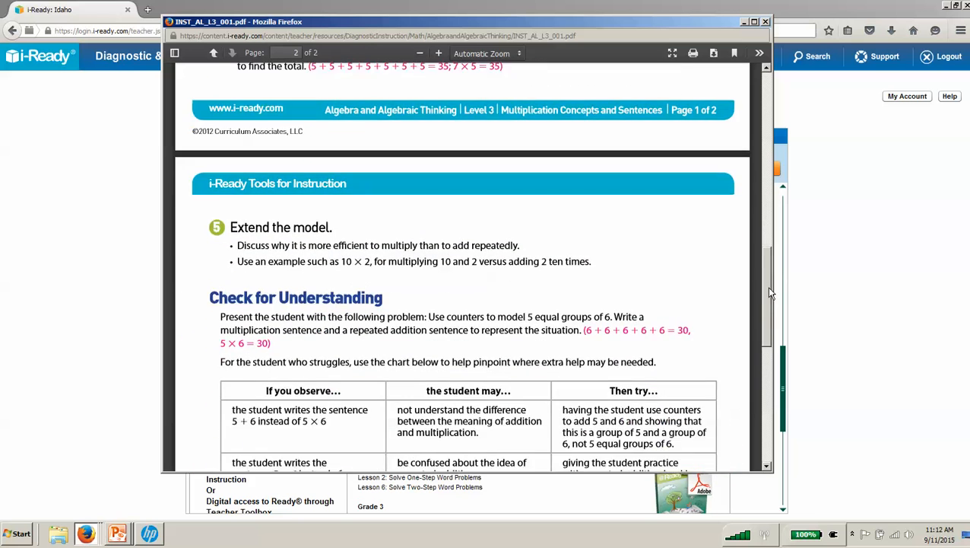
scroll(down, 3)
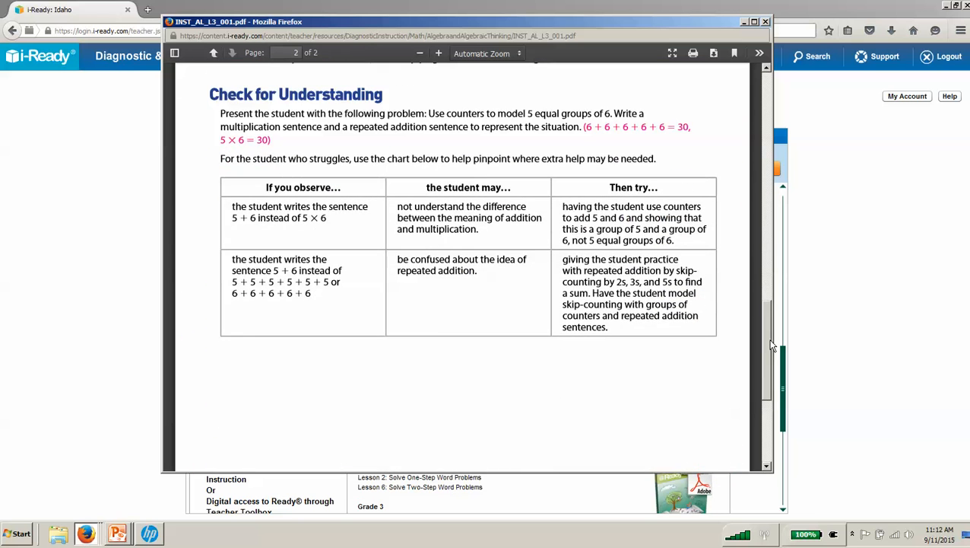
mouse_move(766, 347)
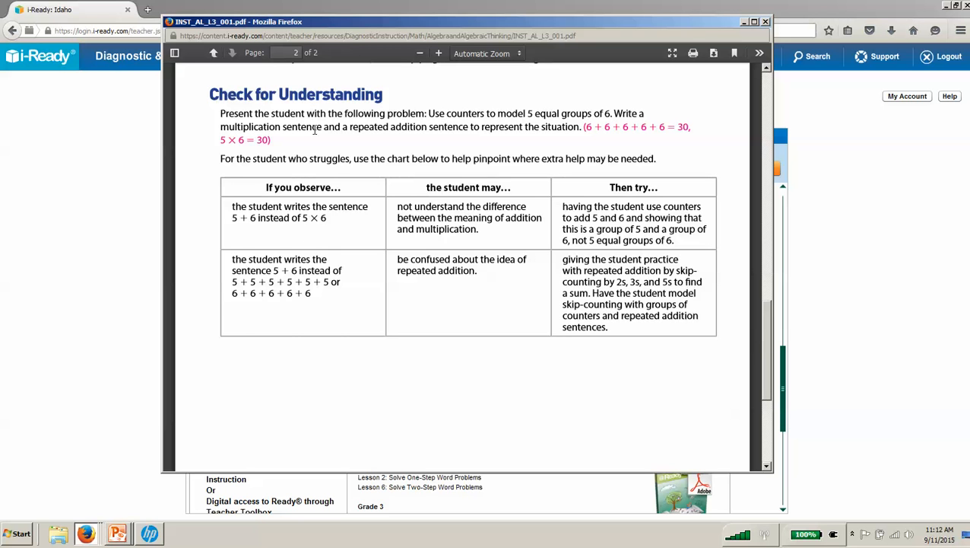
mouse_move(441, 242)
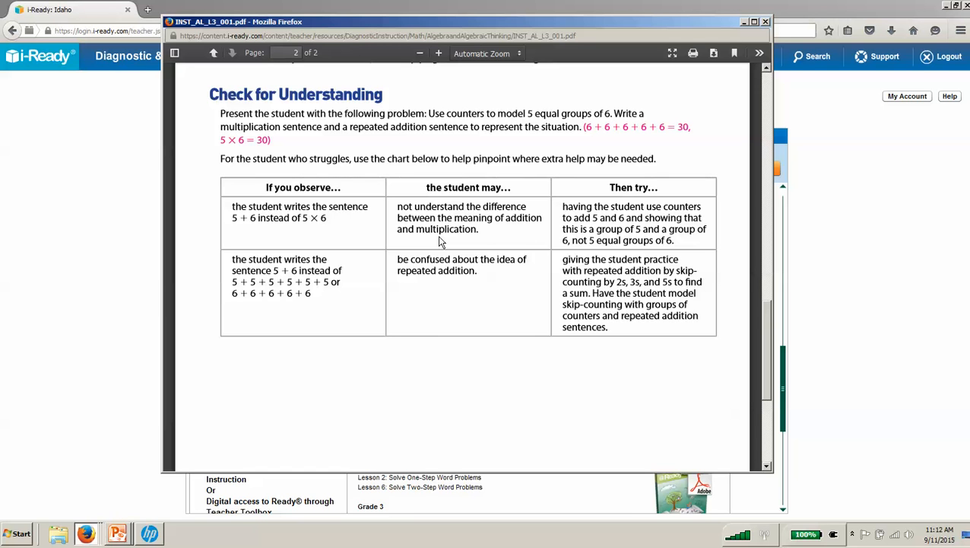
mouse_move(347, 237)
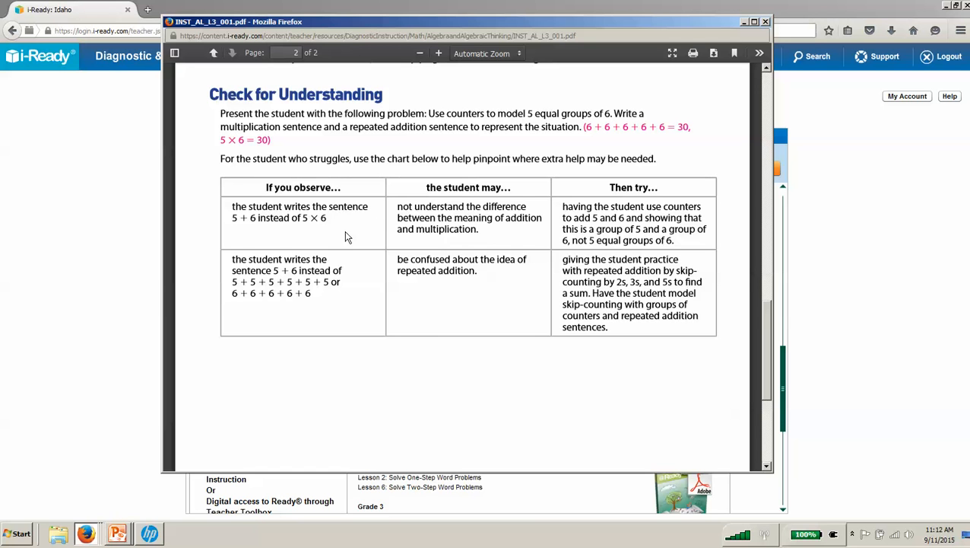
mouse_move(357, 248)
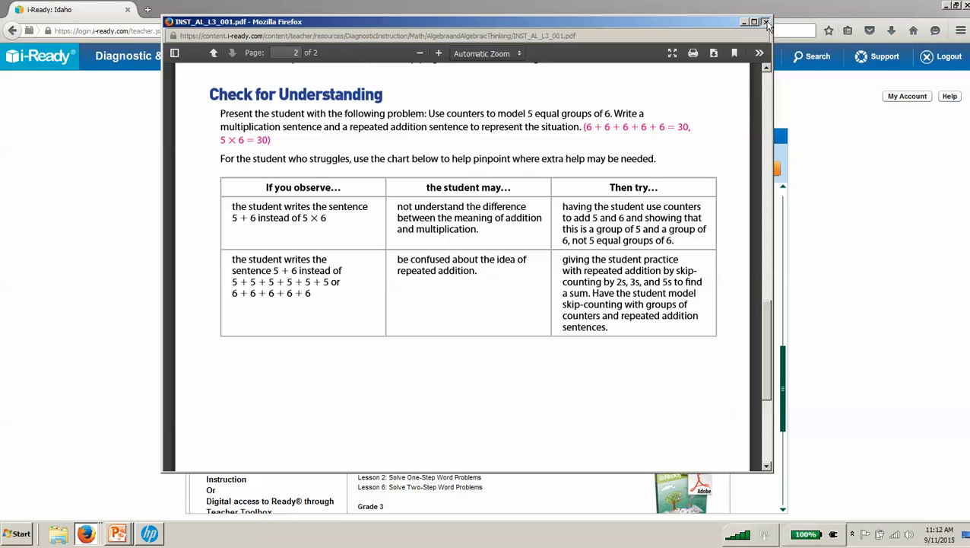
click(766, 21)
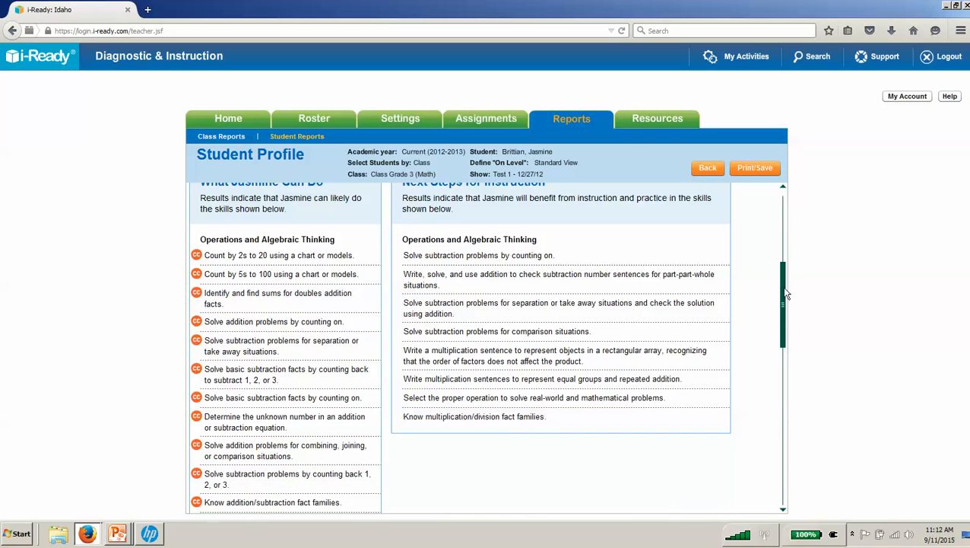
- Regenerate the Student Profile report for Class Grade 3 (Reading)
scroll(up, 3)
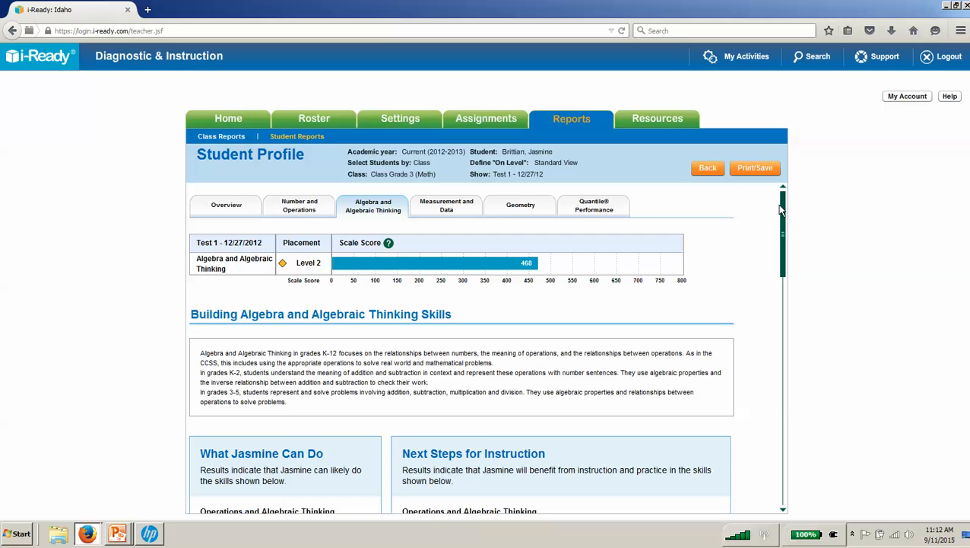
mouse_move(312, 210)
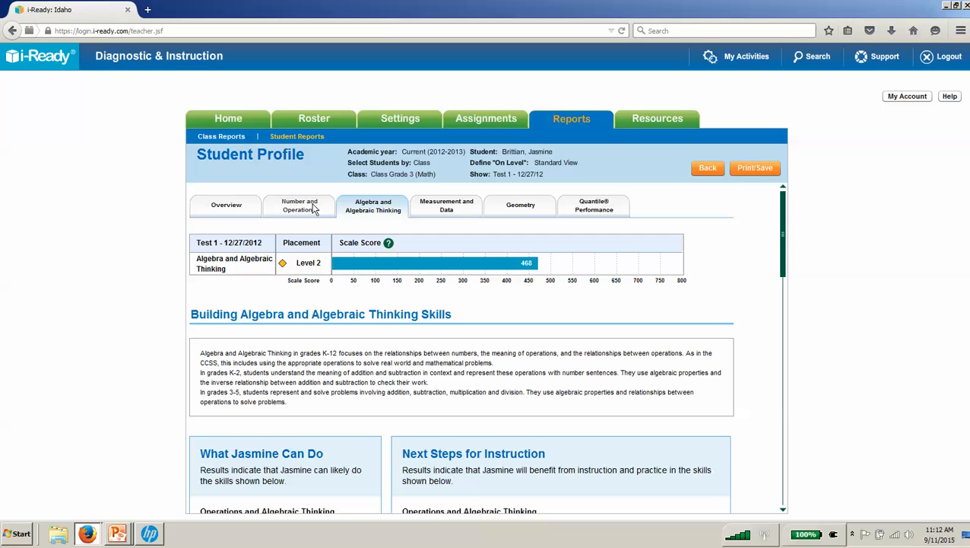
mouse_move(292, 209)
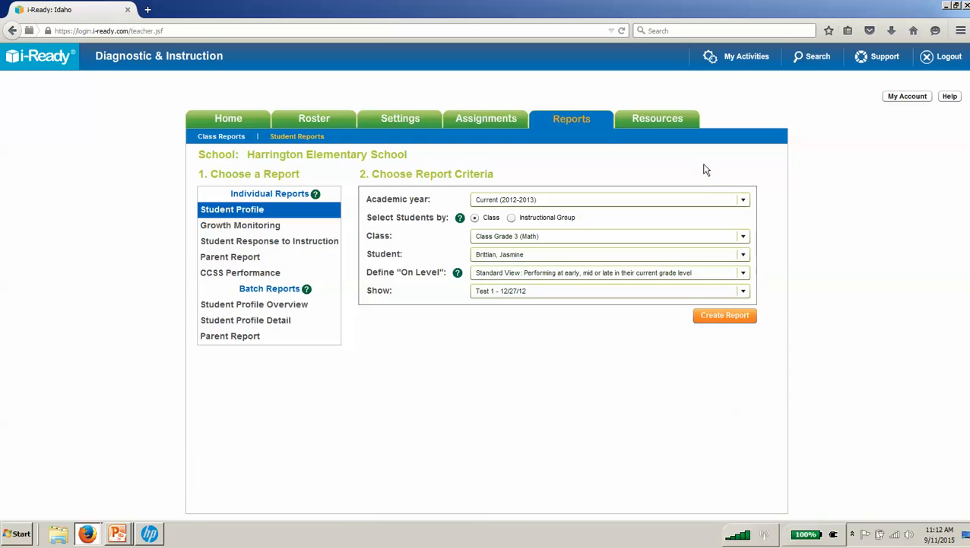
click(742, 235)
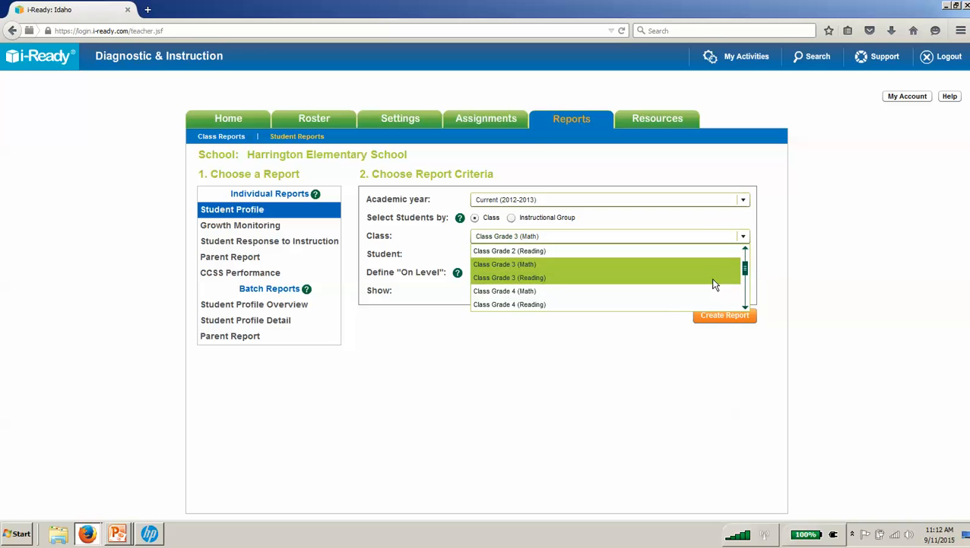
click(723, 314)
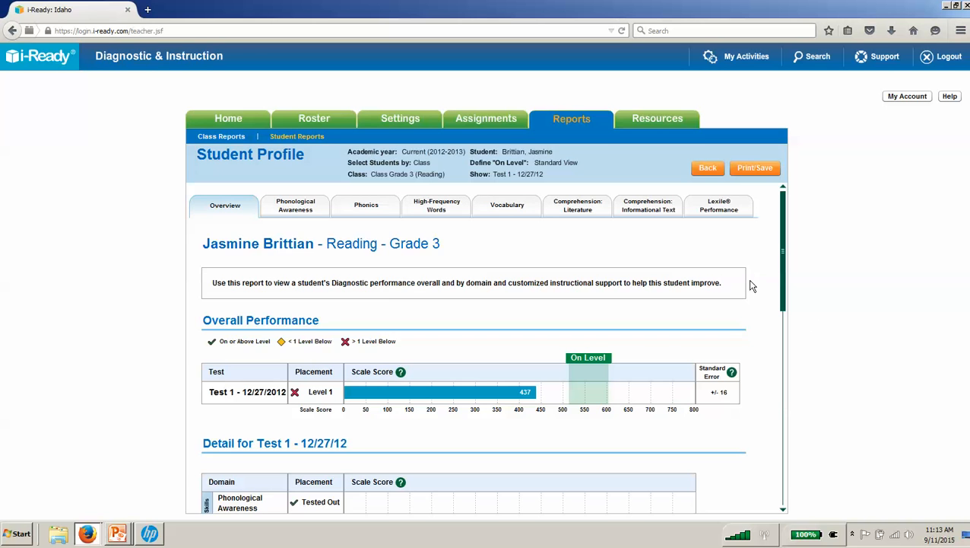
mouse_move(279, 231)
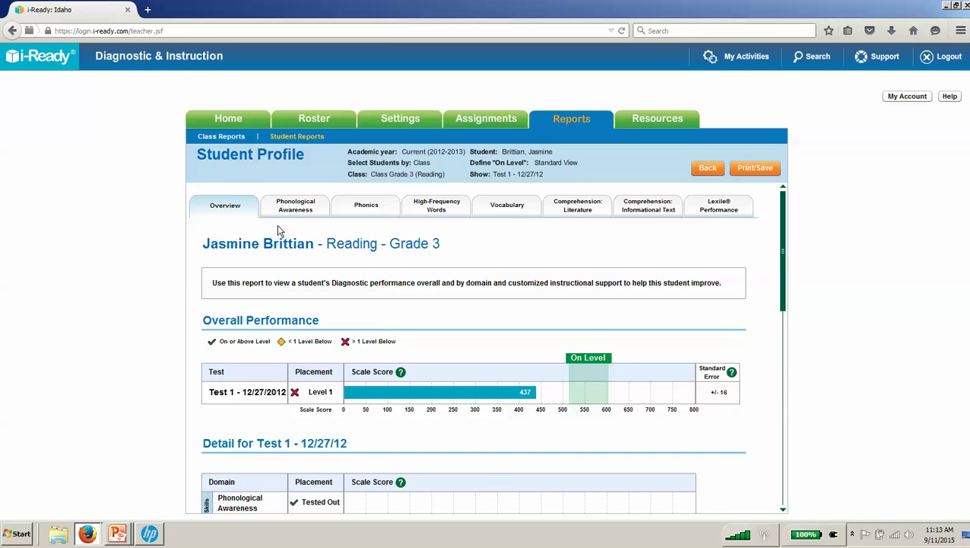
mouse_move(295, 215)
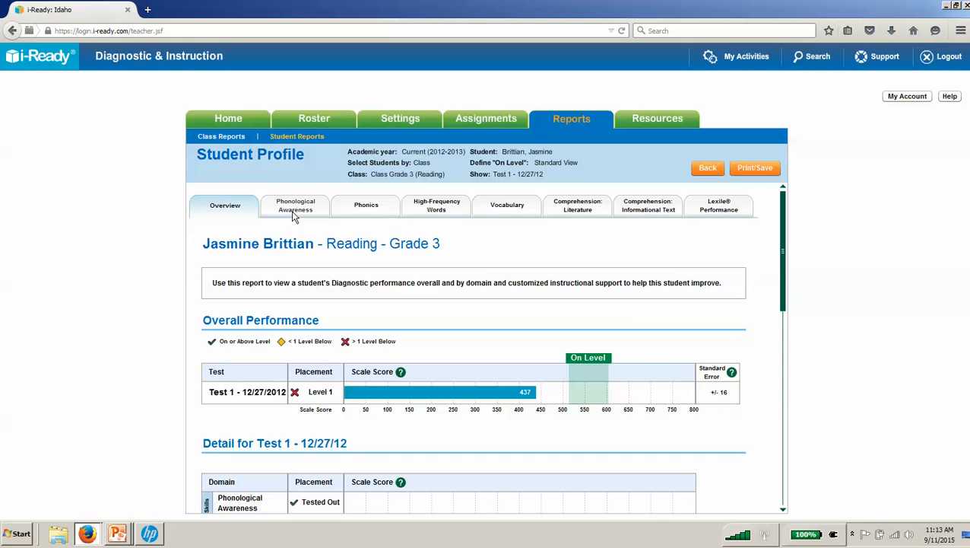
mouse_move(544, 211)
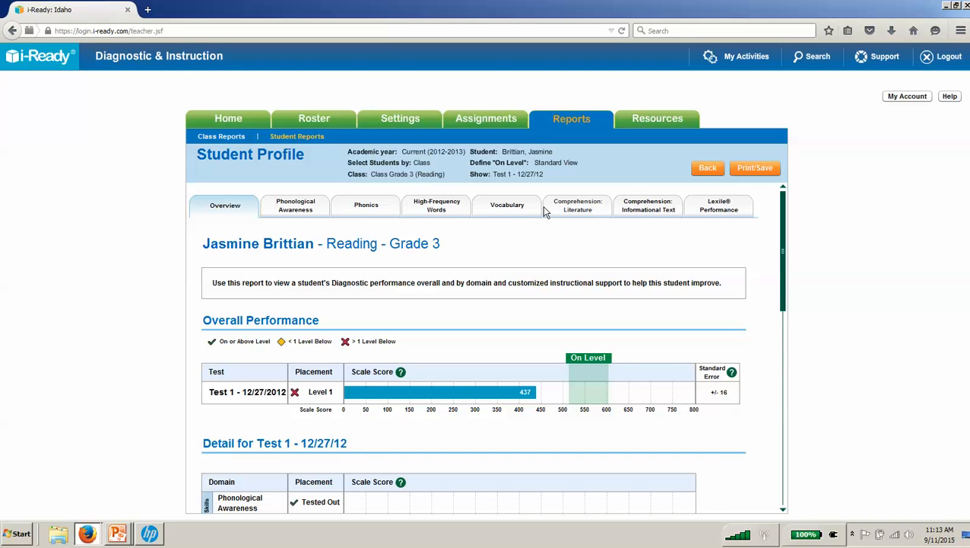
mouse_move(514, 217)
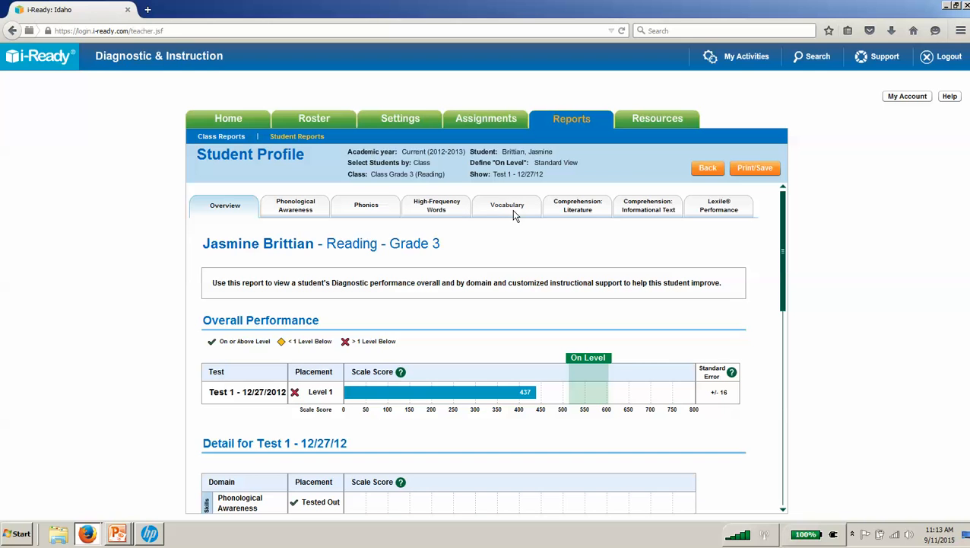
mouse_move(631, 210)
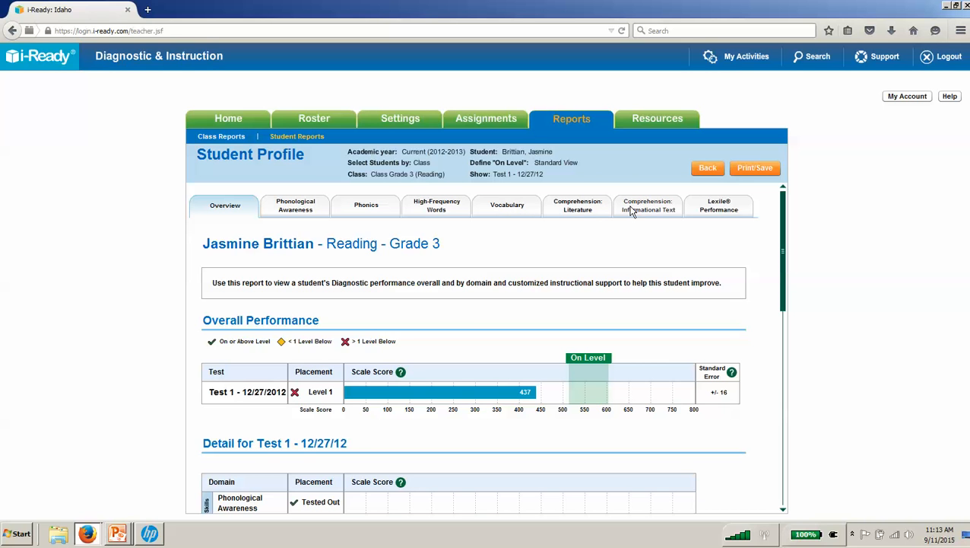
mouse_move(295, 209)
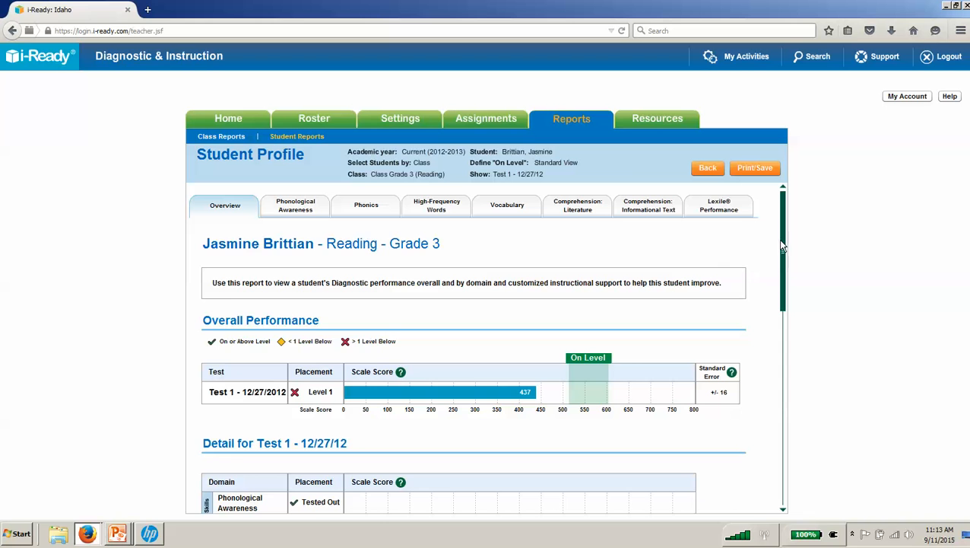
click(710, 205)
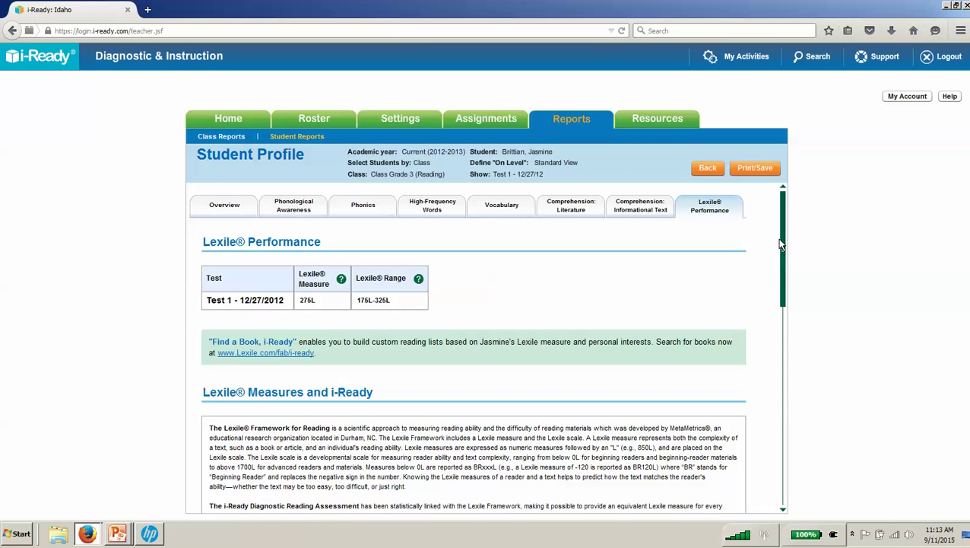
mouse_move(786, 244)
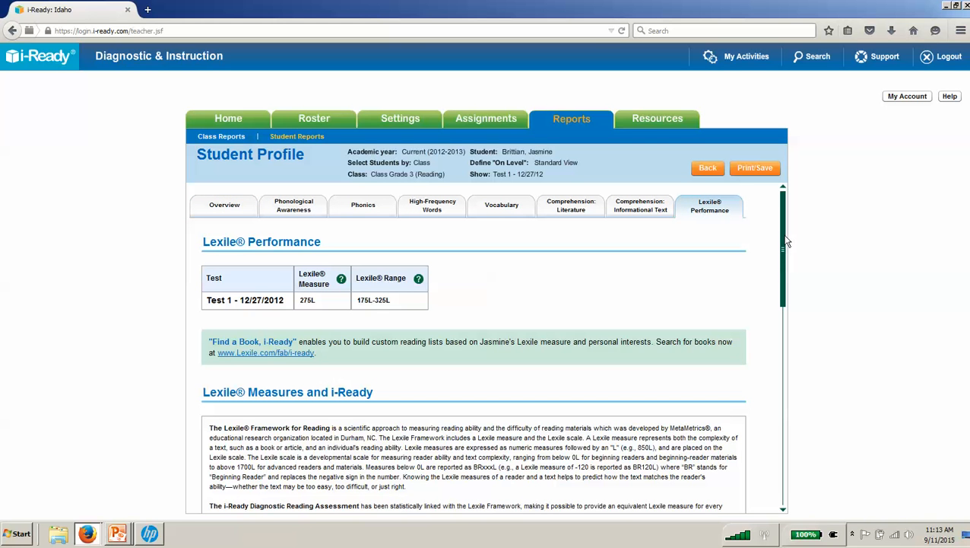
mouse_move(784, 260)
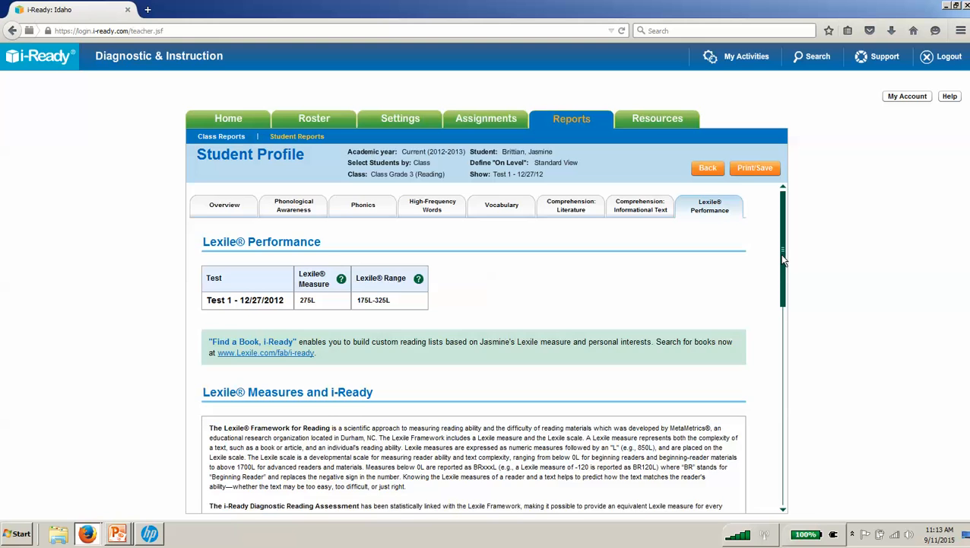
scroll(down, 3)
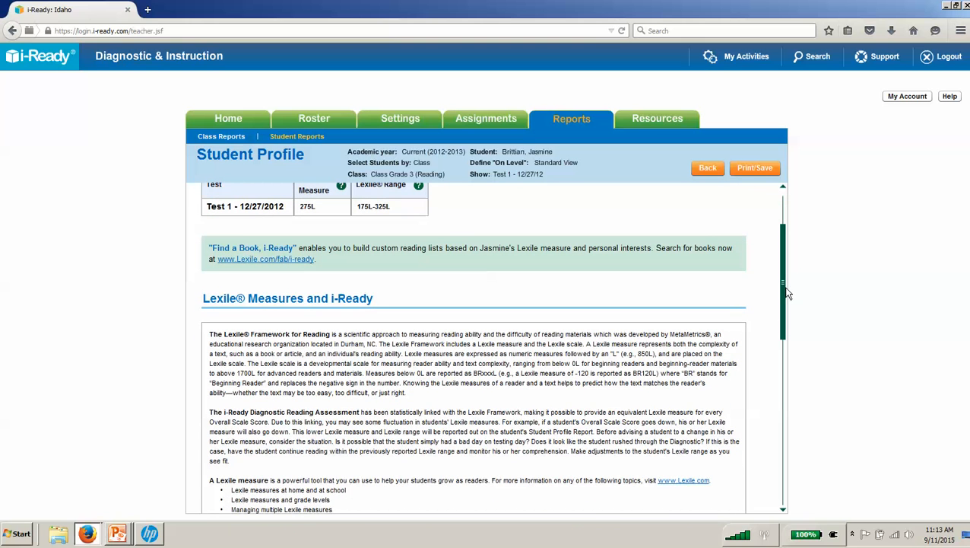
mouse_move(266, 263)
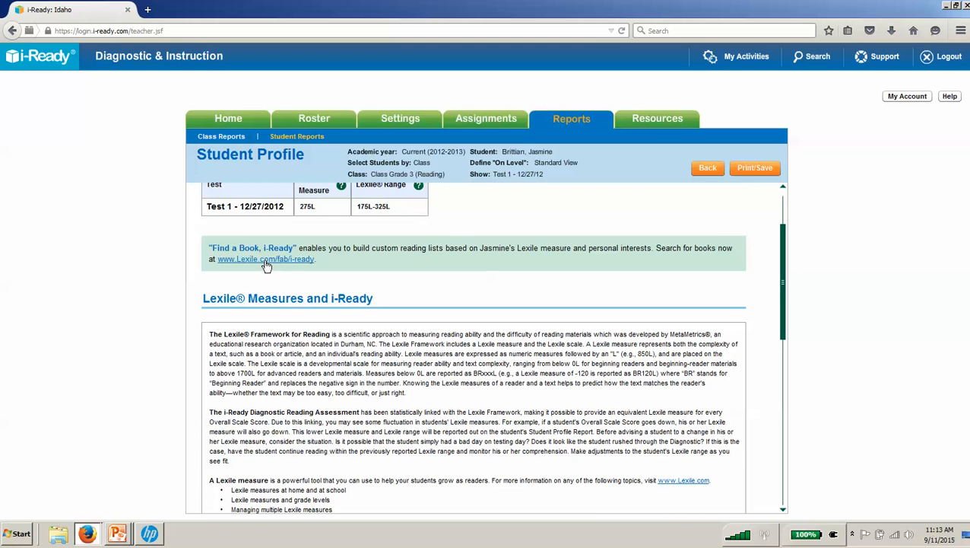
click(266, 258)
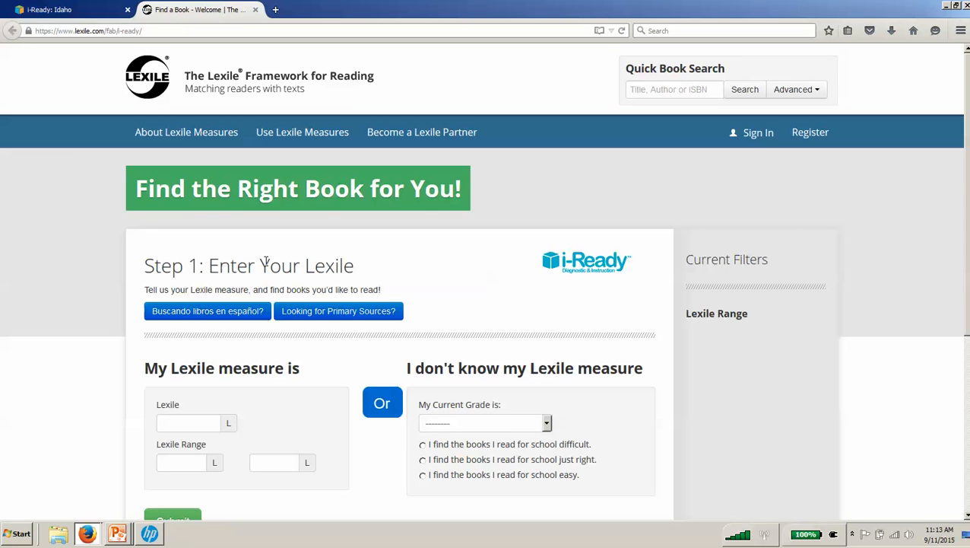
- Enter a Lexile measure of 250L in Find a Book and submit it
scroll(down, 3)
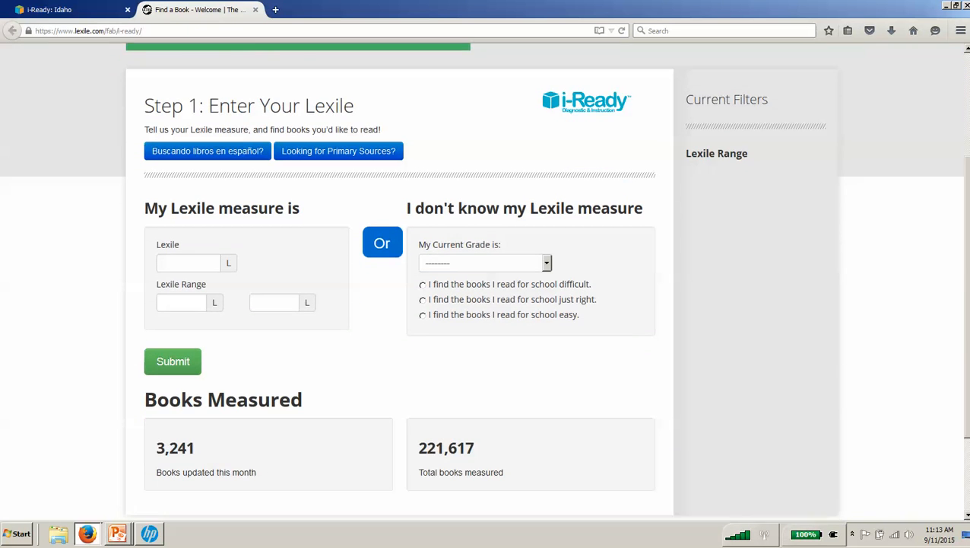
click(188, 254)
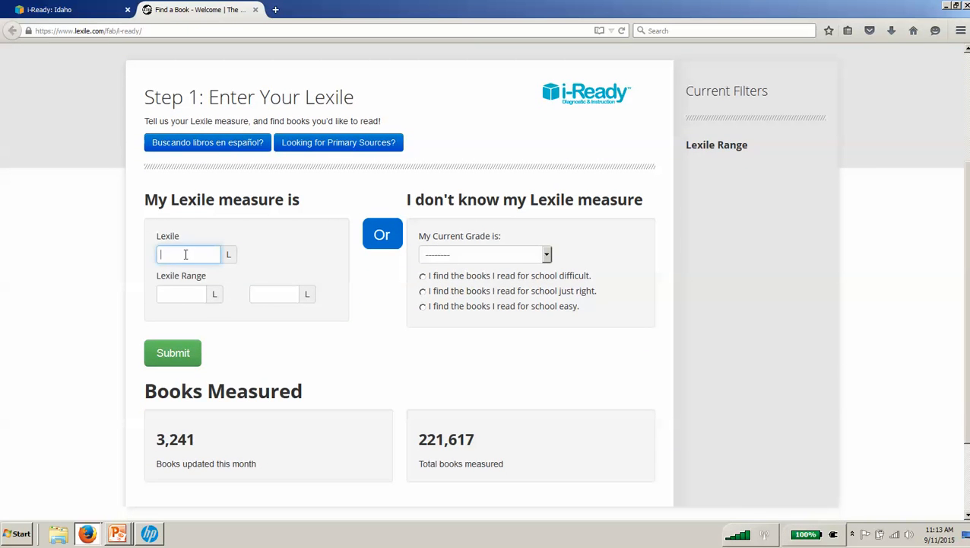
text(250)
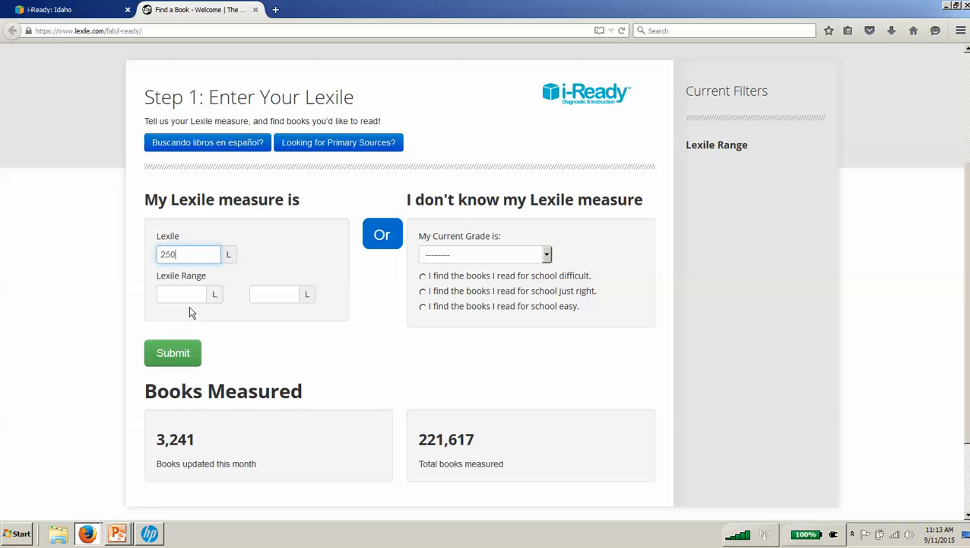
click(173, 353)
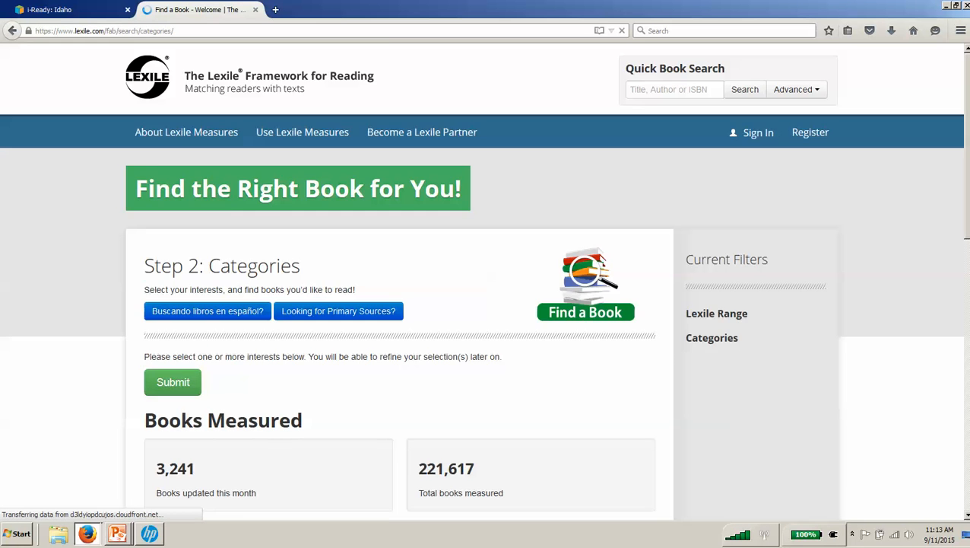
- Choose Military > War History as the interest and run the book search
scroll(down, 3)
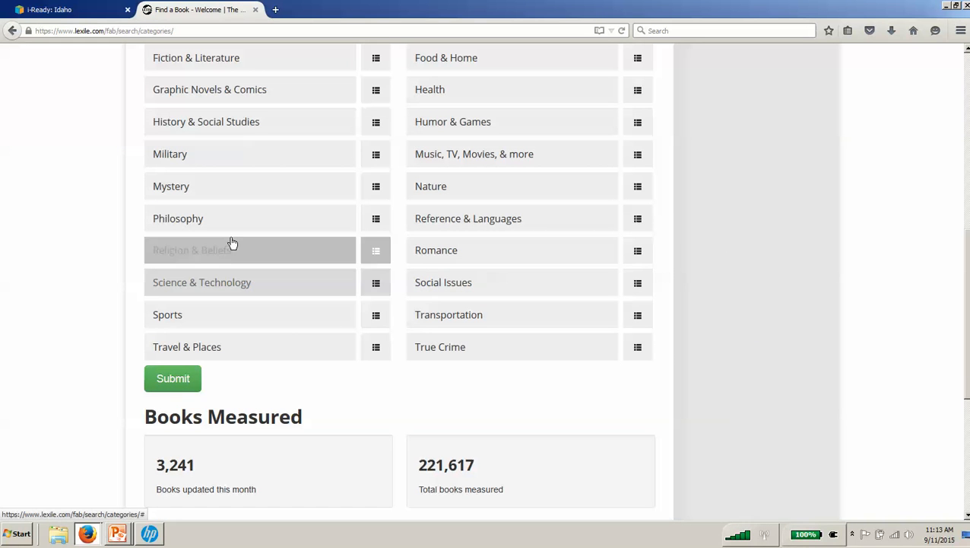
mouse_move(376, 154)
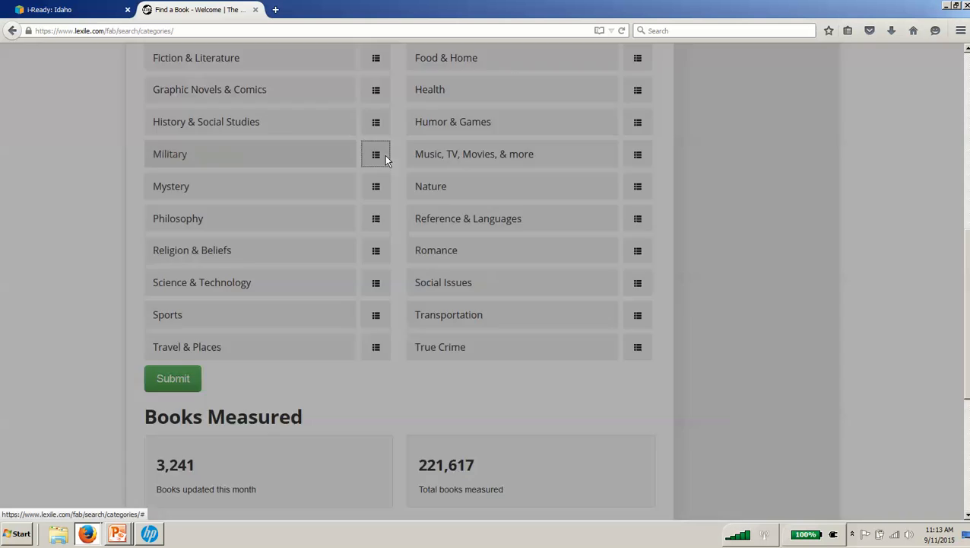
click(376, 154)
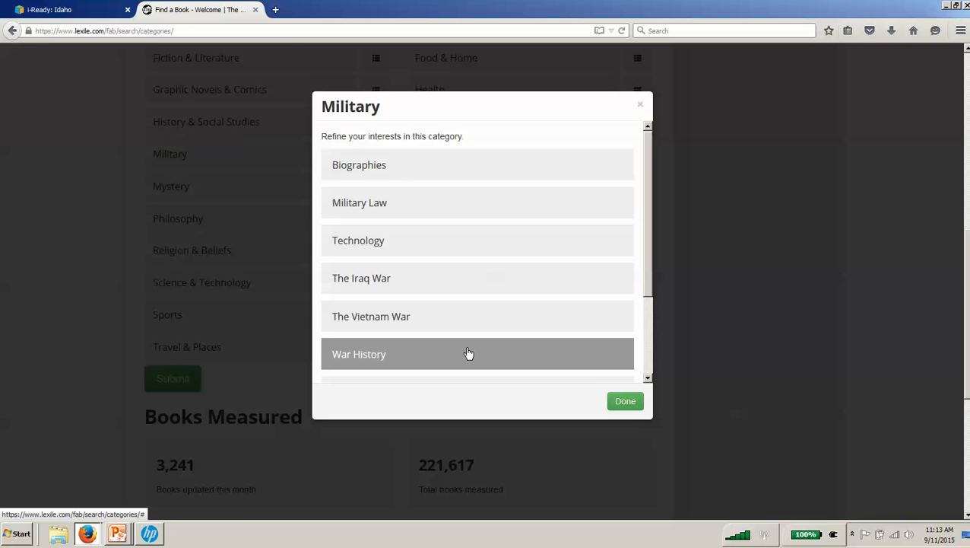
click(624, 401)
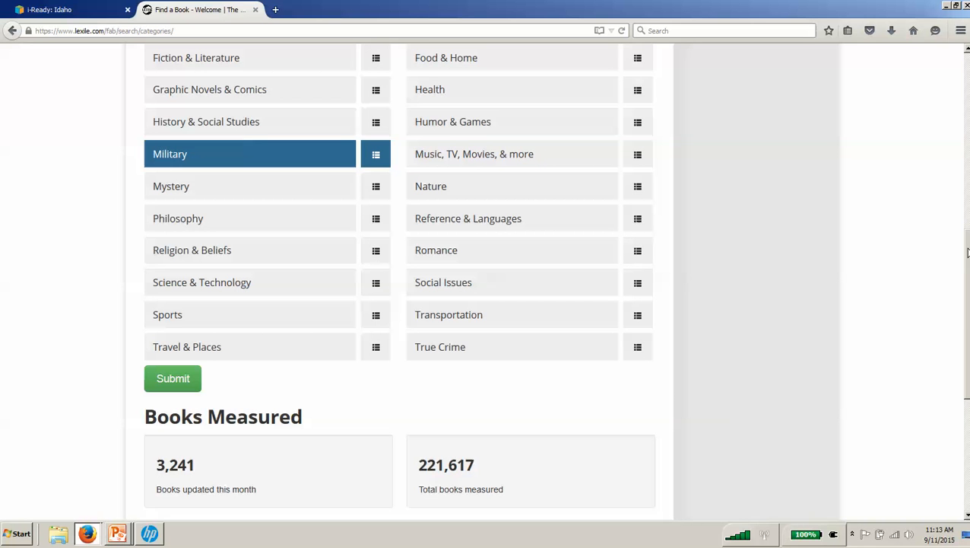
scroll(up, 3)
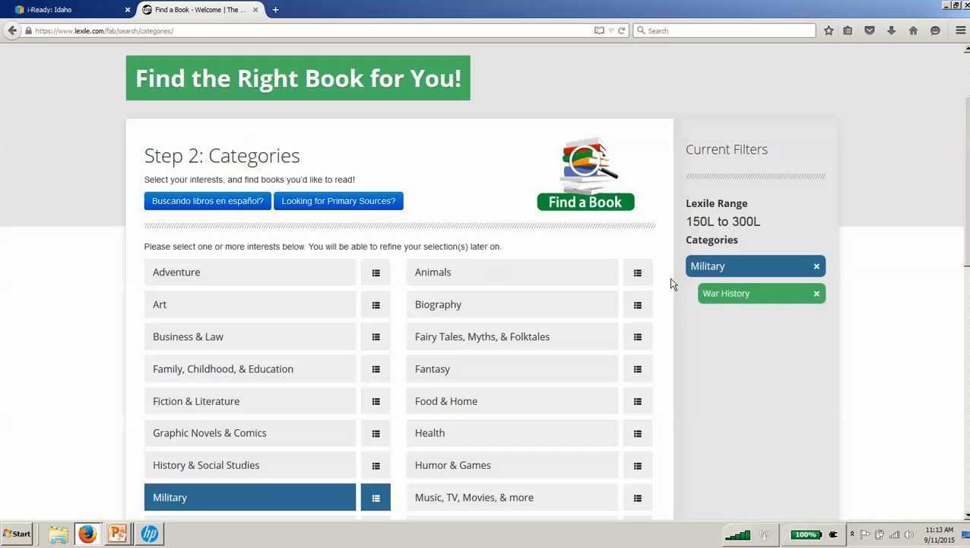
scroll(down, 3)
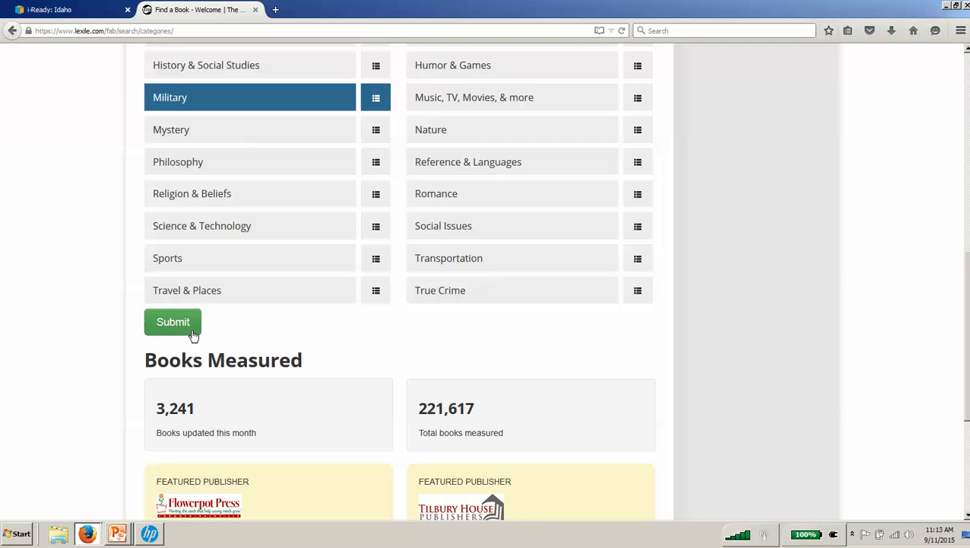
click(173, 321)
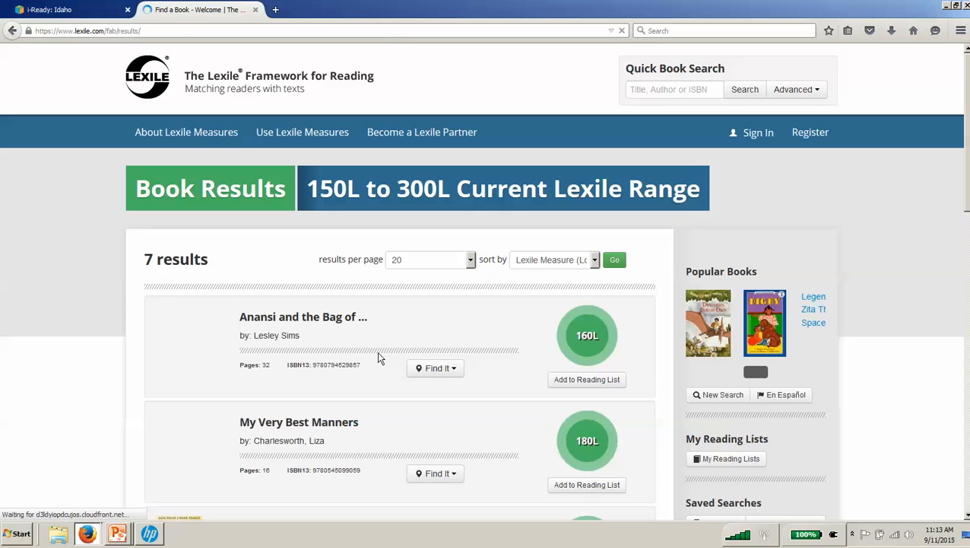
- Browse the seven book results, then return to the i-Ready: Idaho tab
scroll(down, 3)
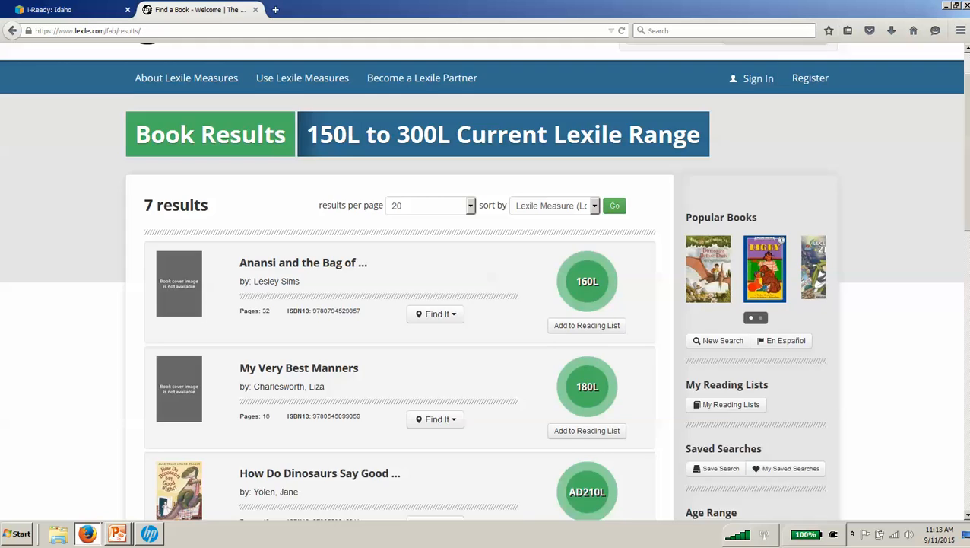
scroll(down, 3)
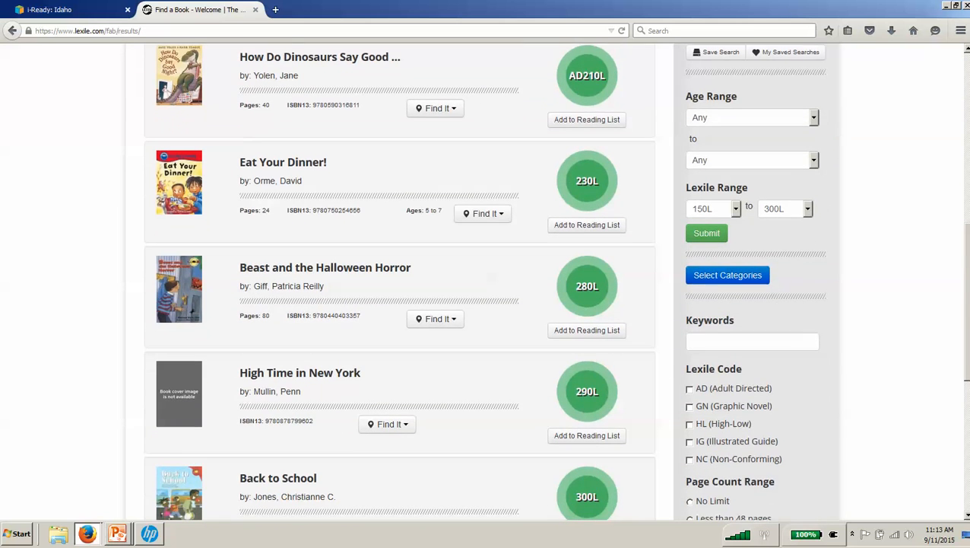
scroll(up, 3)
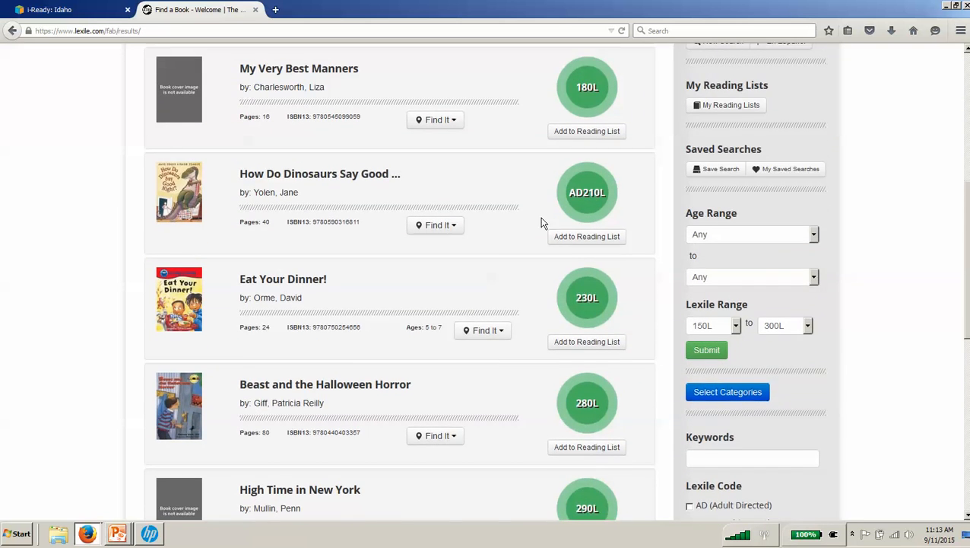
click(68, 9)
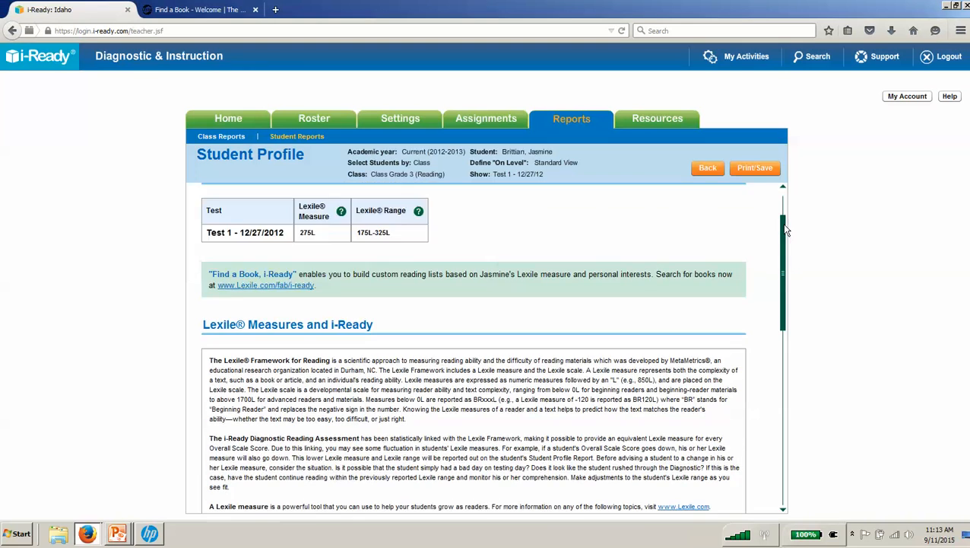
- Open Jasmine's Phonics tab and scroll to her decoding skills and three Tools for Instruction lessons
scroll(up, 3)
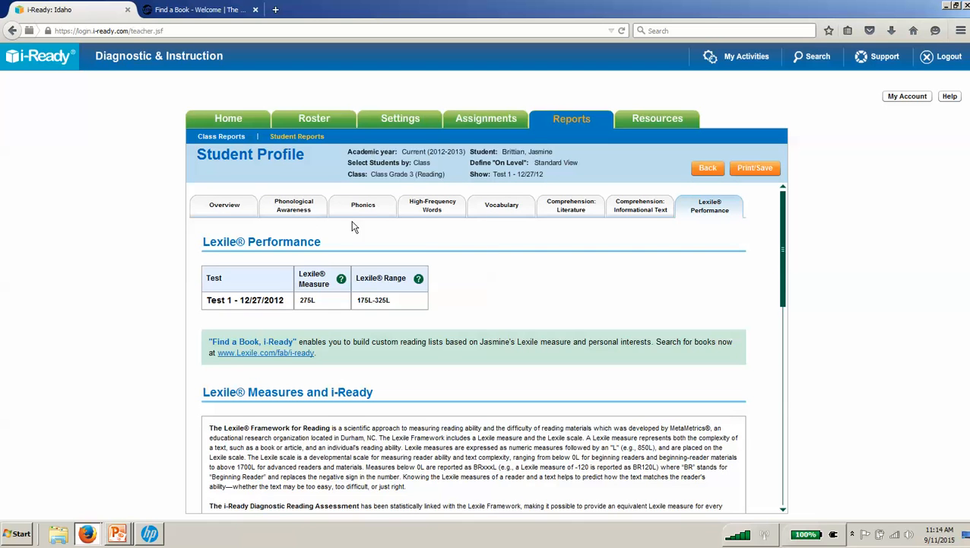
mouse_move(297, 210)
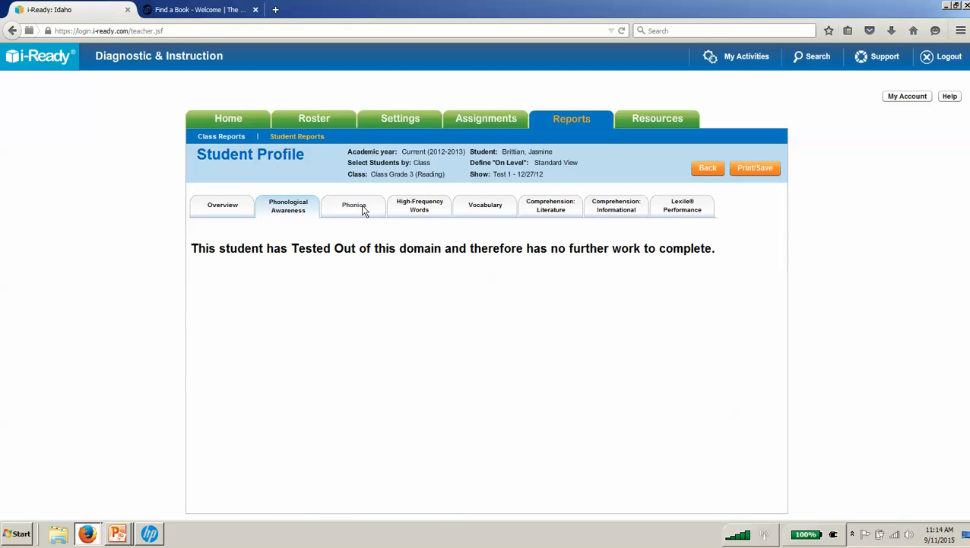
click(353, 205)
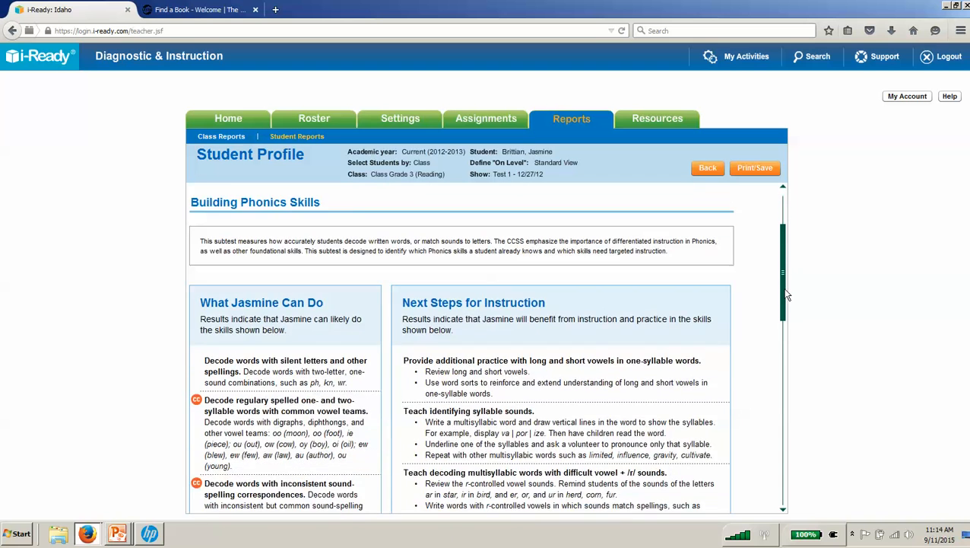
scroll(down, 3)
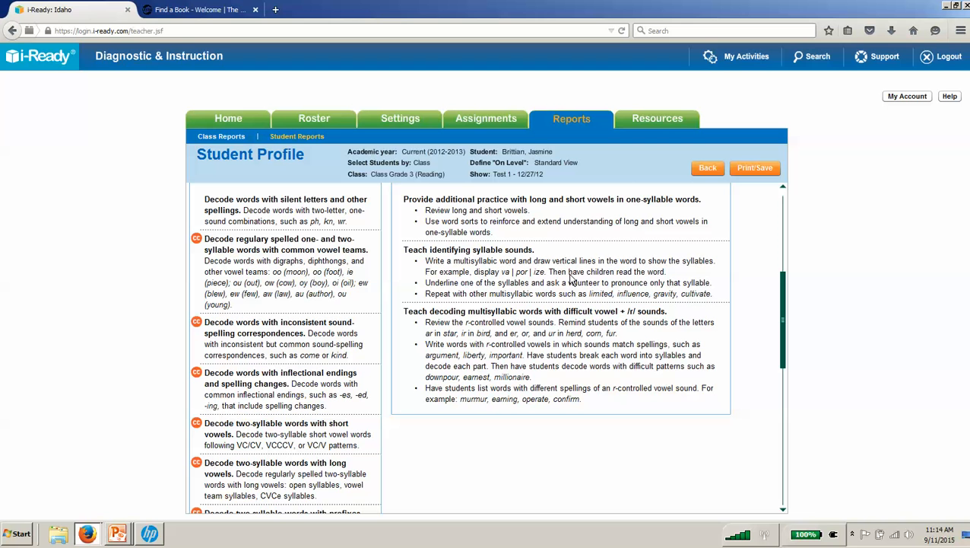
mouse_move(785, 325)
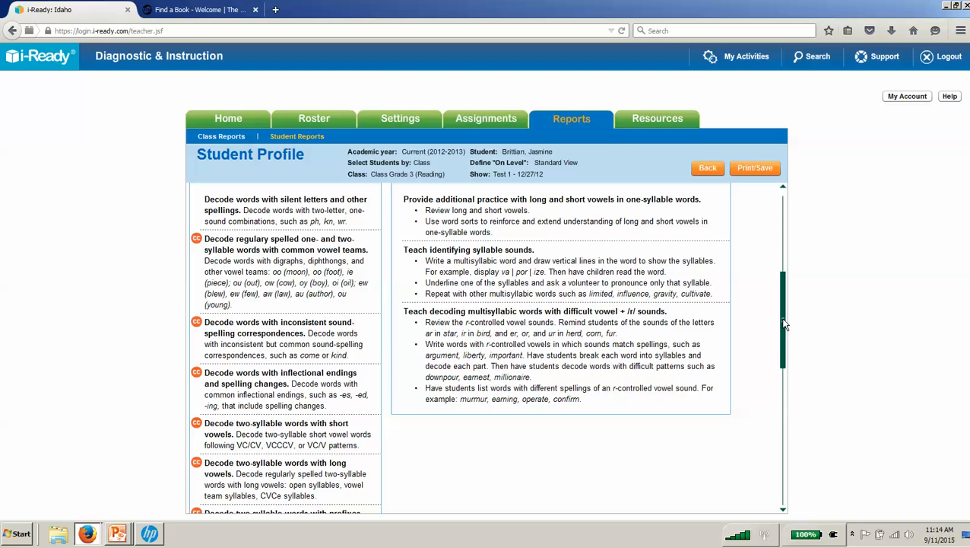
scroll(down, 3)
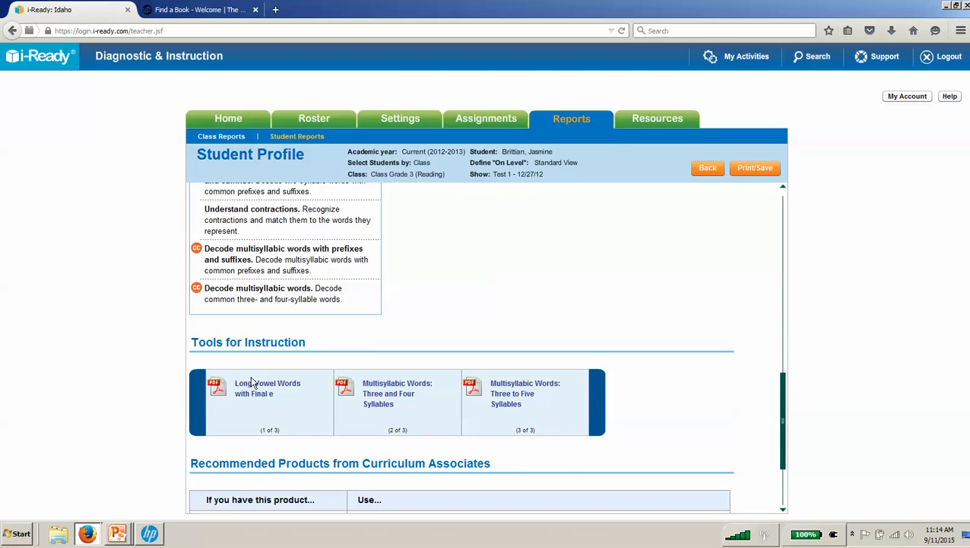
mouse_move(528, 395)
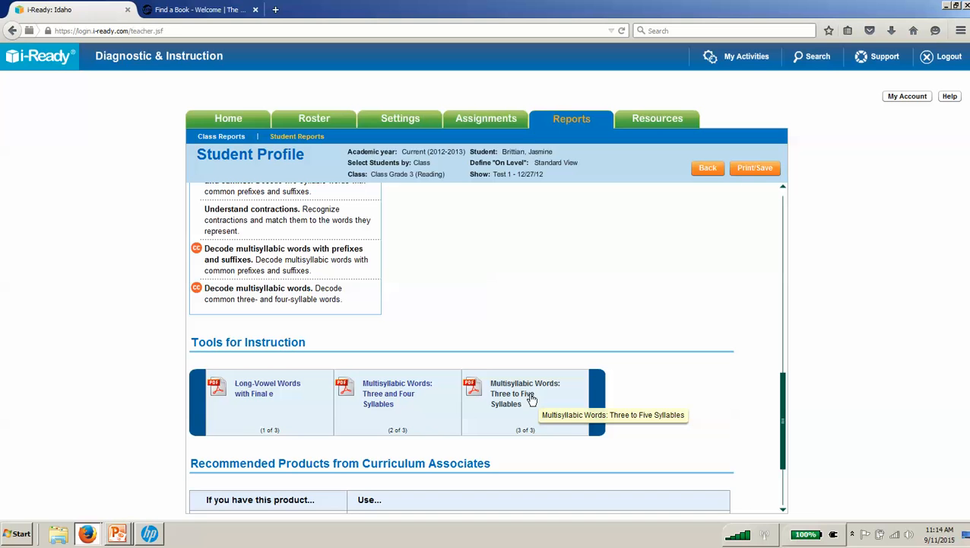